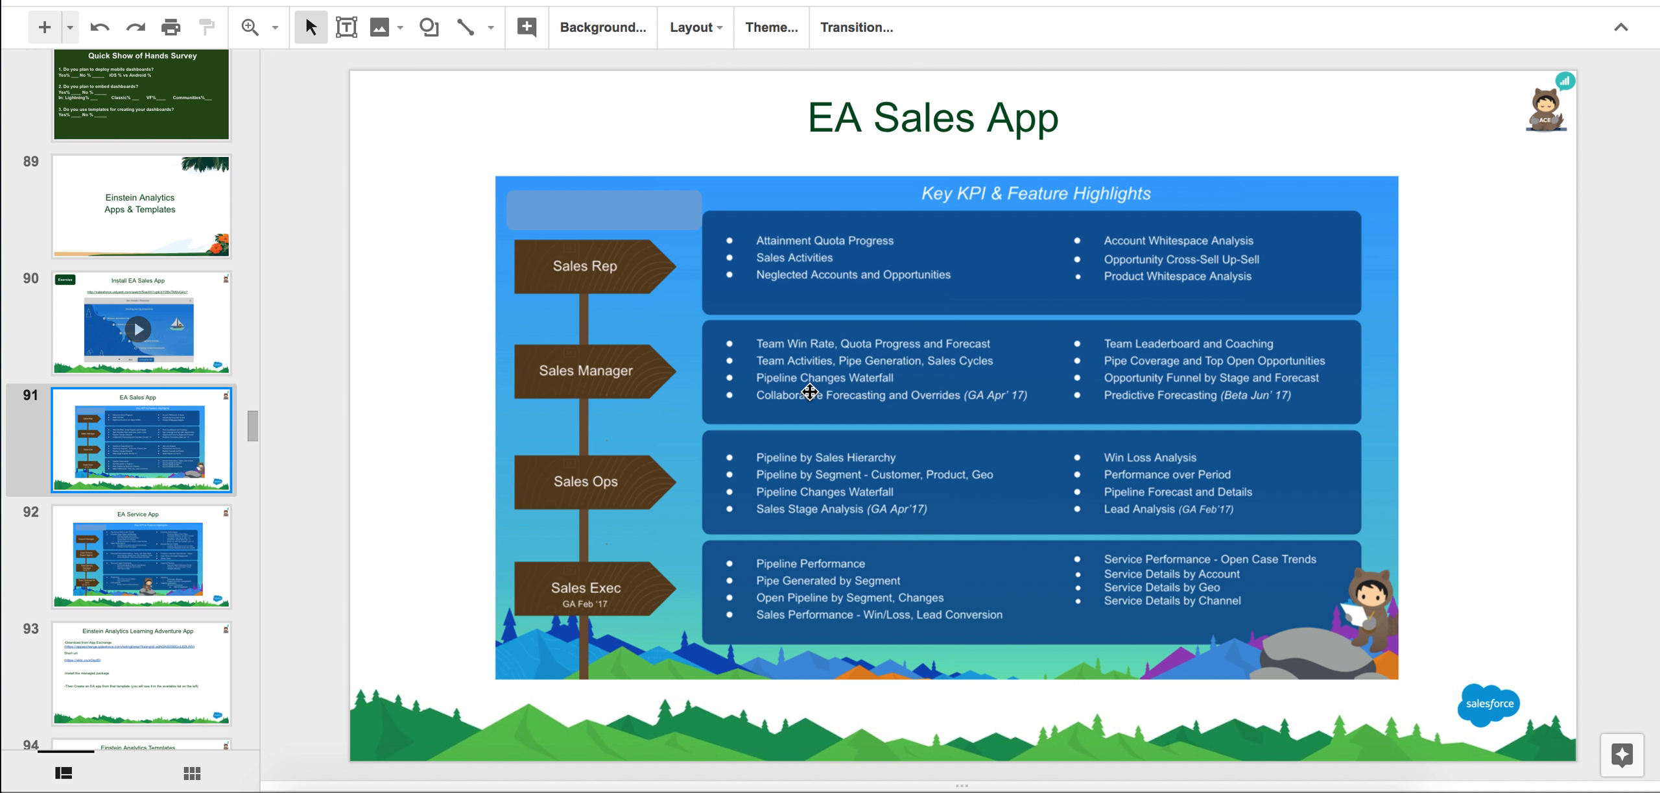
mouse_move(91, 563)
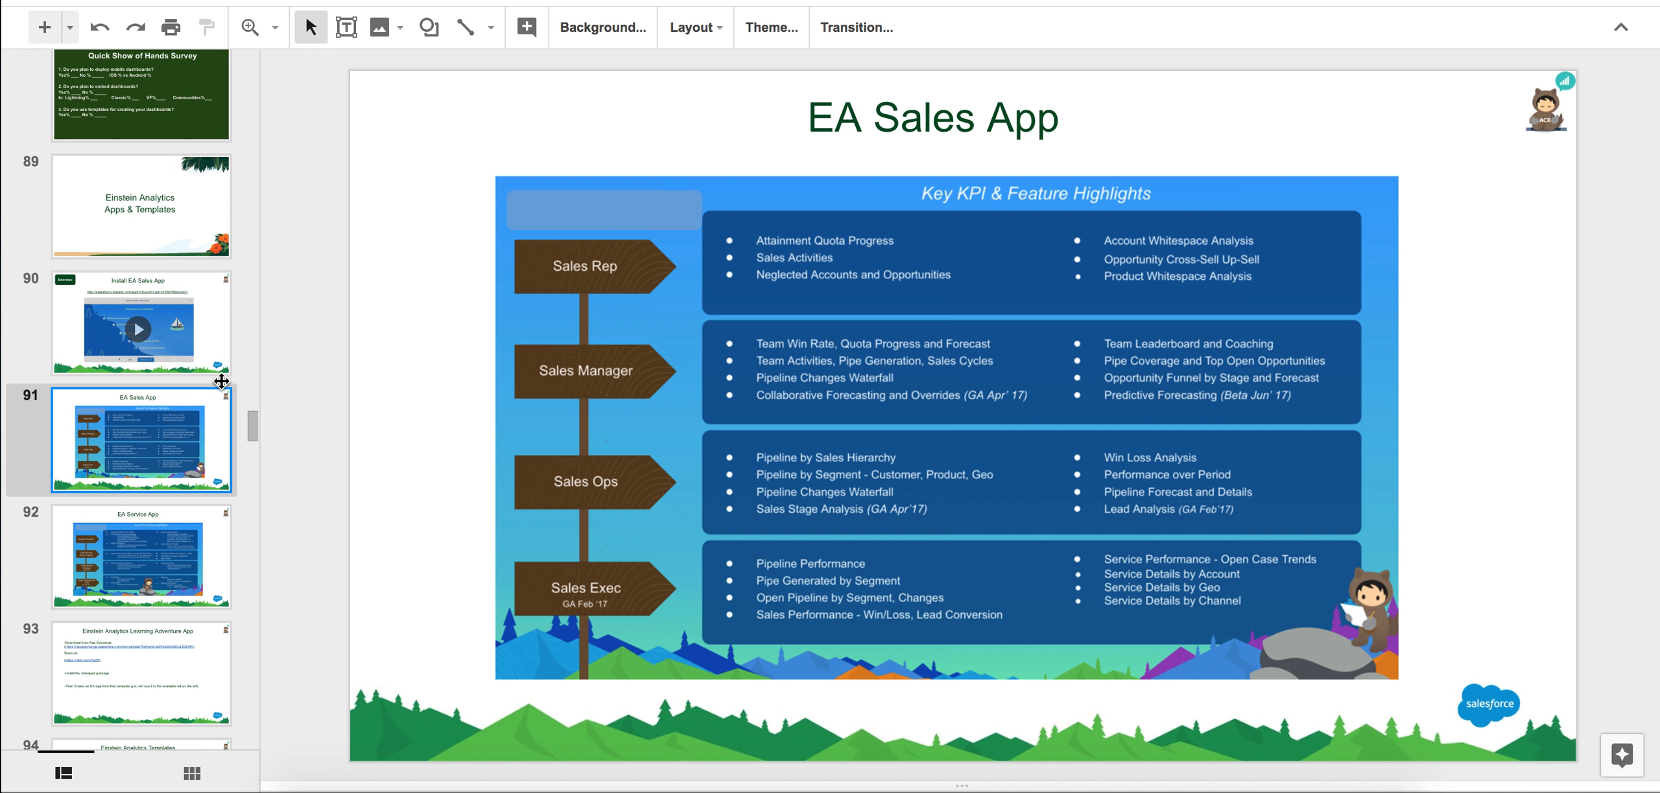
mouse_move(764, 646)
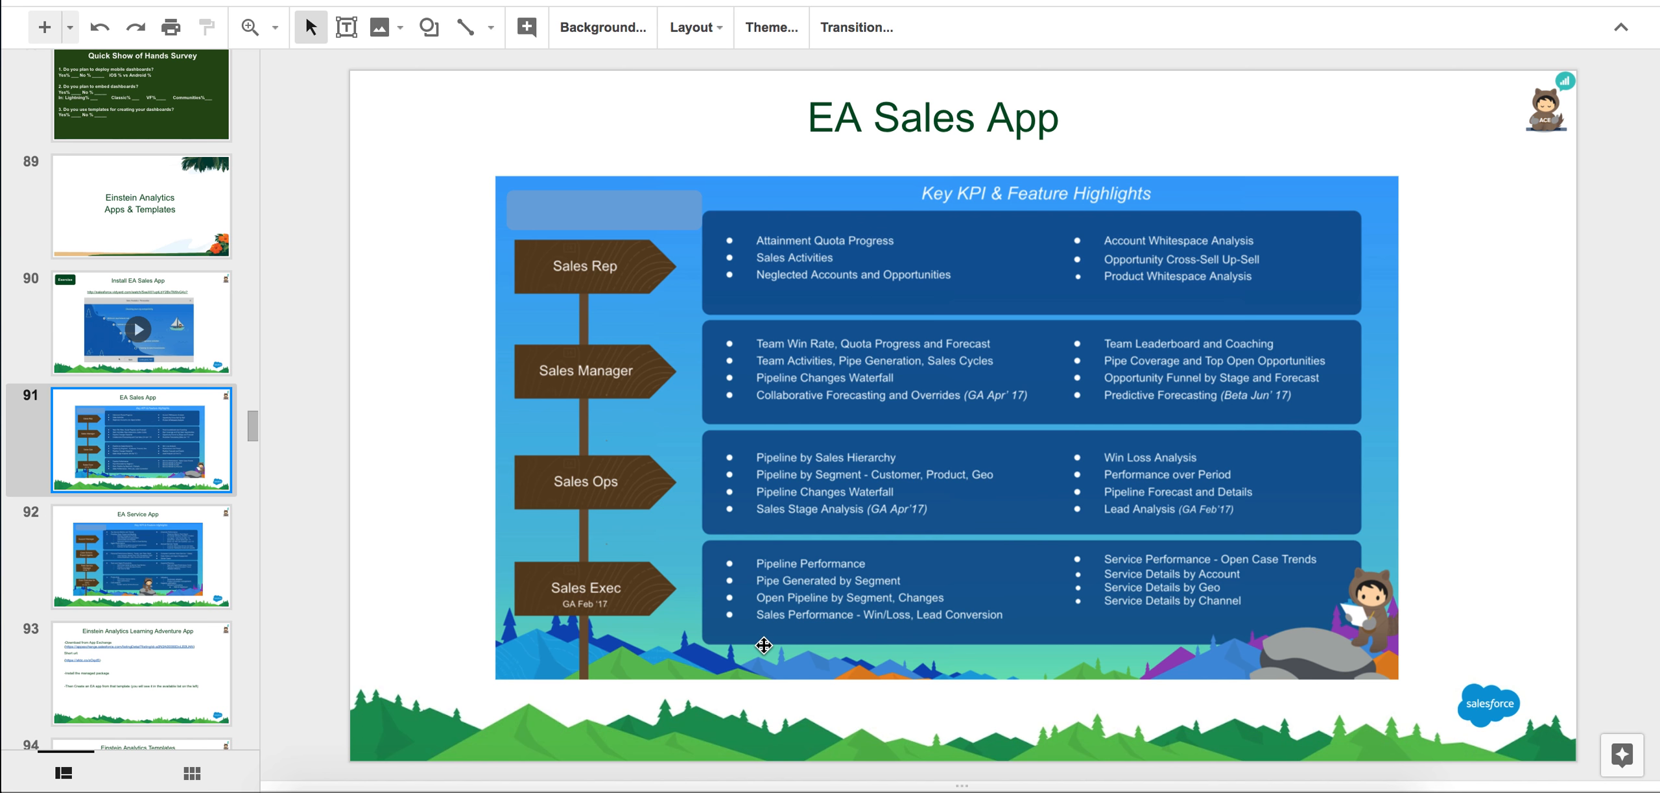
mouse_move(921, 547)
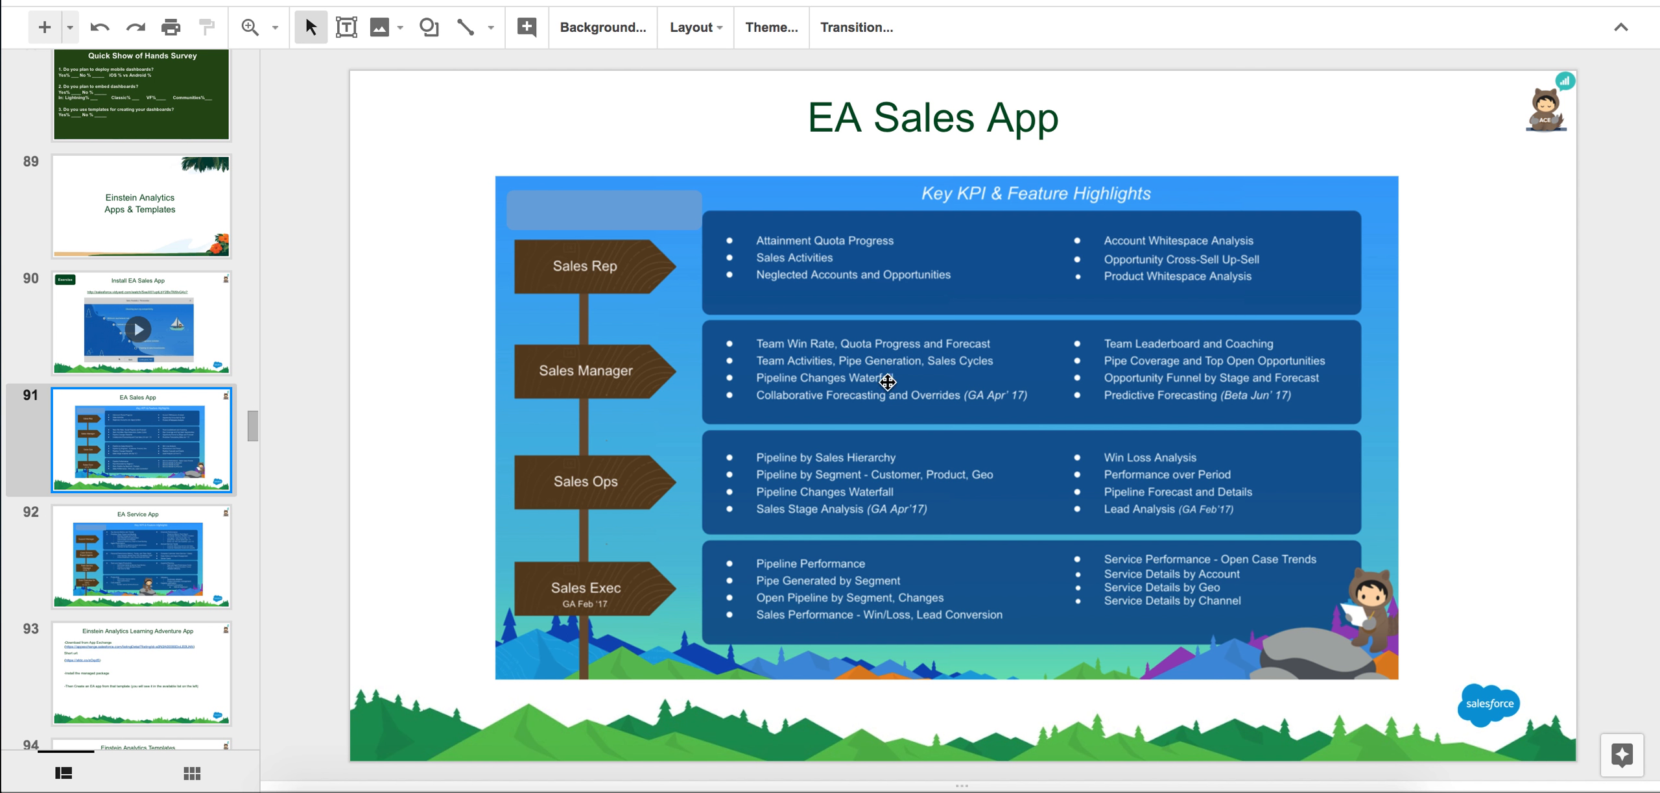
mouse_move(1114, 470)
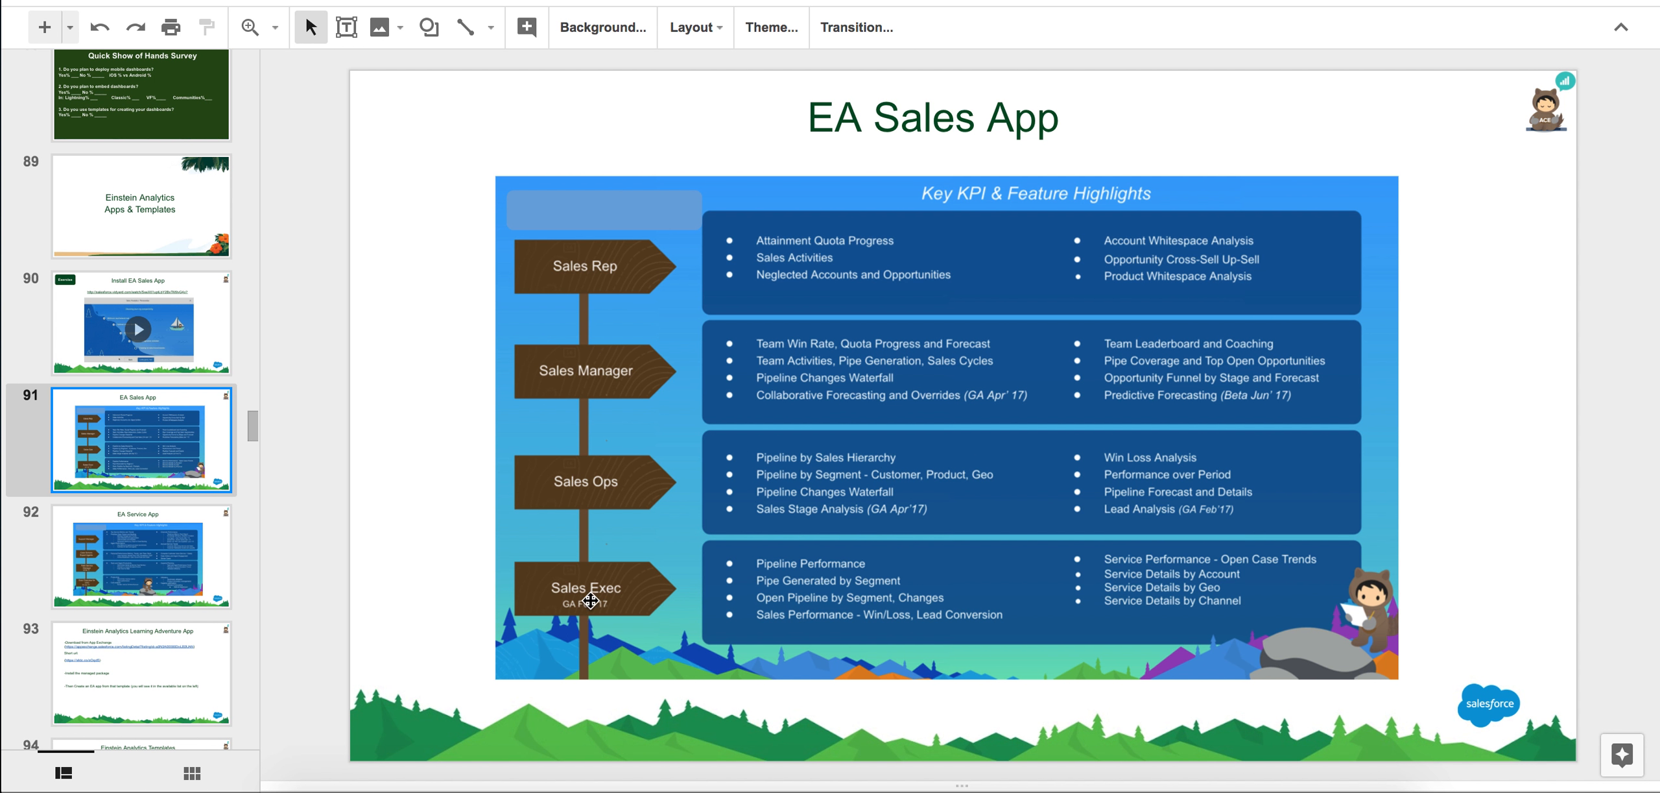
mouse_move(1106, 470)
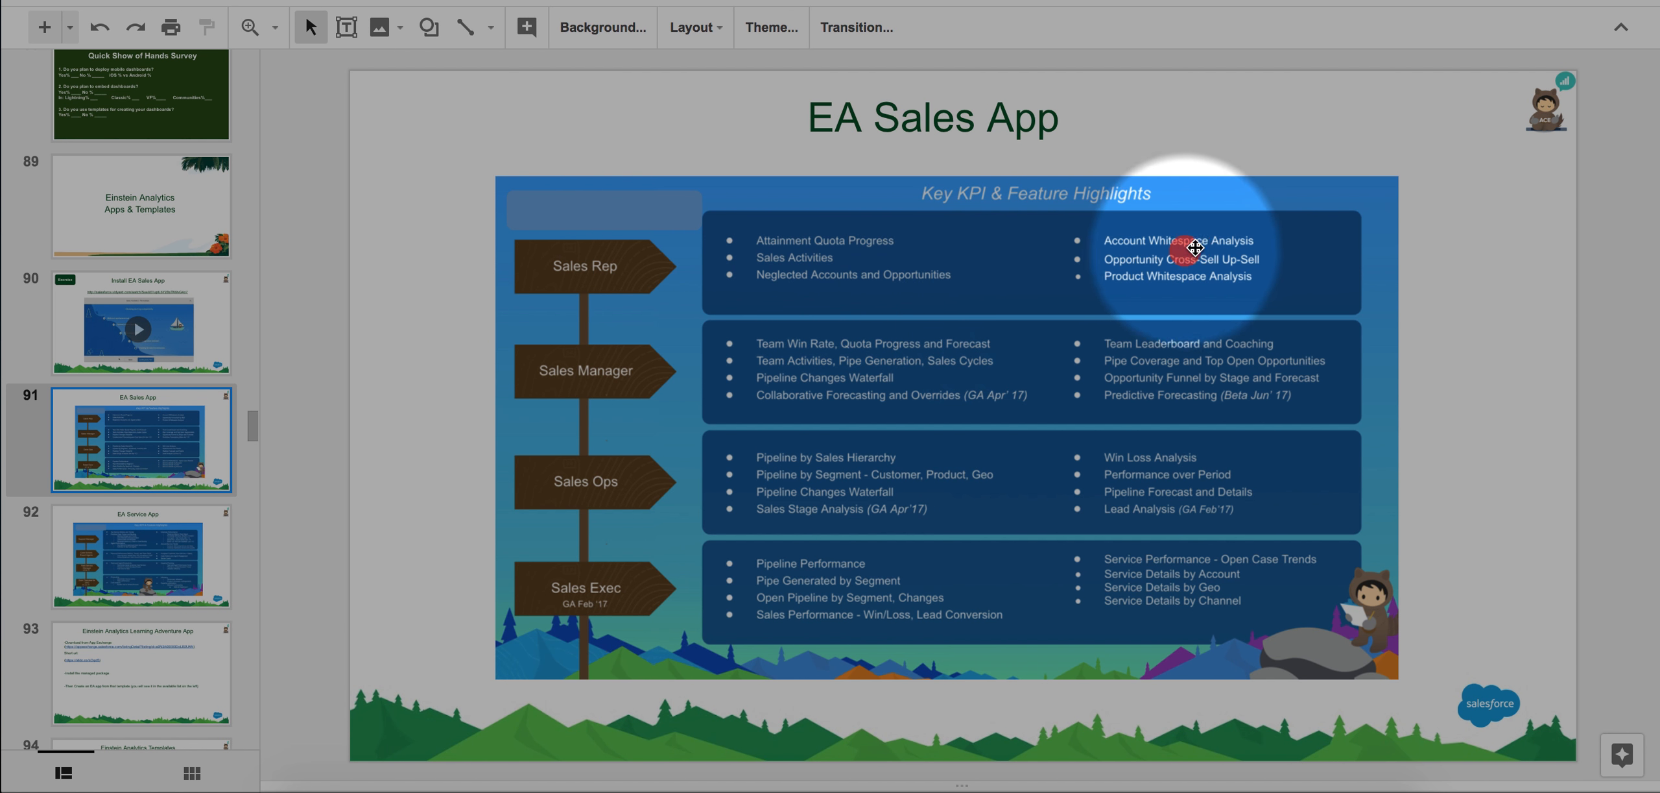
mouse_move(1234, 411)
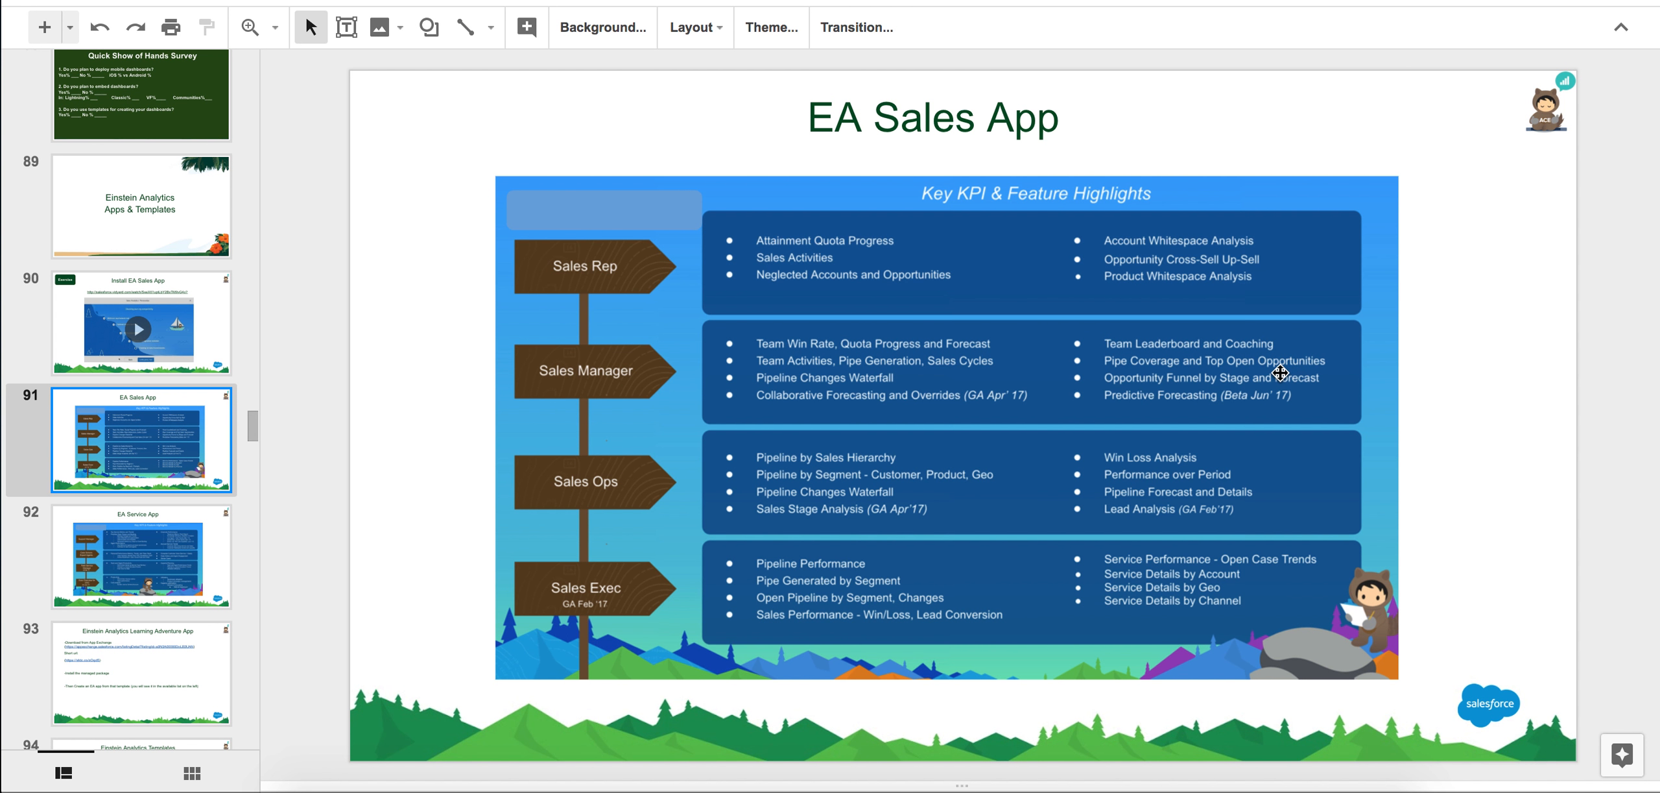
mouse_move(1121, 335)
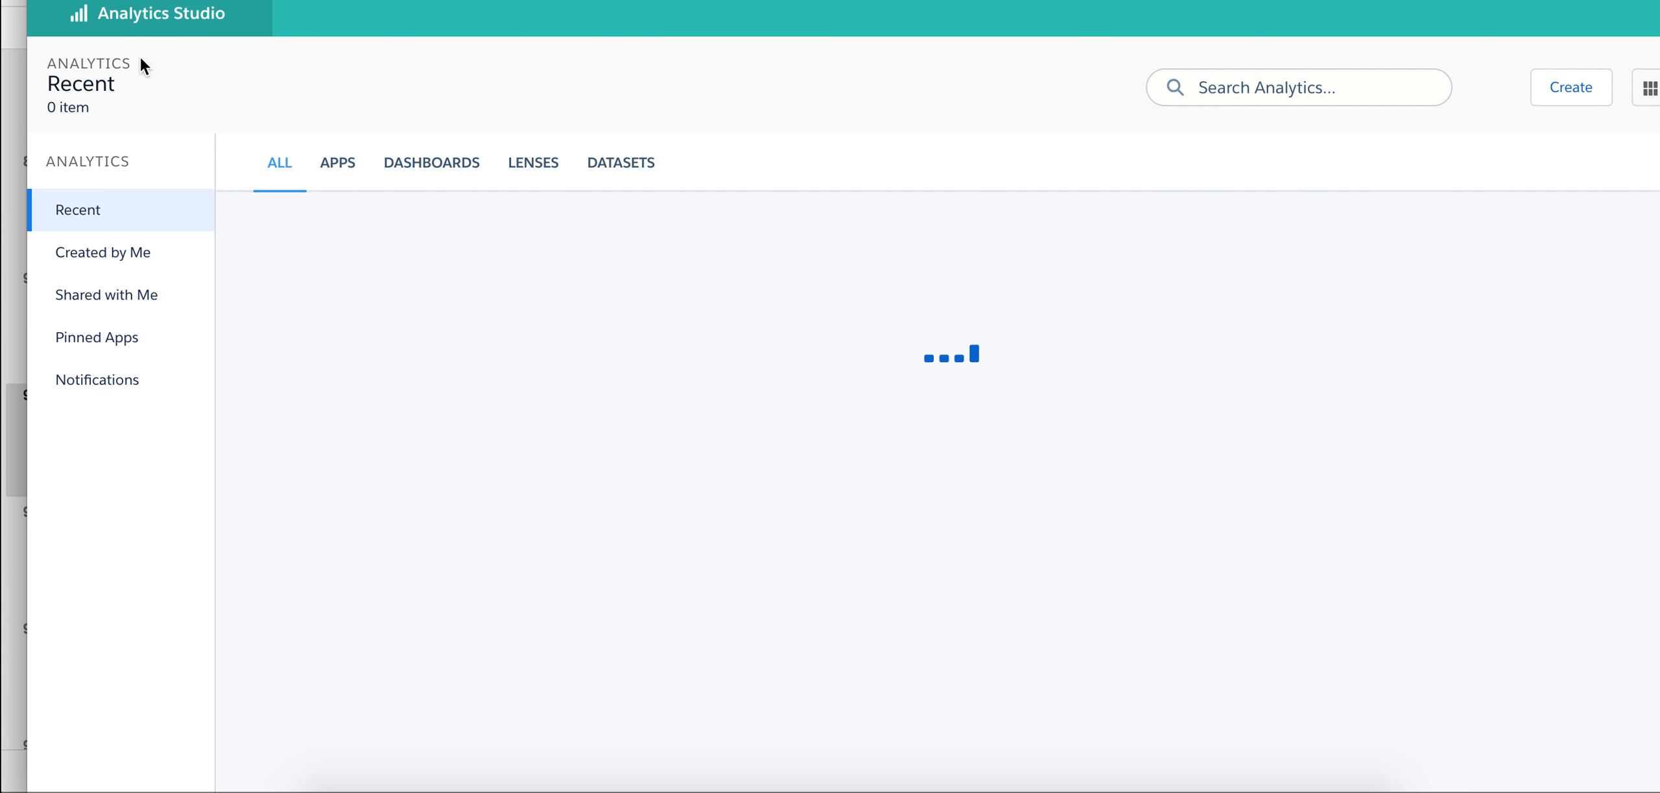
mouse_move(1547, 299)
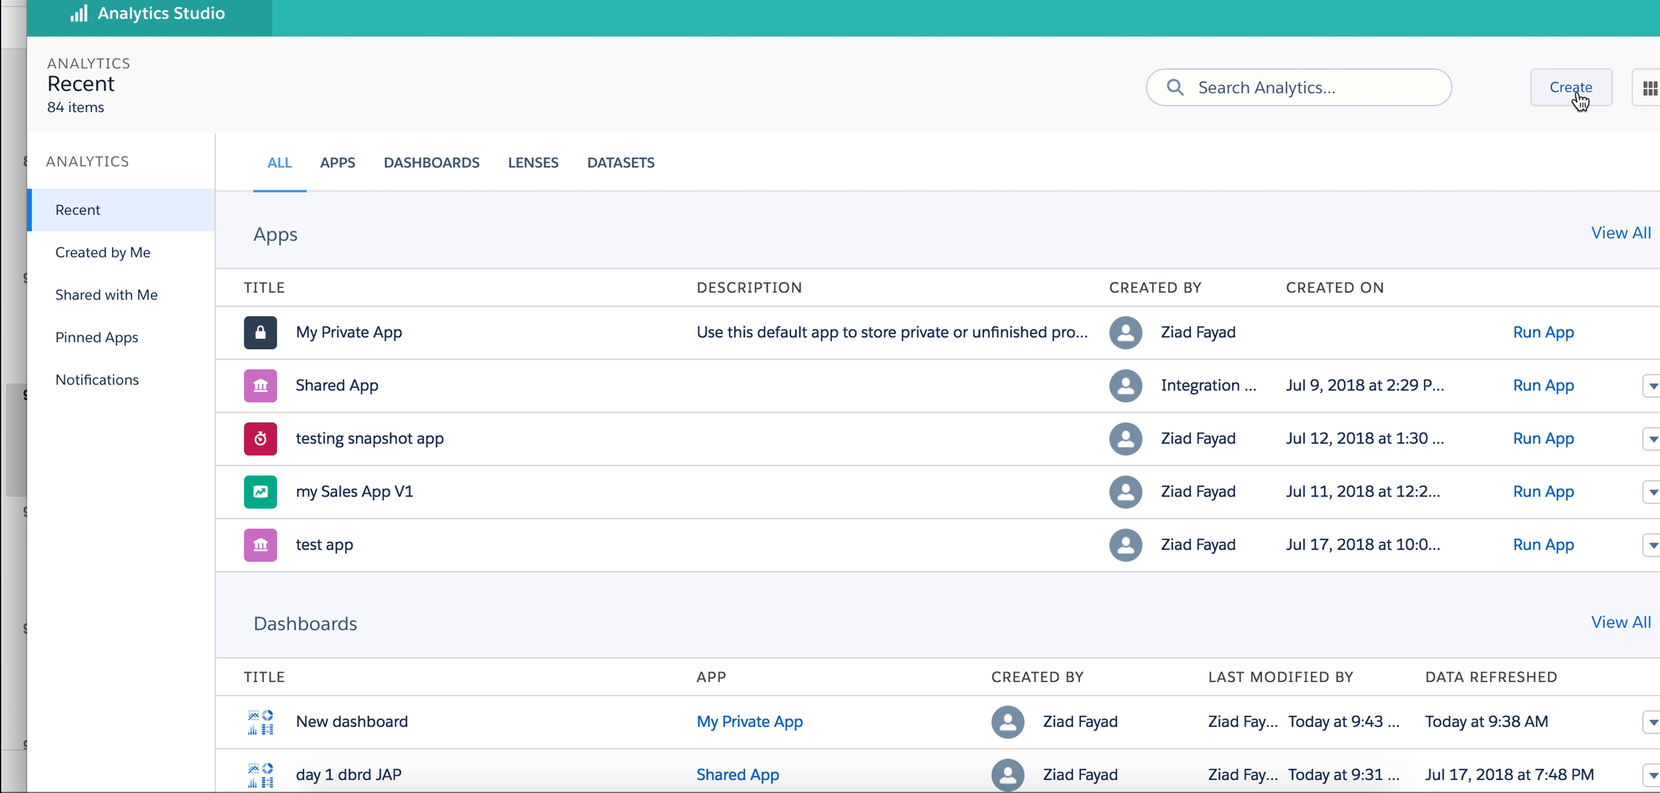
Step: Create a new app from the Sales Analytics template via Create > App and continue
click(1571, 87)
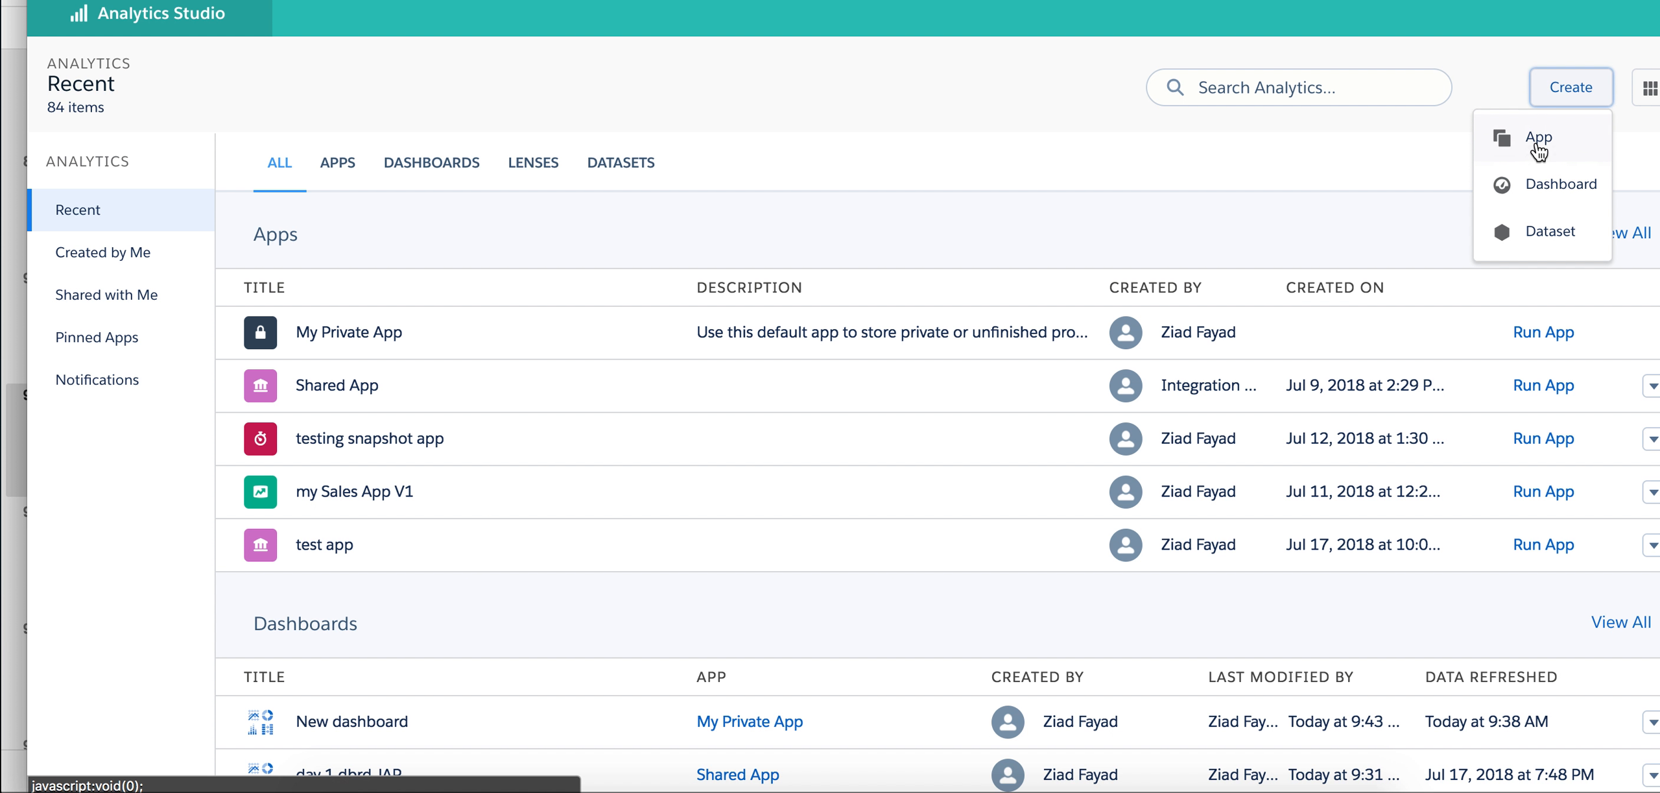
click(1540, 138)
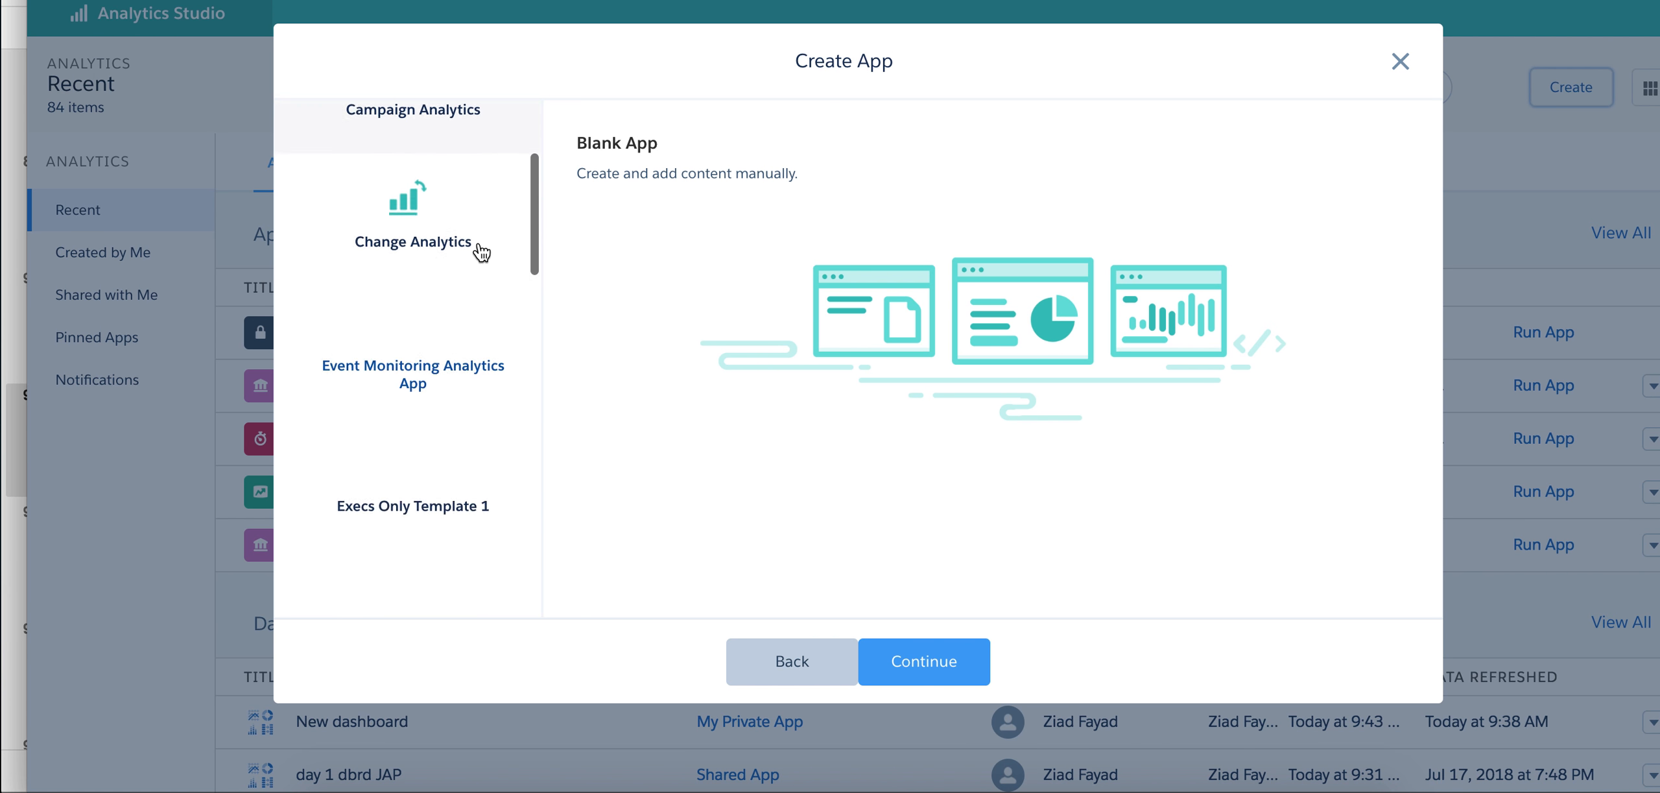
scroll(down, 3)
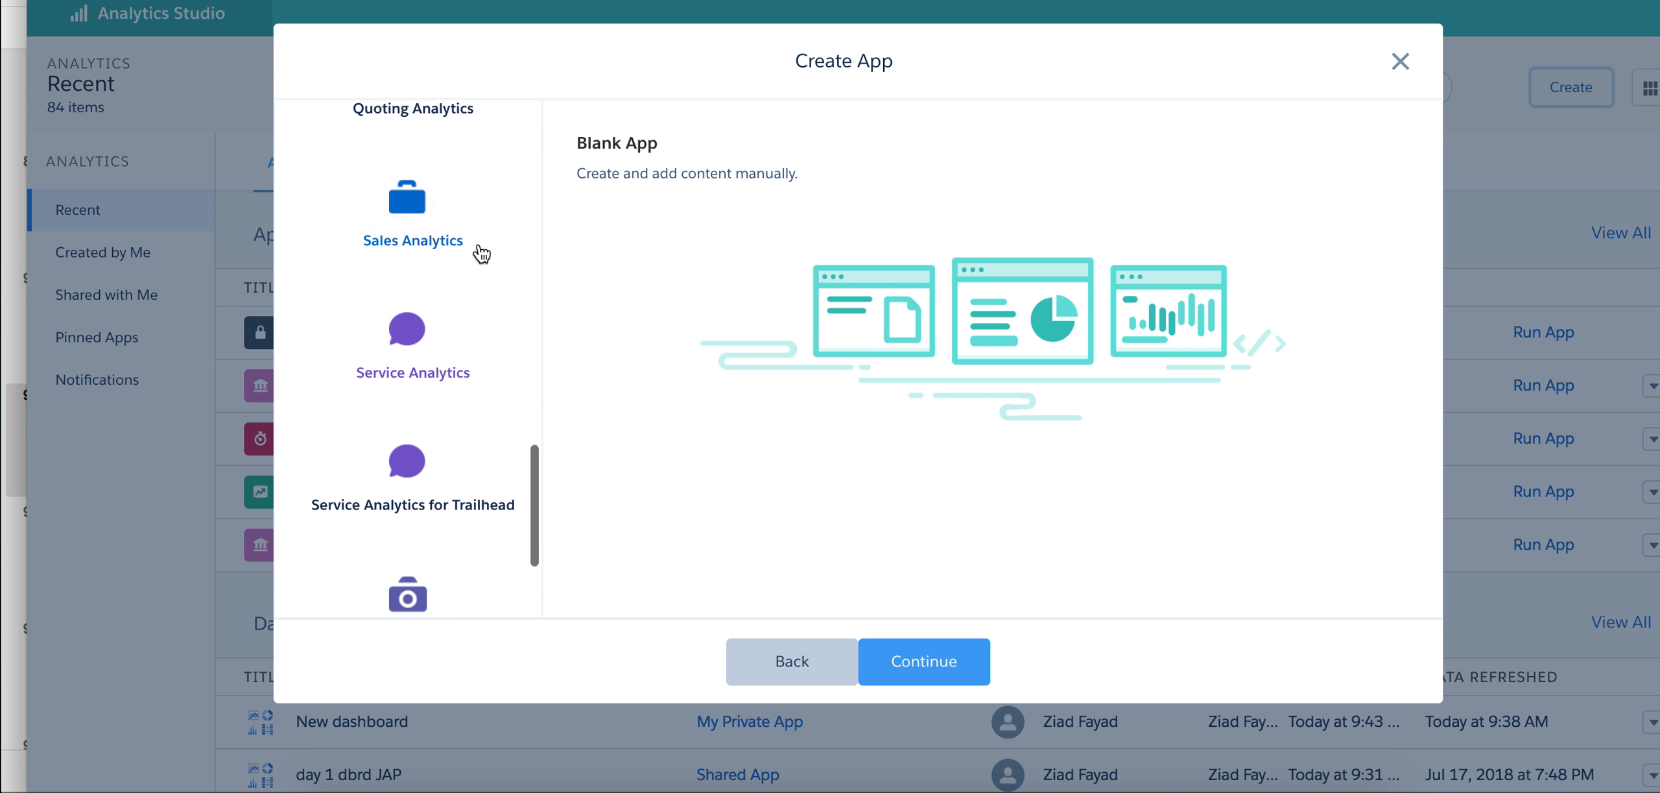
click(412, 206)
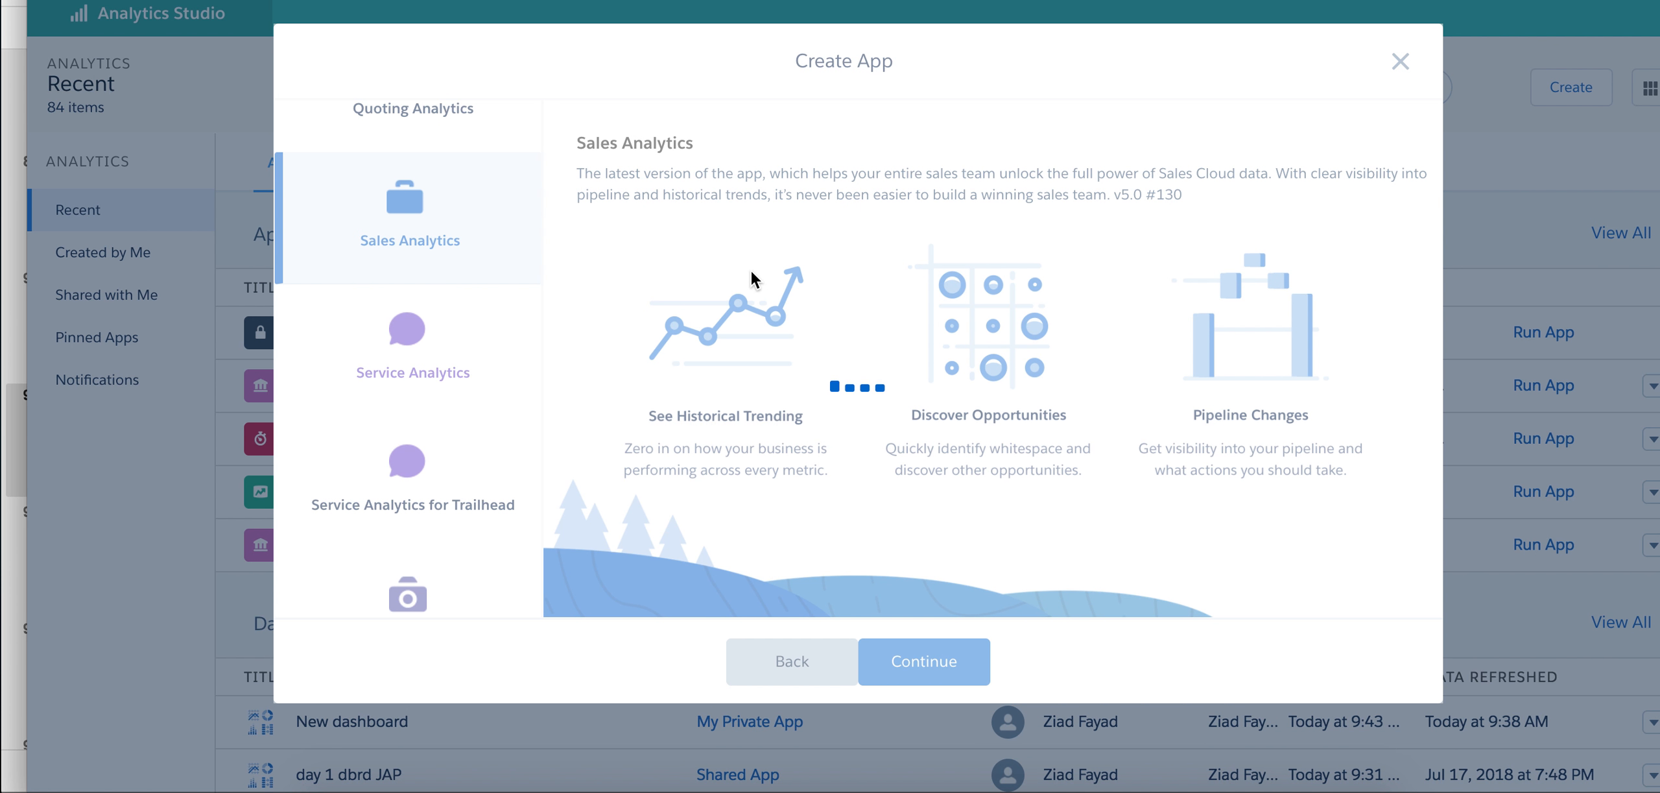
click(922, 660)
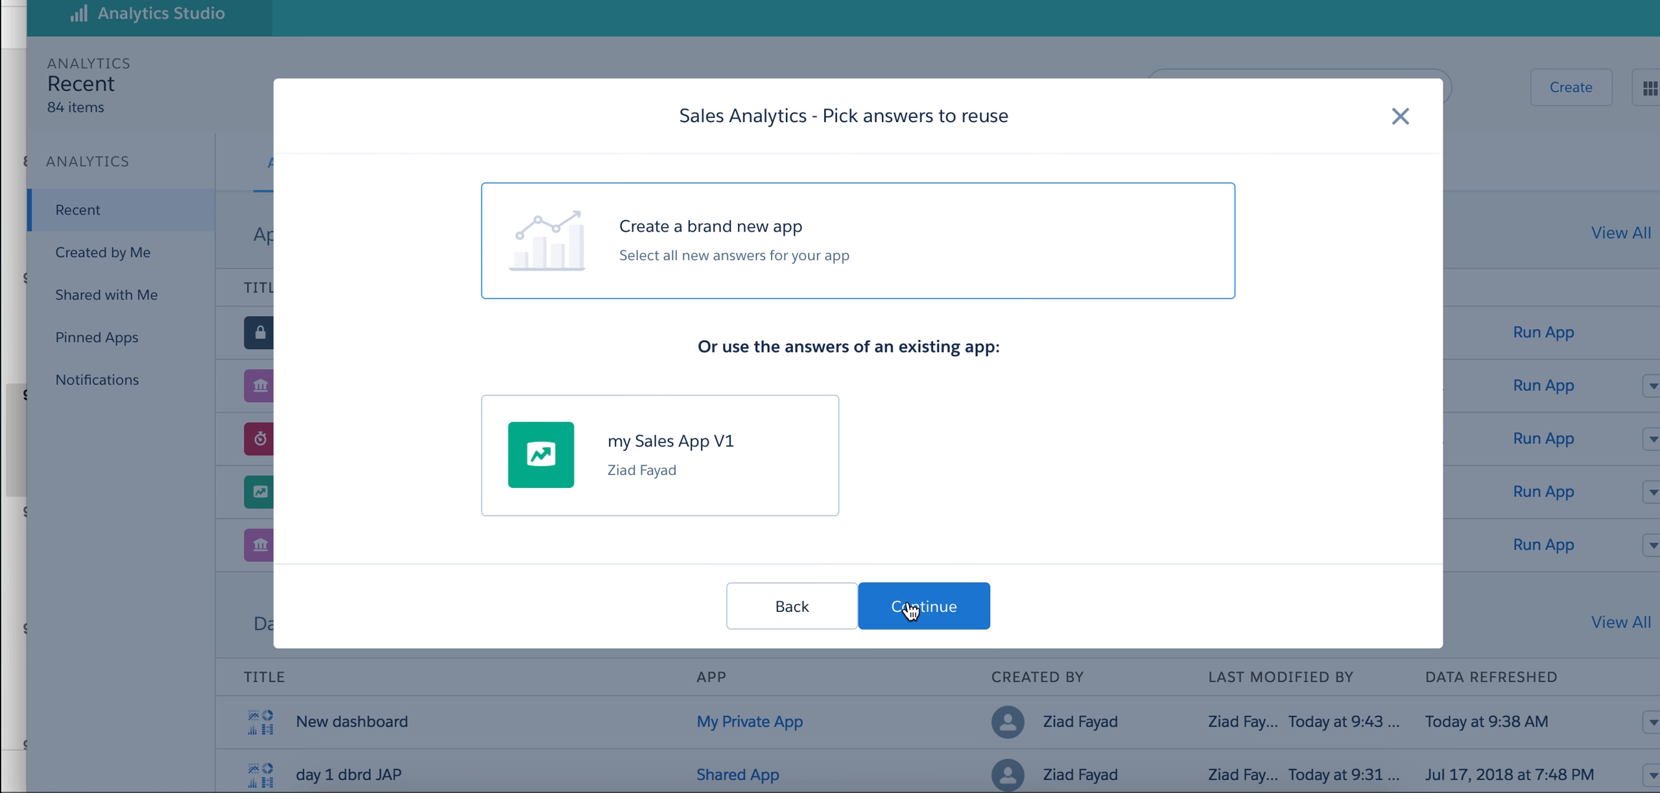
Step: Choose a brand new app, accept the passed prerequisite checks, and pick Custom settings
click(923, 605)
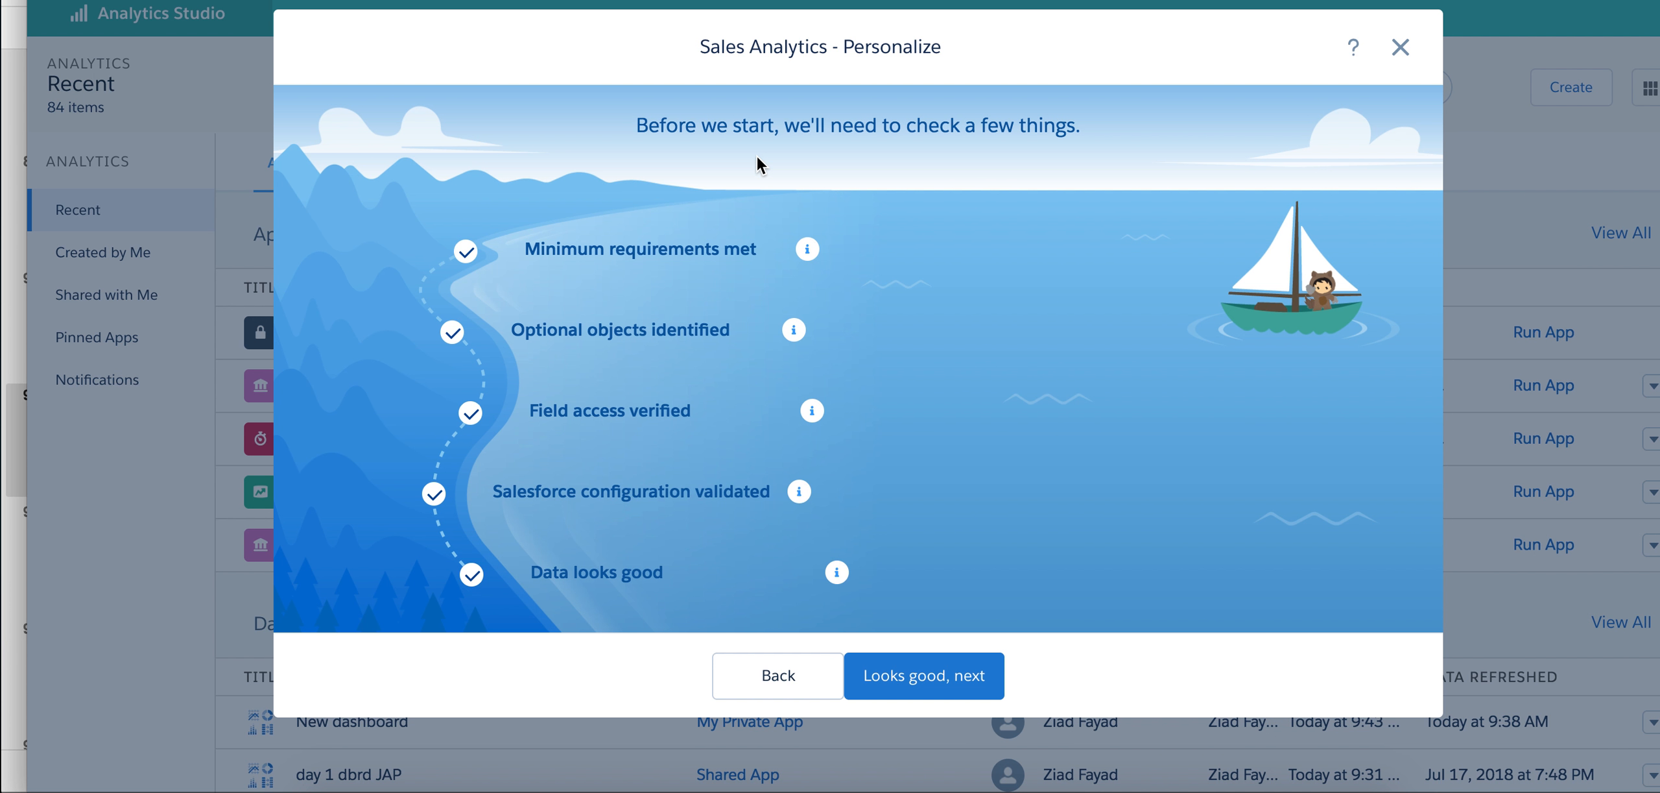
mouse_move(905, 688)
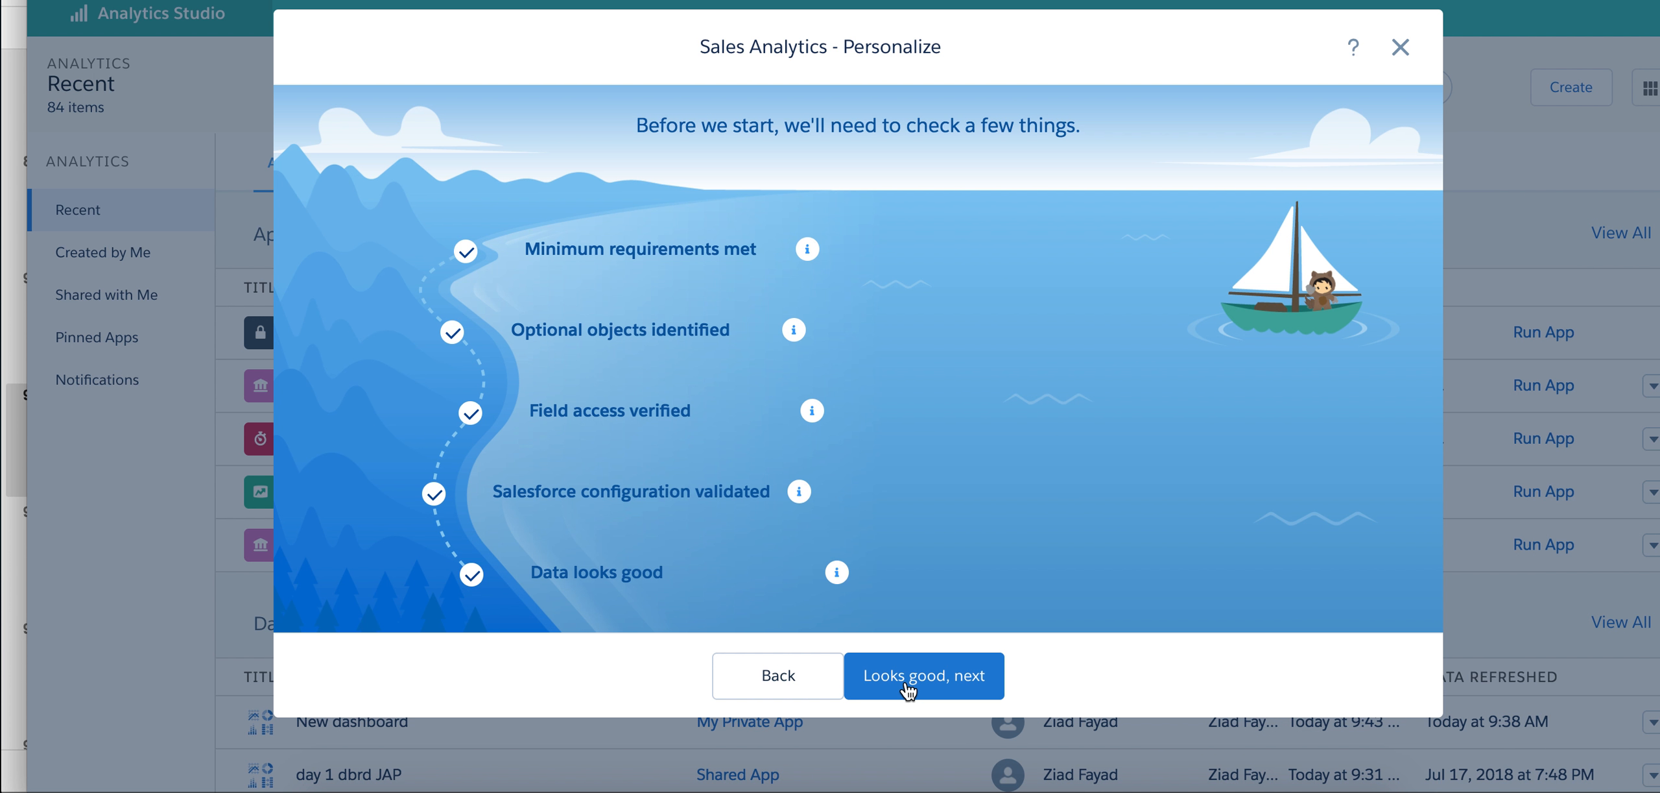
click(924, 675)
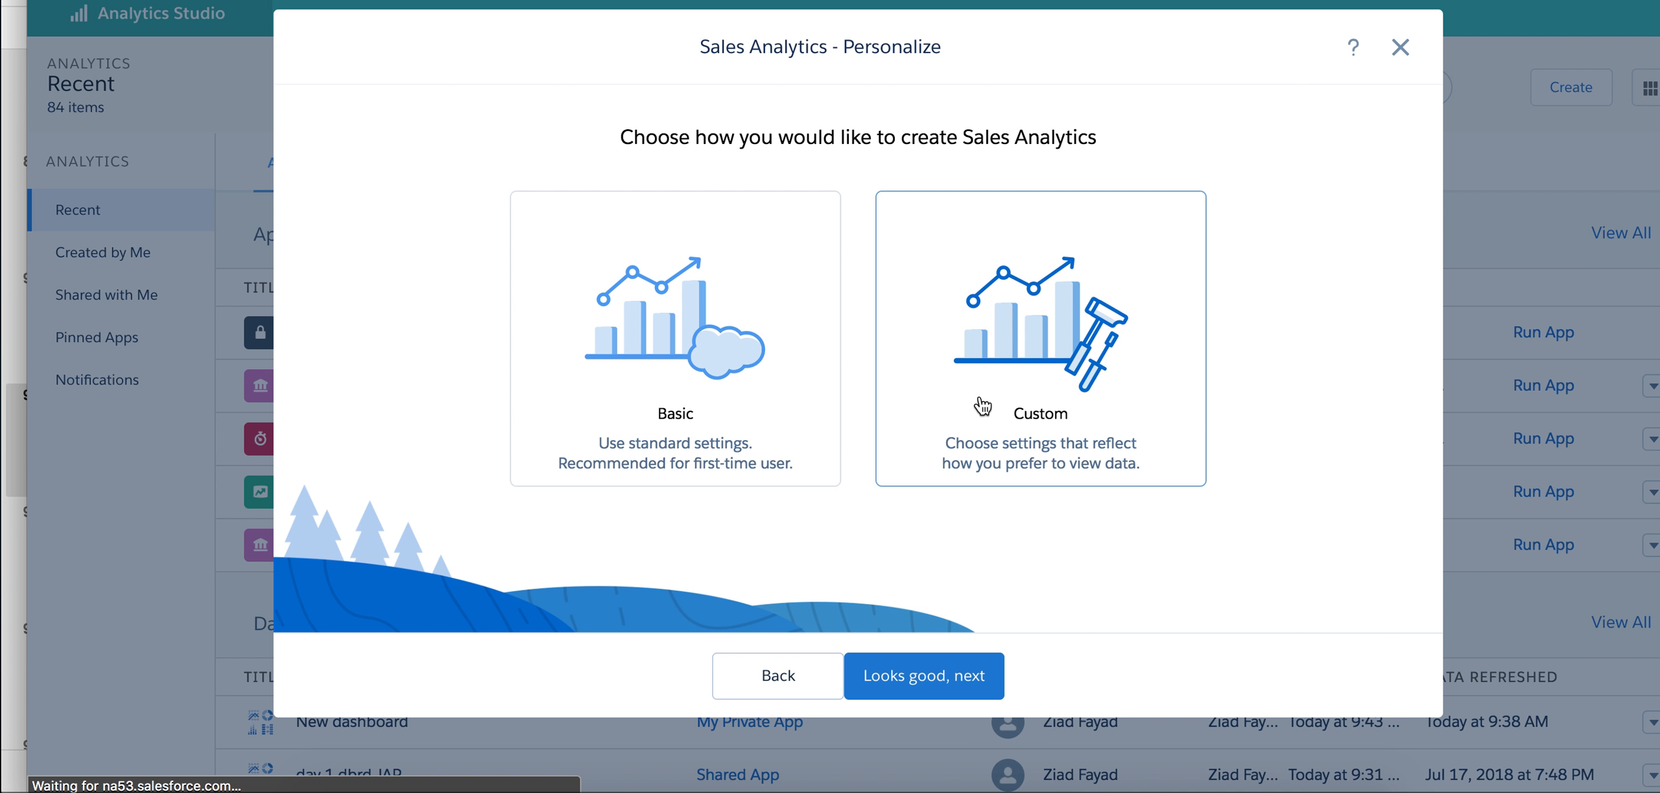
click(674, 338)
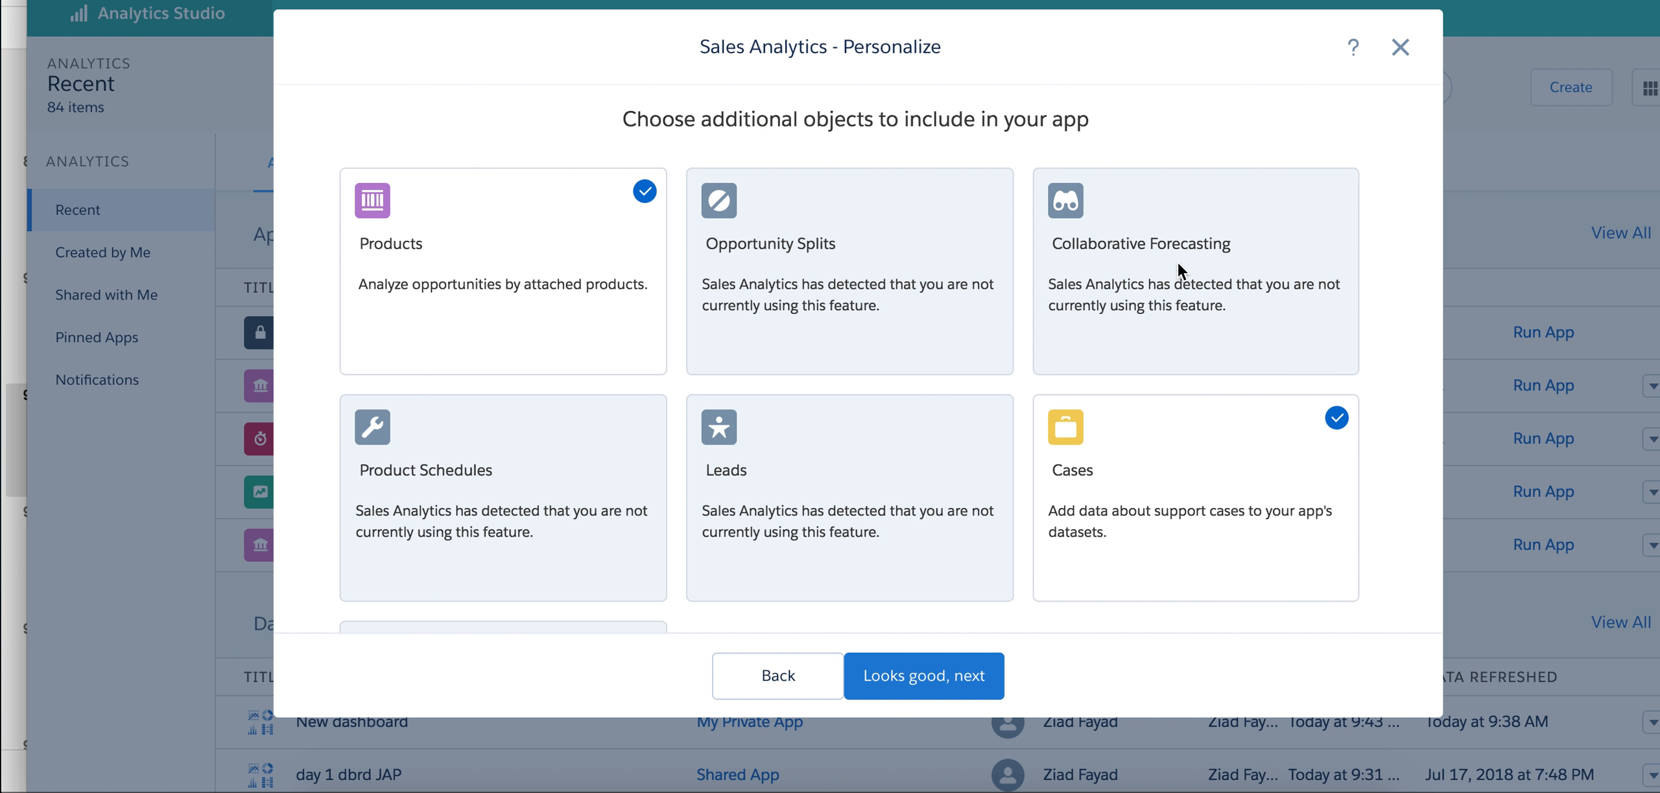
mouse_move(1251, 183)
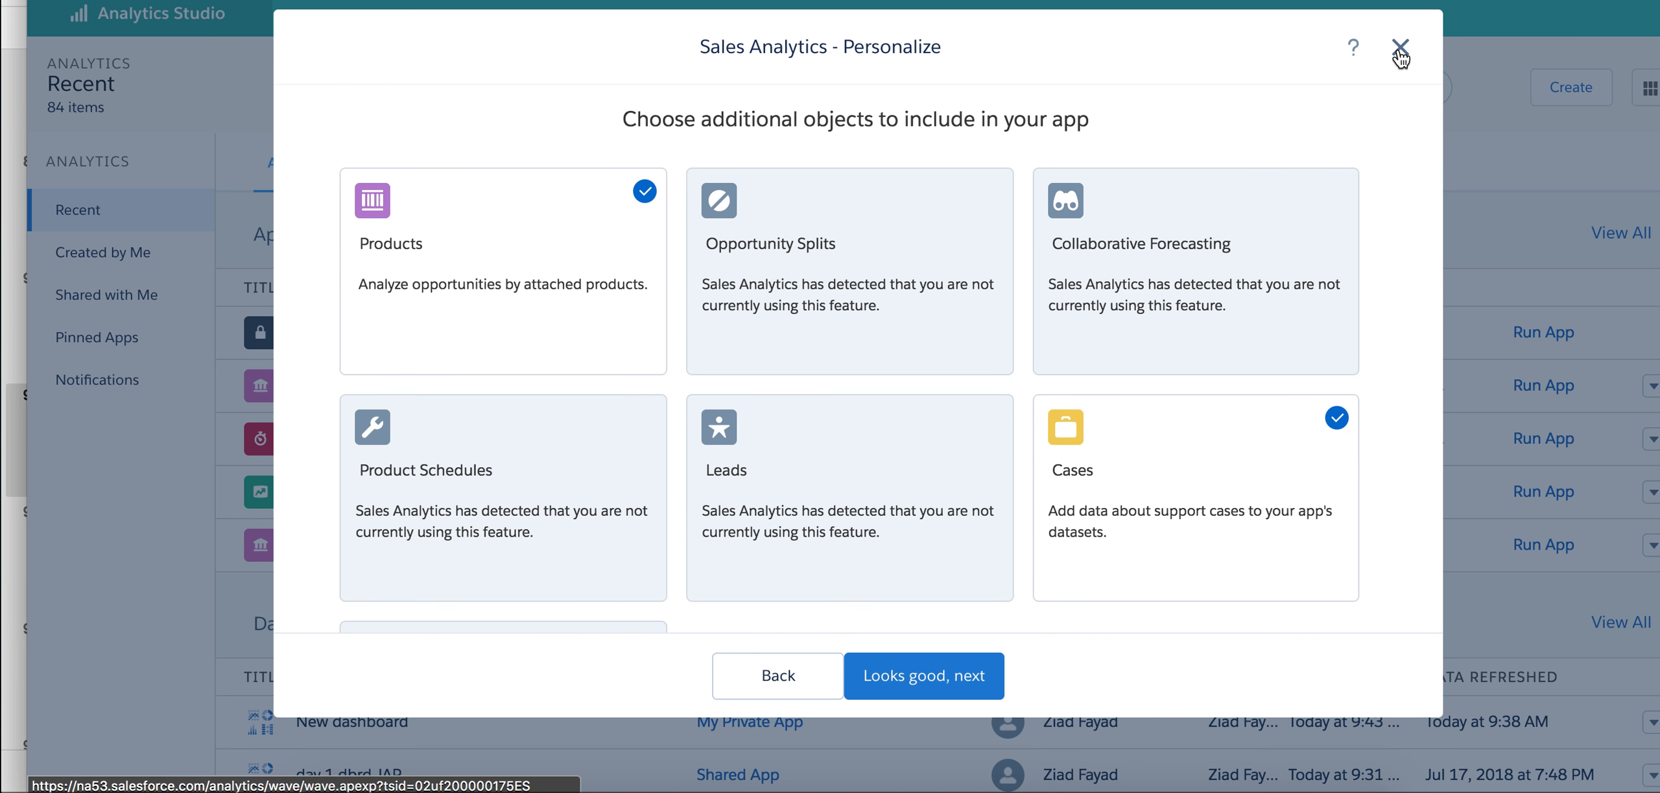
mouse_move(1401, 49)
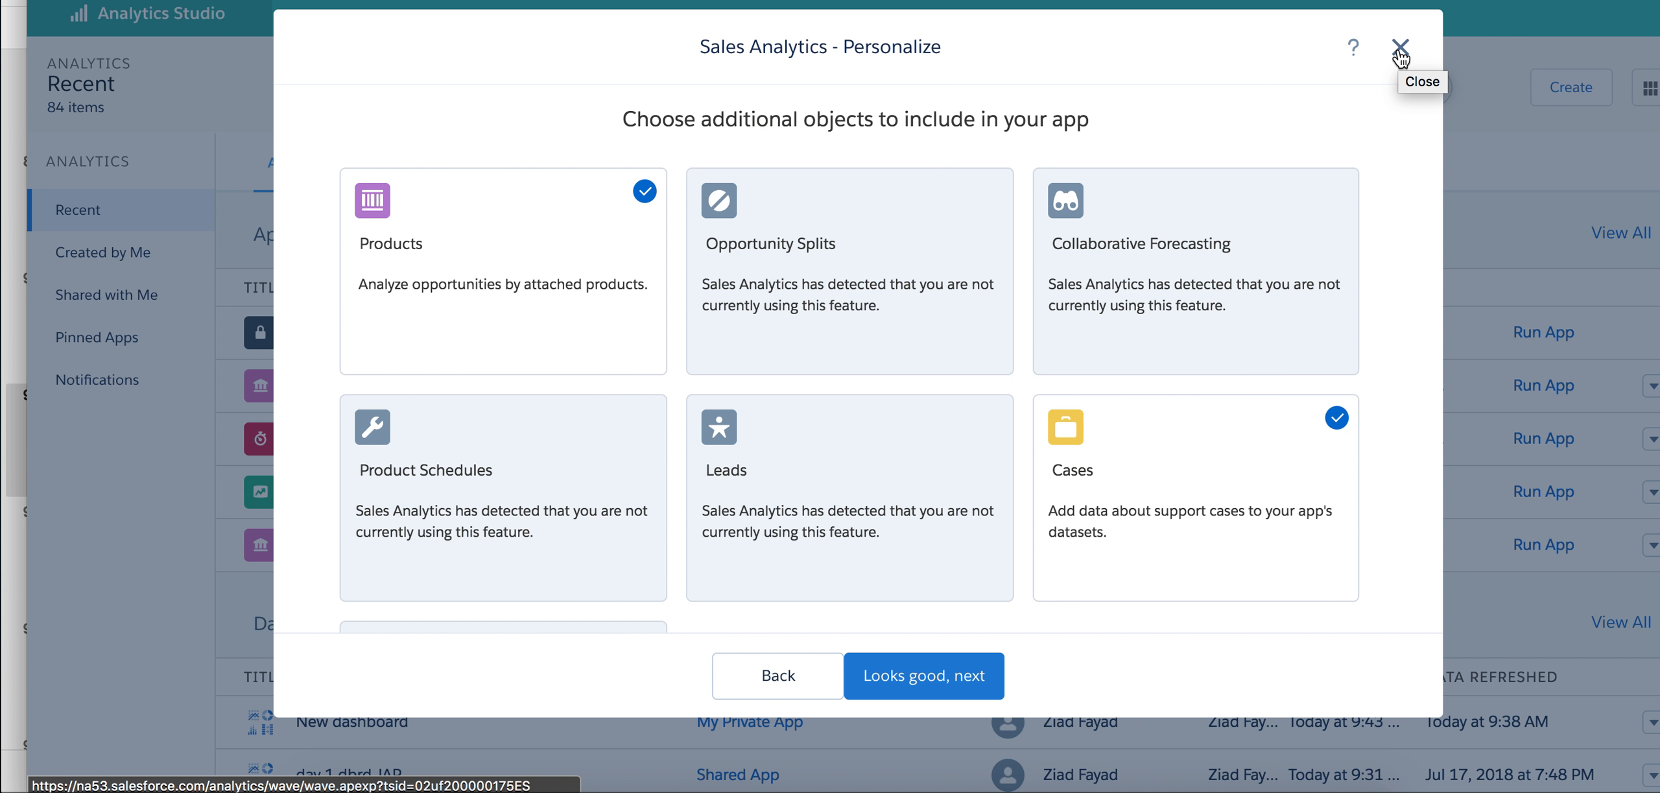
Step: Abandon the creation wizard and open the existing my Sales App V1 contents
click(1400, 46)
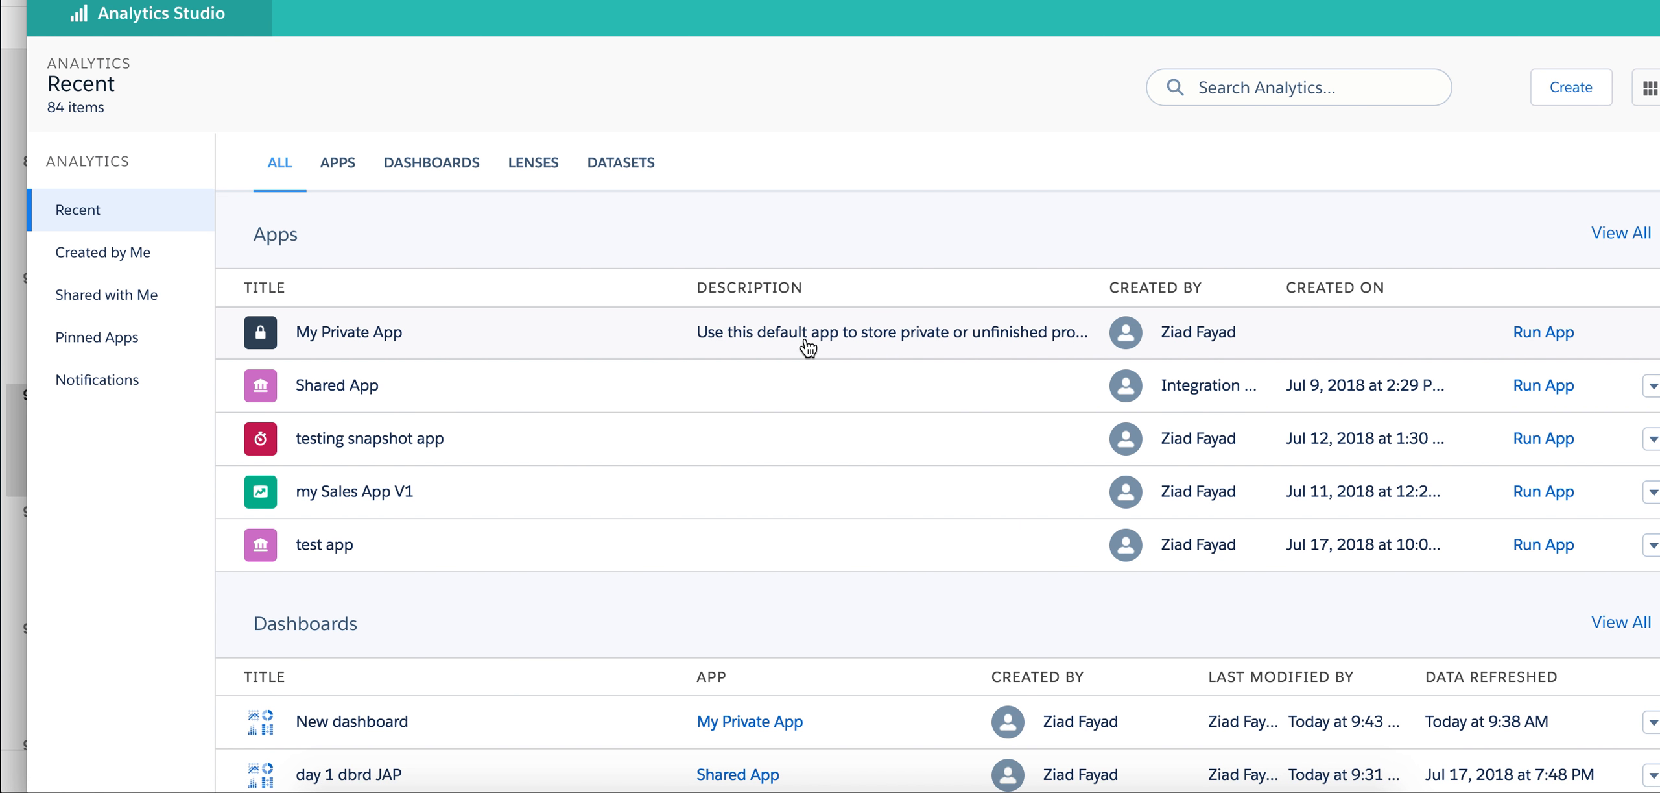
mouse_move(332, 469)
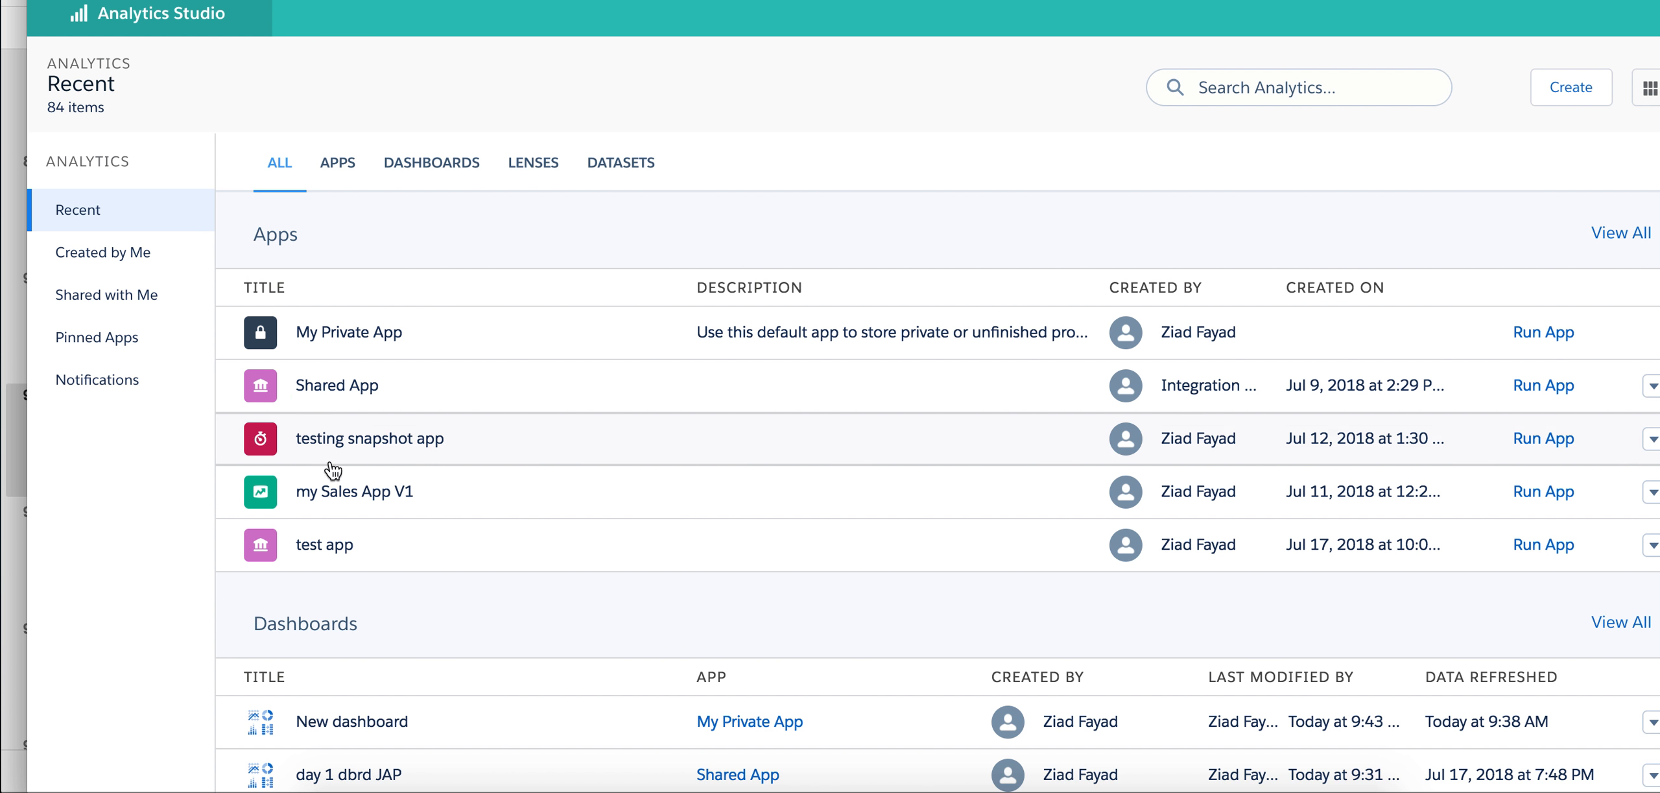
click(353, 490)
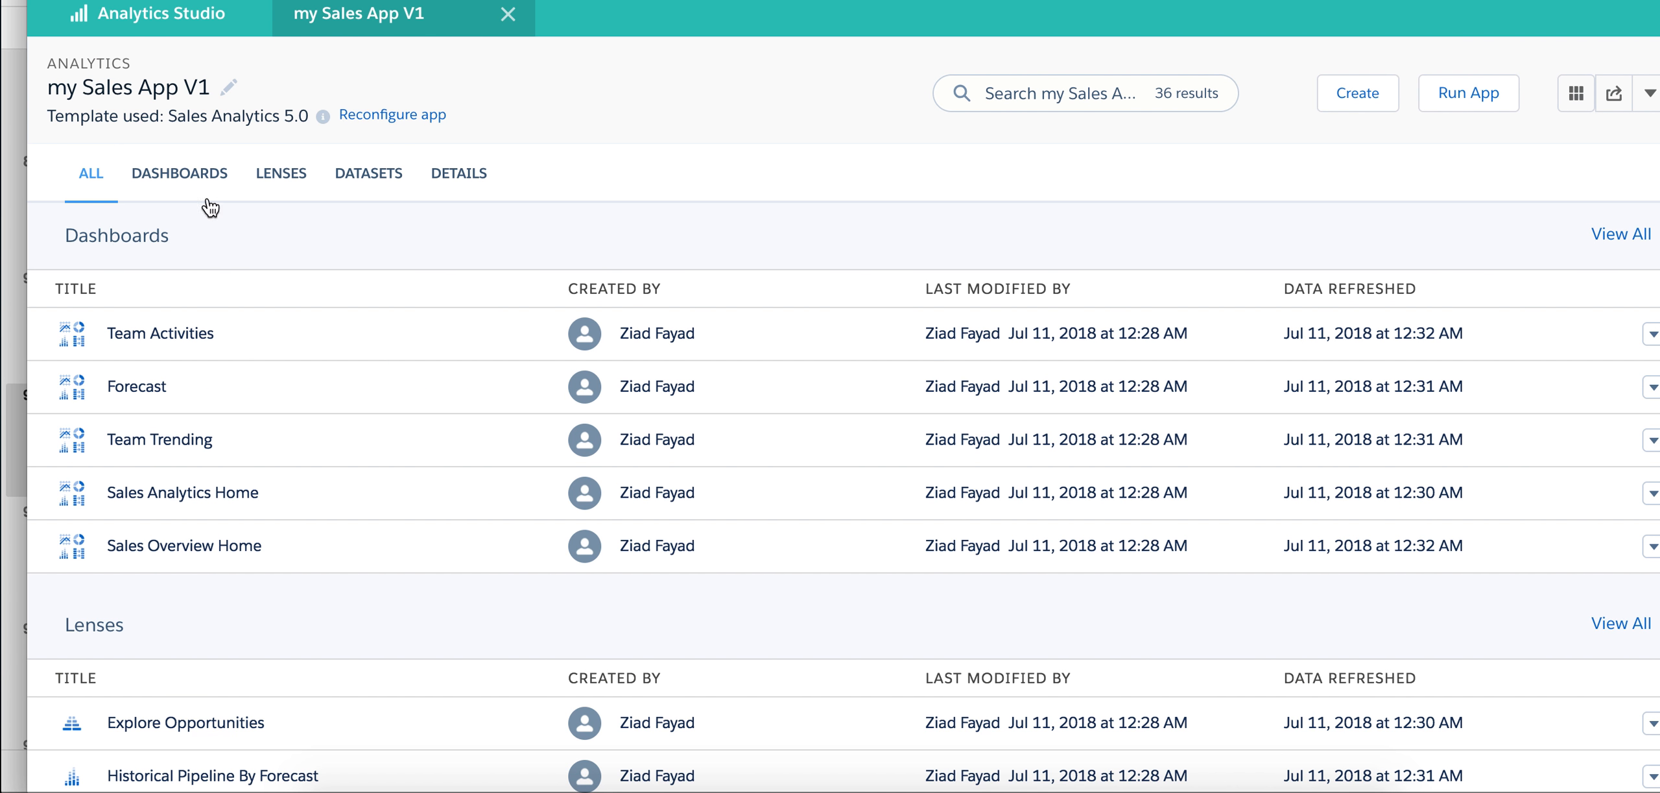
mouse_move(233, 589)
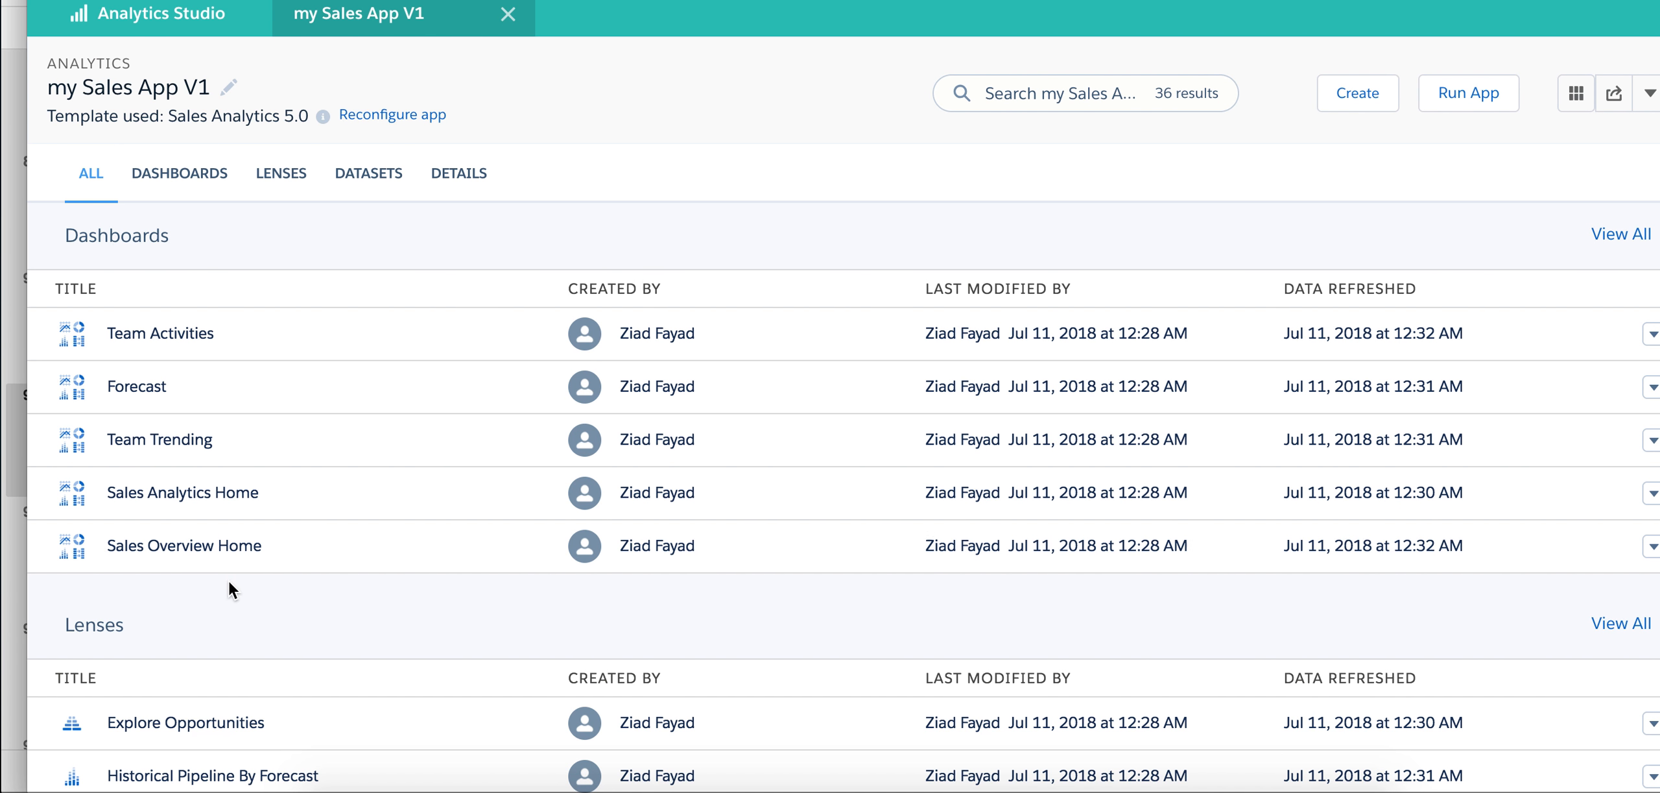
scroll(down, 3)
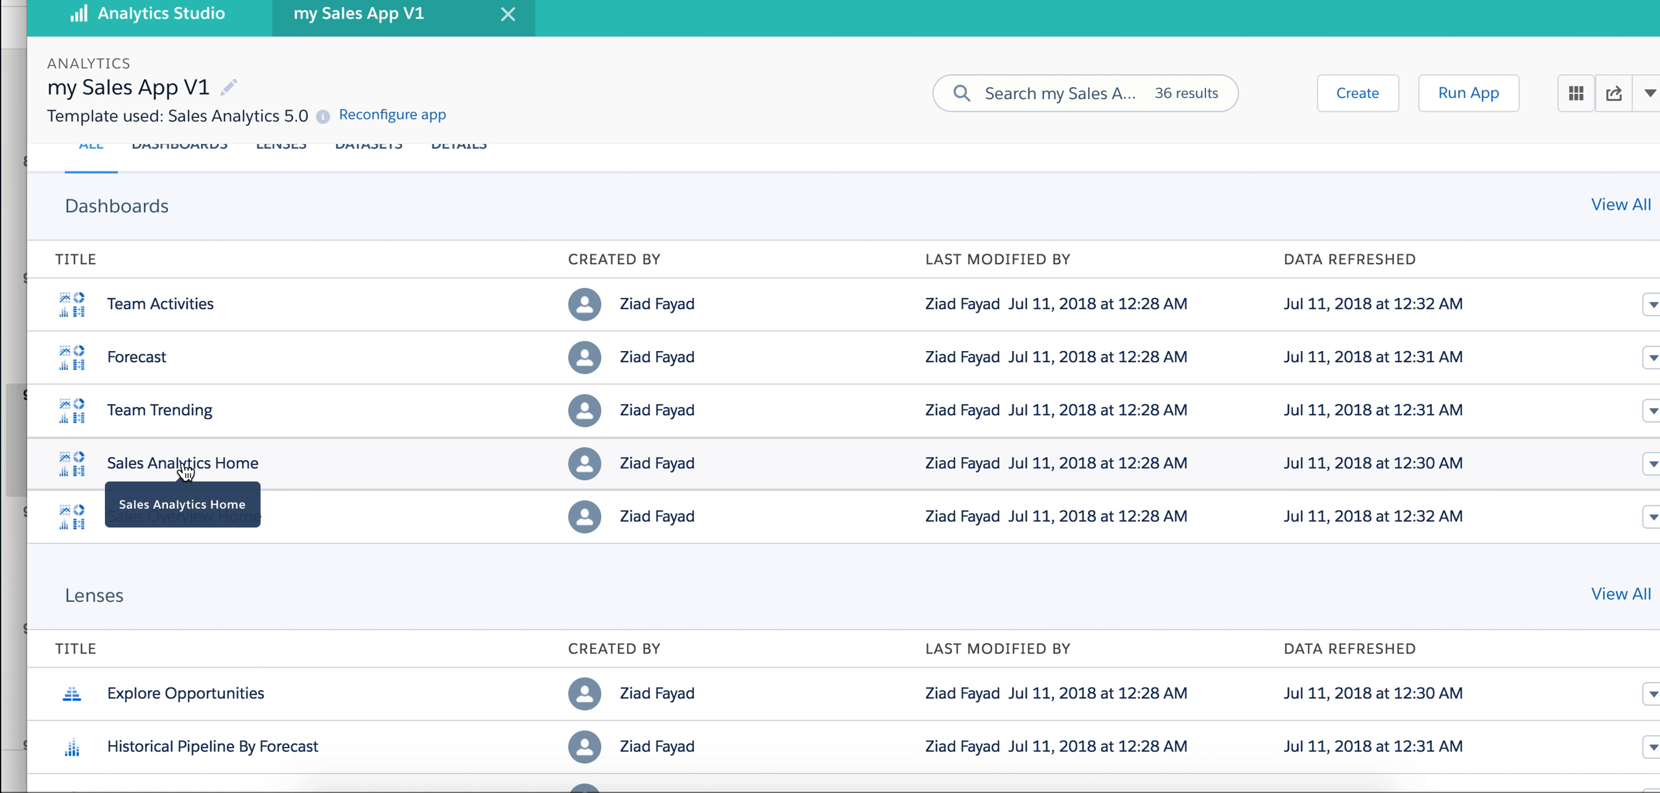
mouse_move(254, 529)
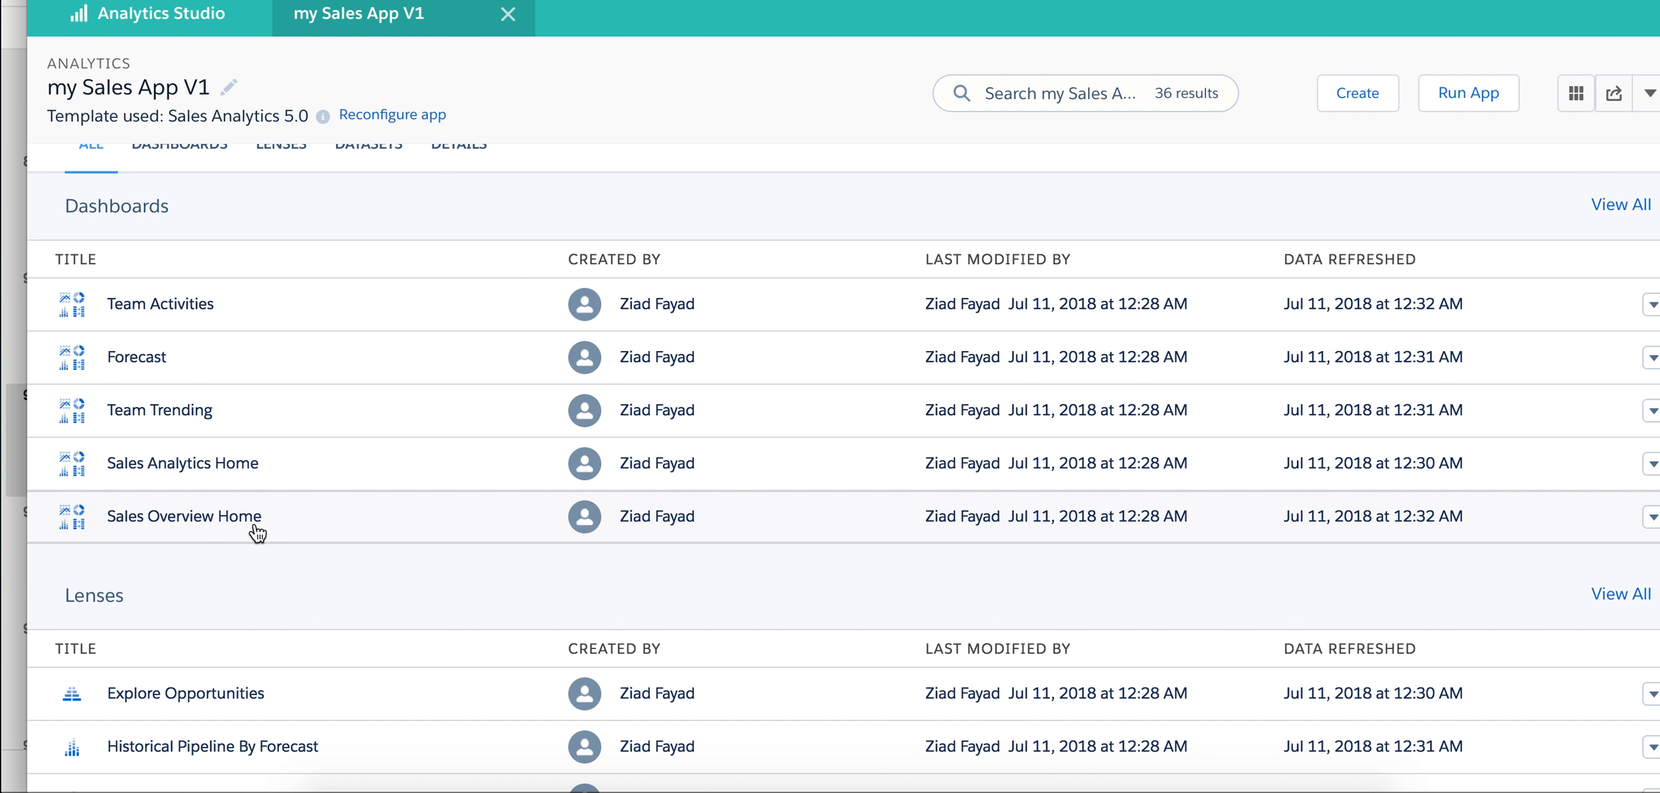
mouse_move(217, 463)
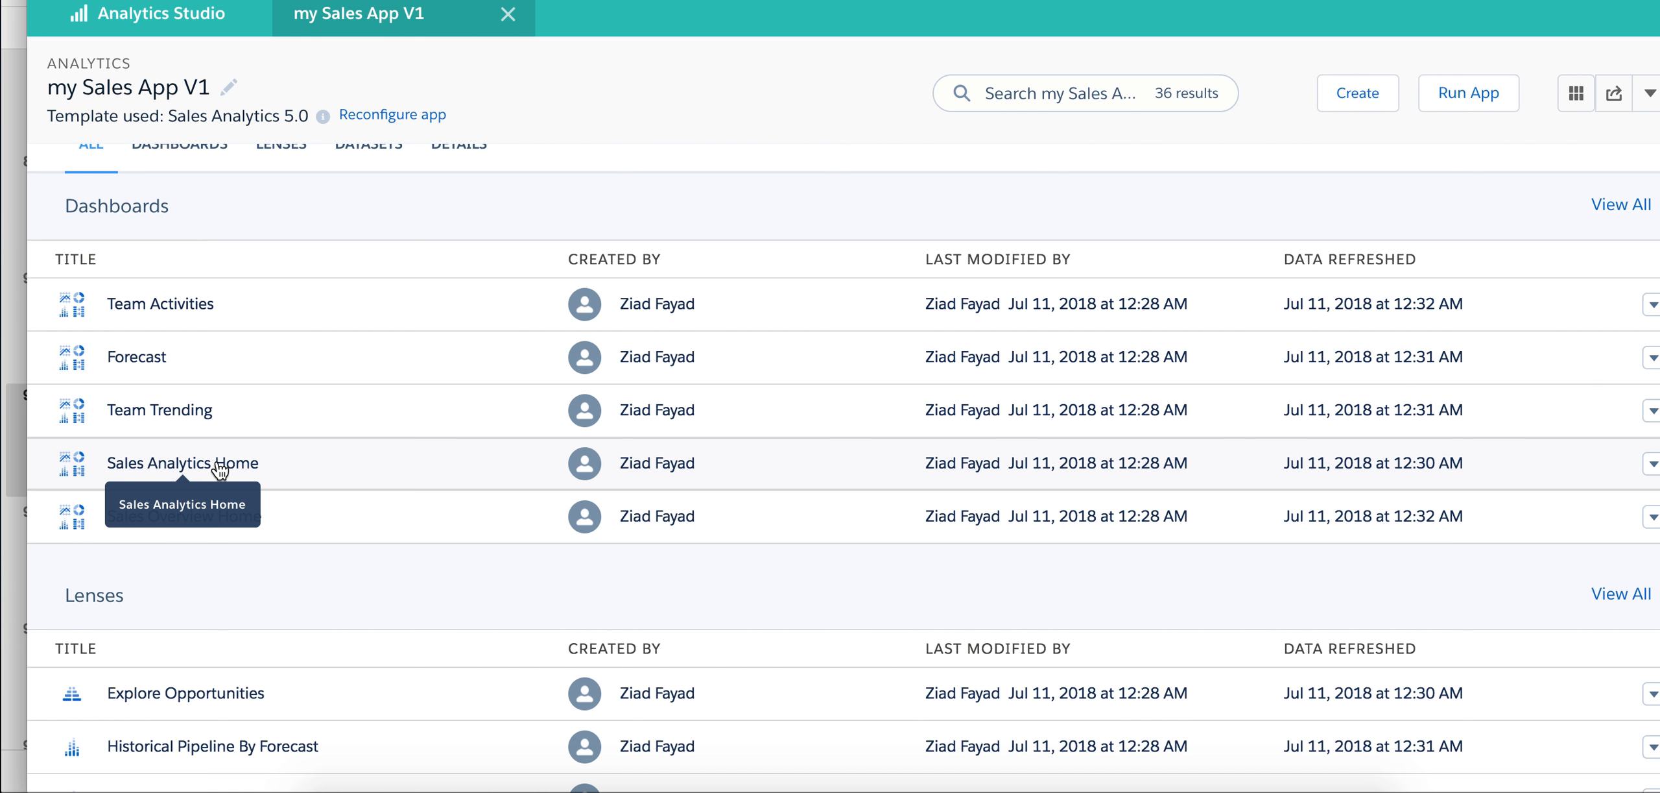
mouse_move(282, 554)
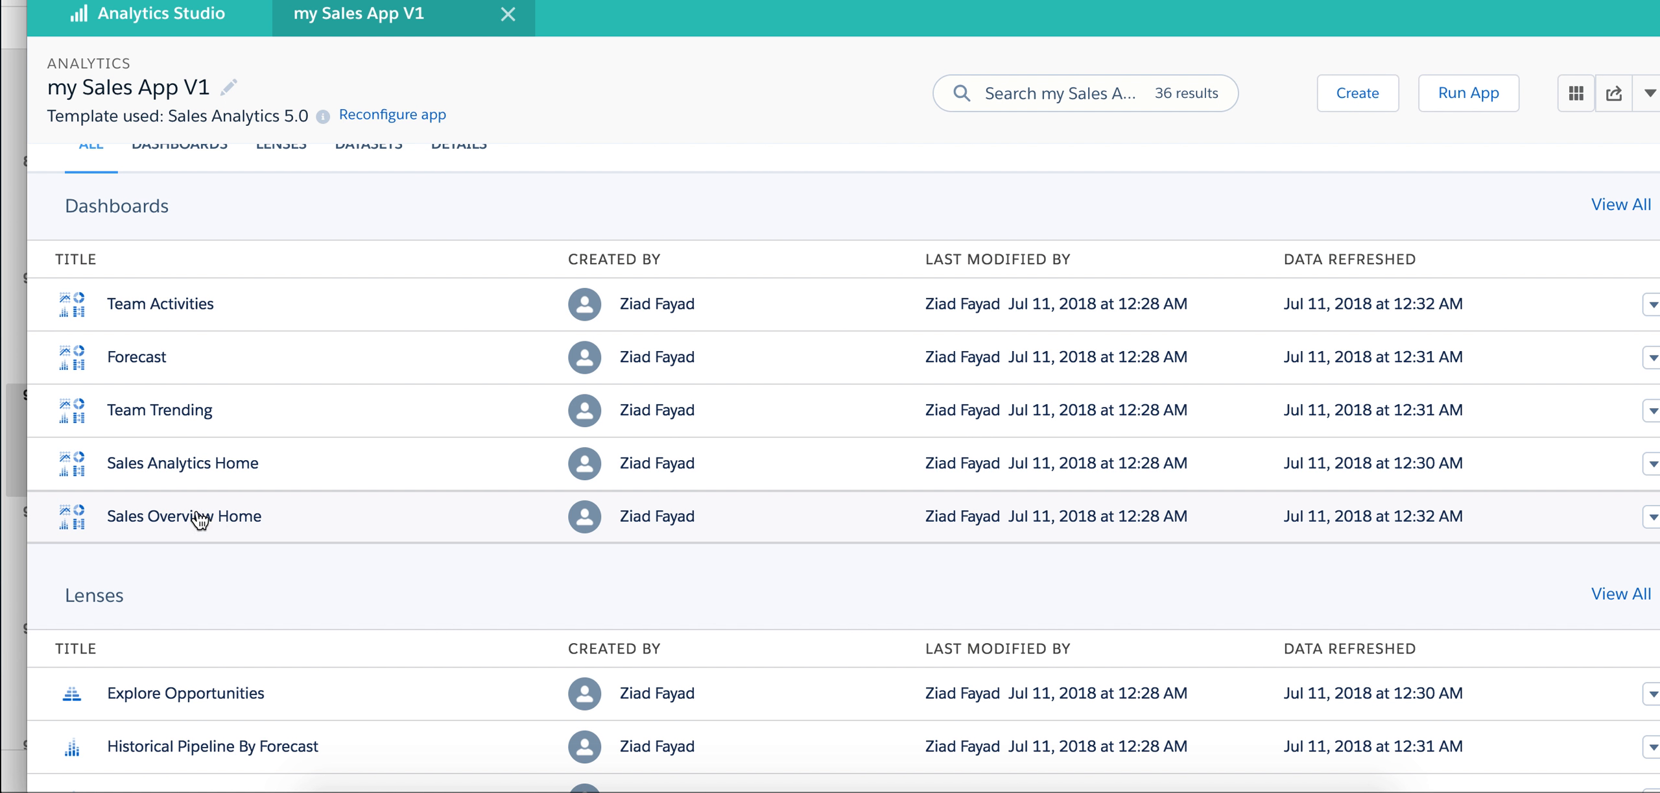
mouse_move(176, 482)
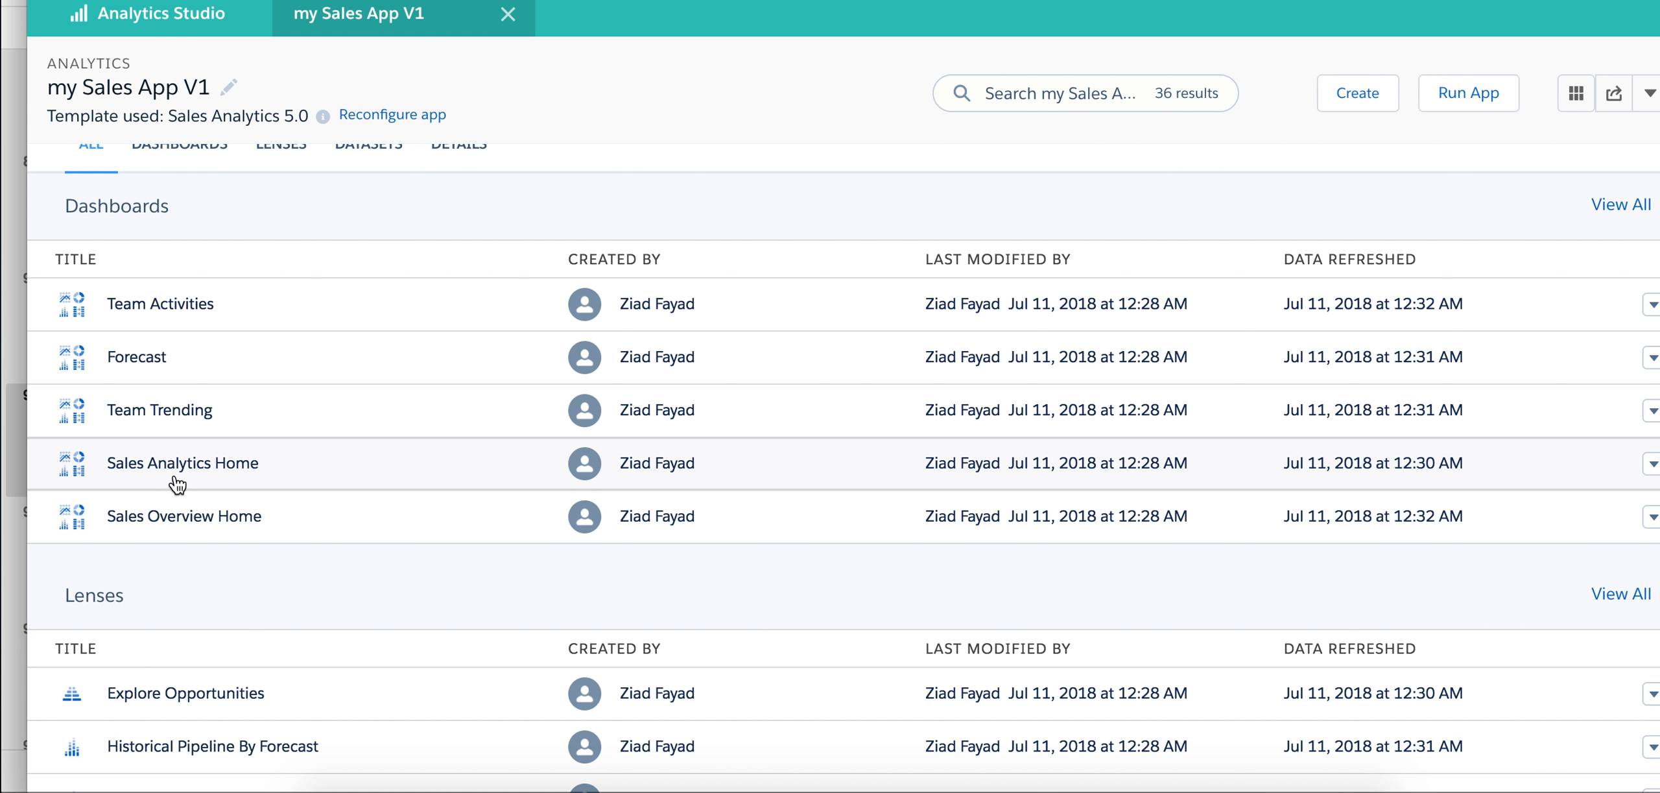
mouse_move(181, 462)
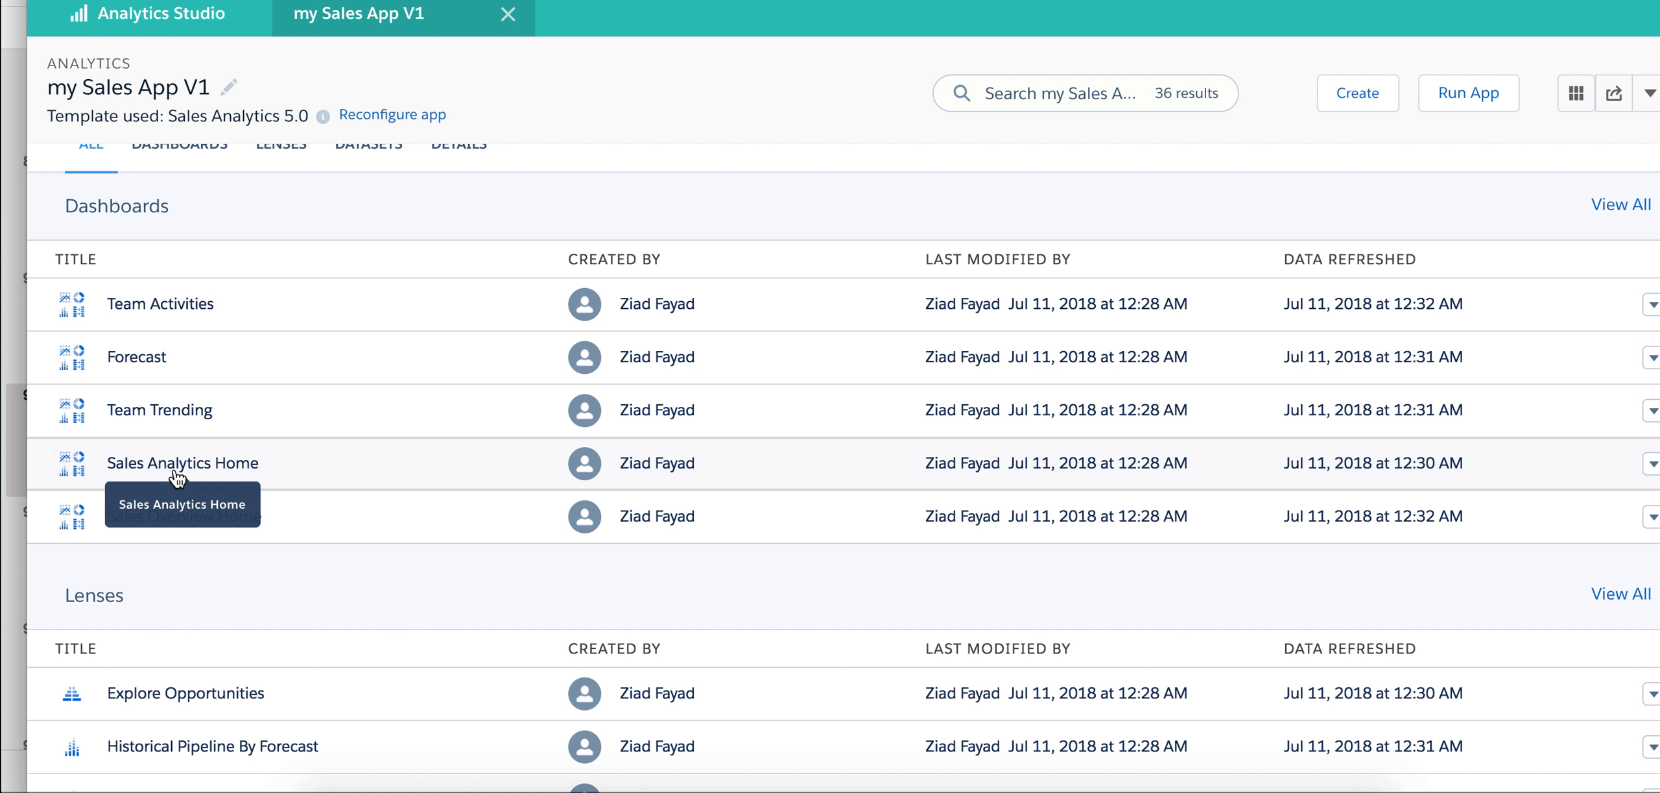
Step: Review the Sales Analytics Home dashboard's KPIs and links, returning to it from the Setup tab
click(181, 463)
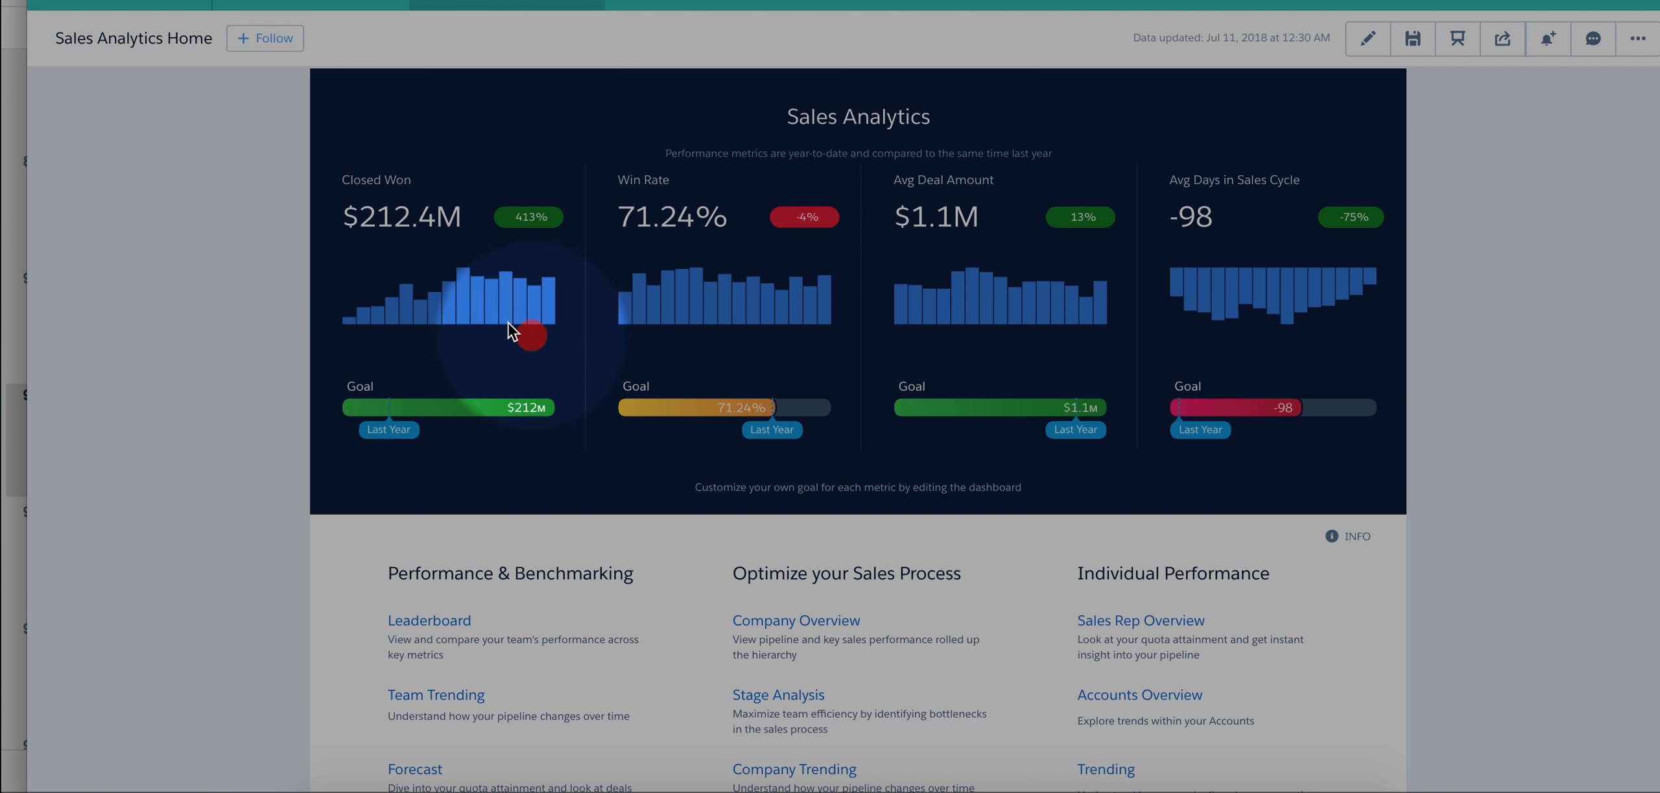
mouse_move(993, 241)
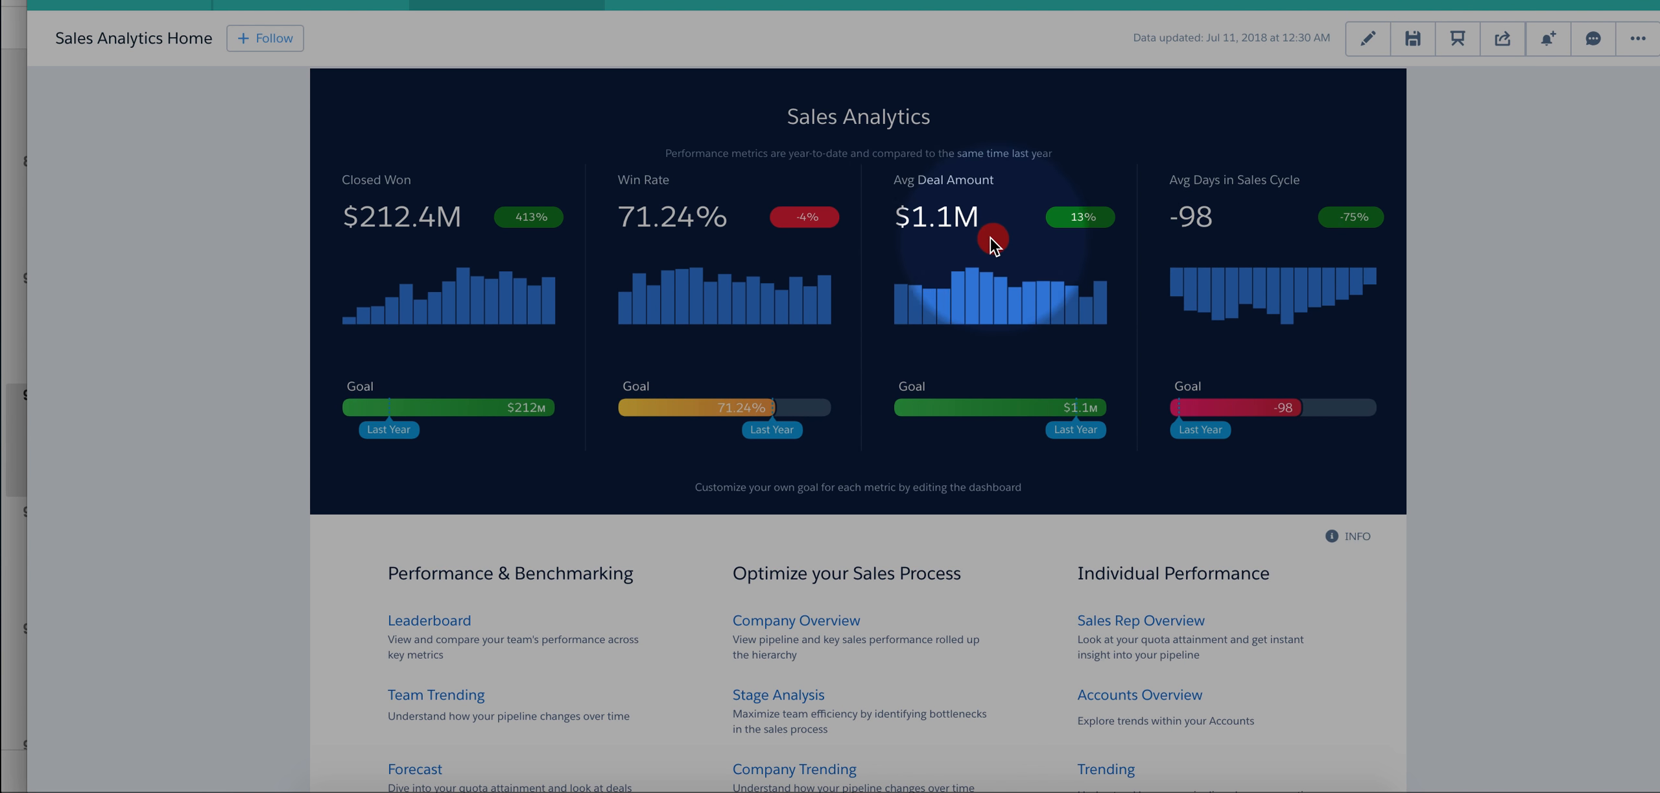
scroll(down, 3)
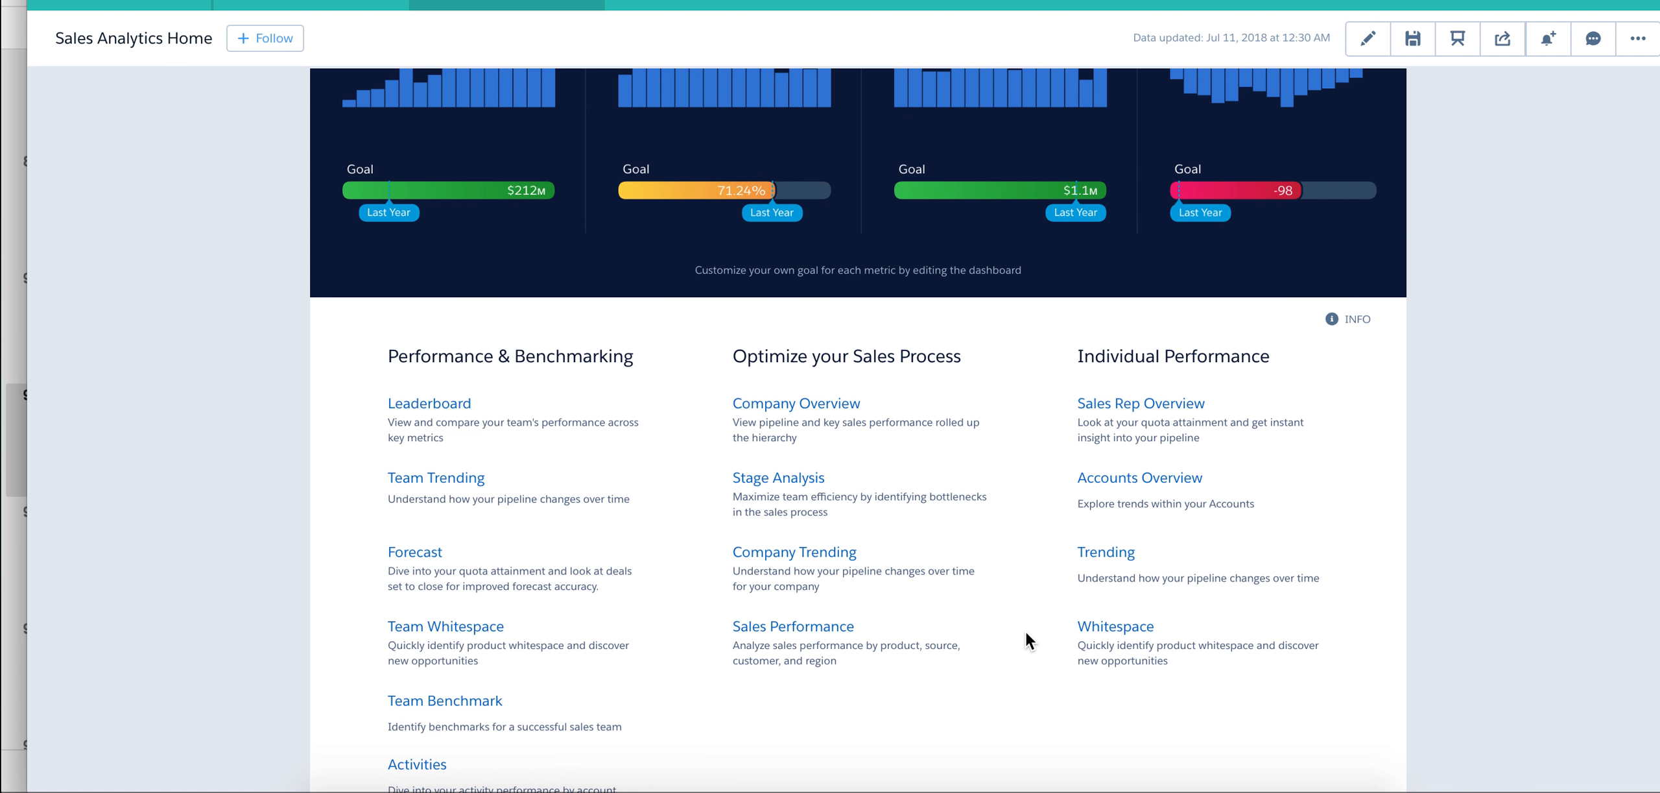
mouse_move(748, 633)
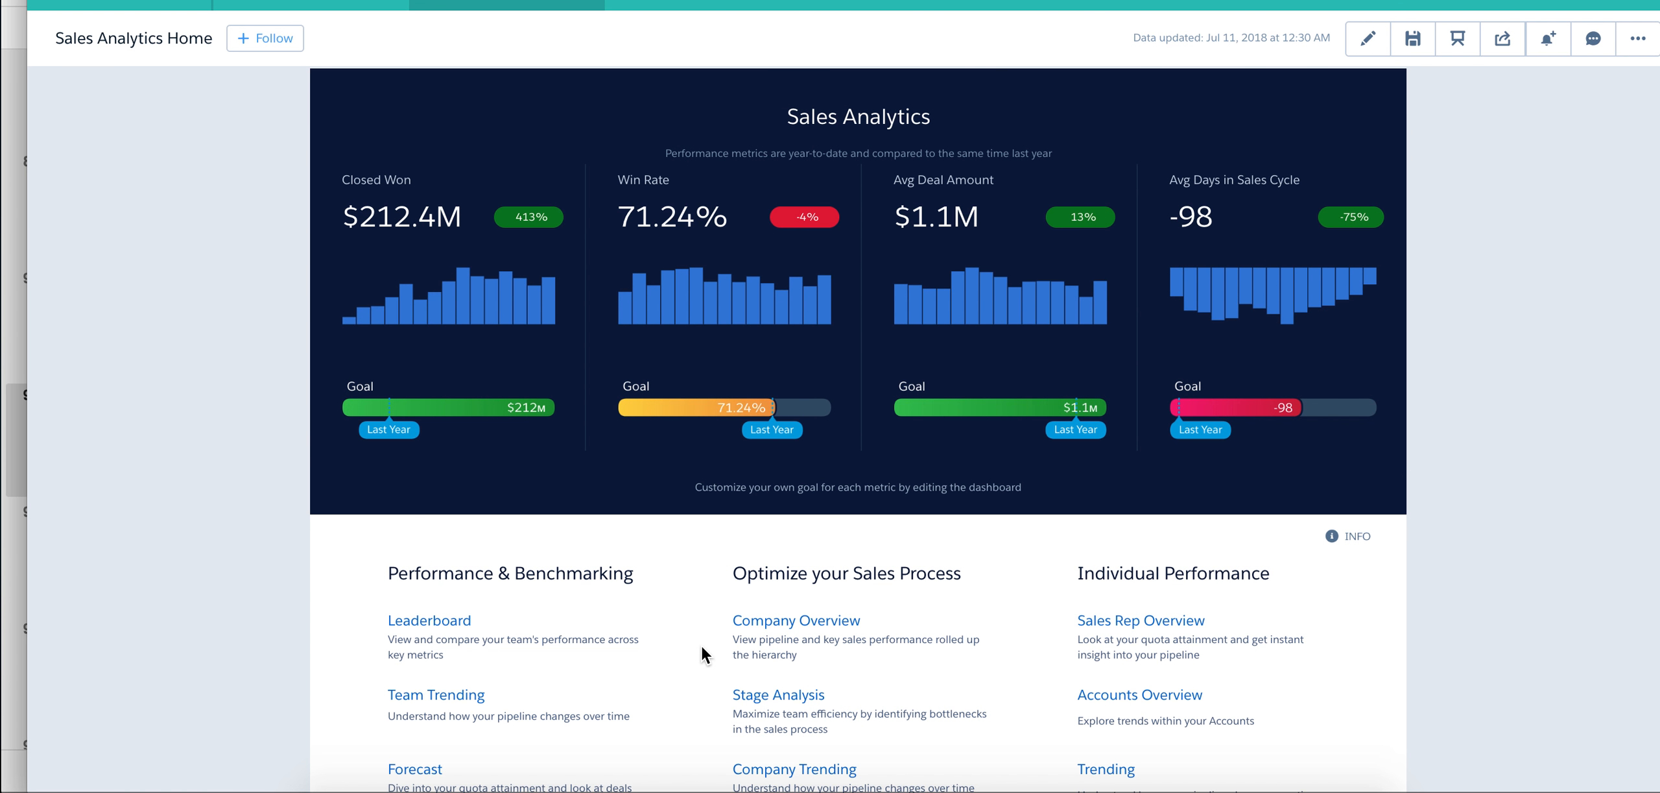
scroll(down, 3)
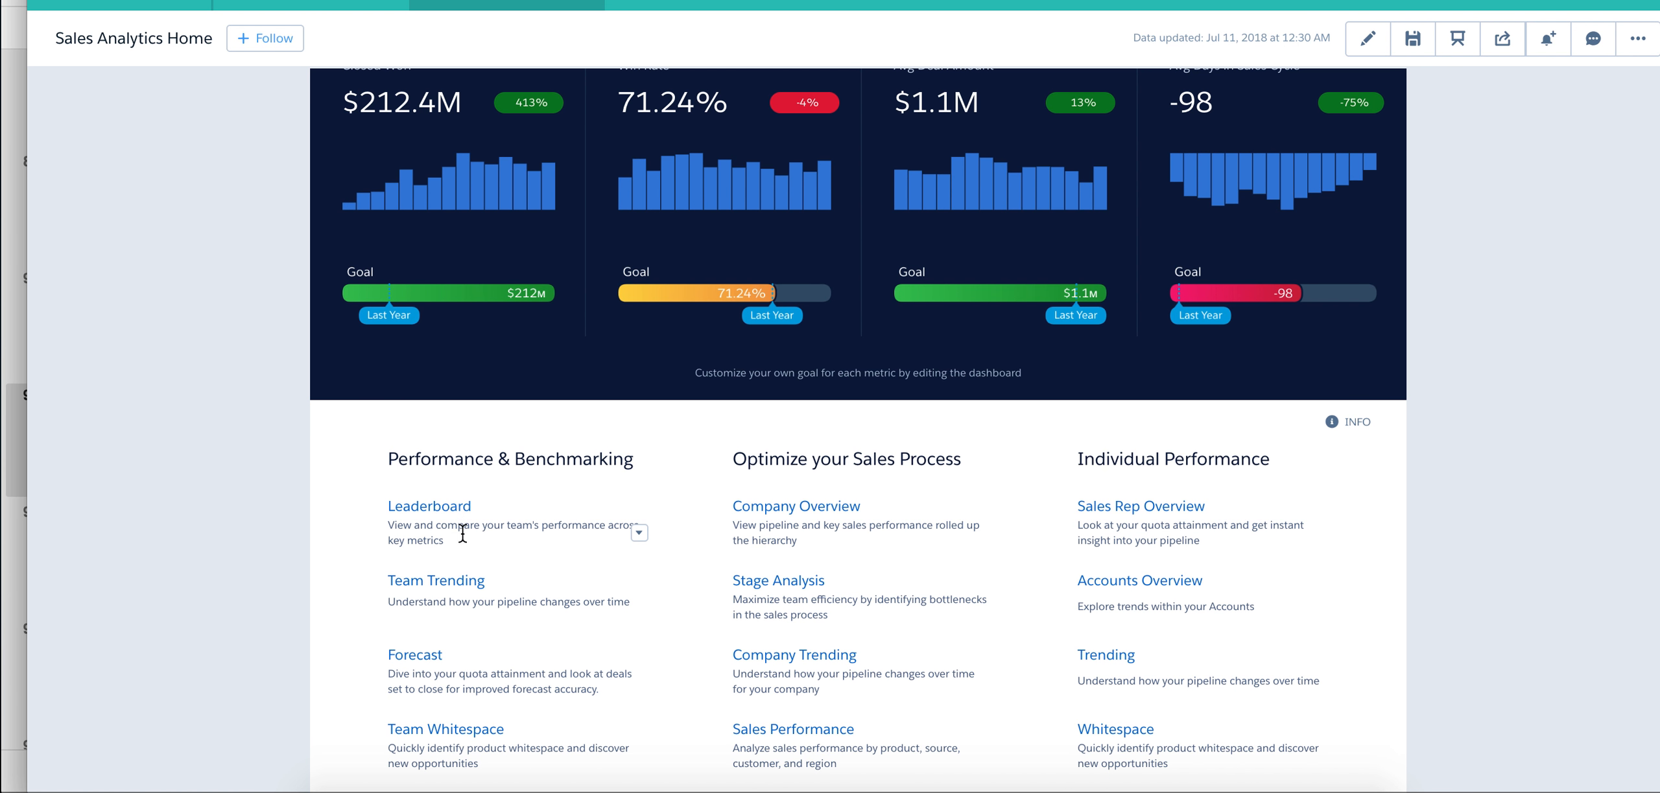
mouse_move(470, 554)
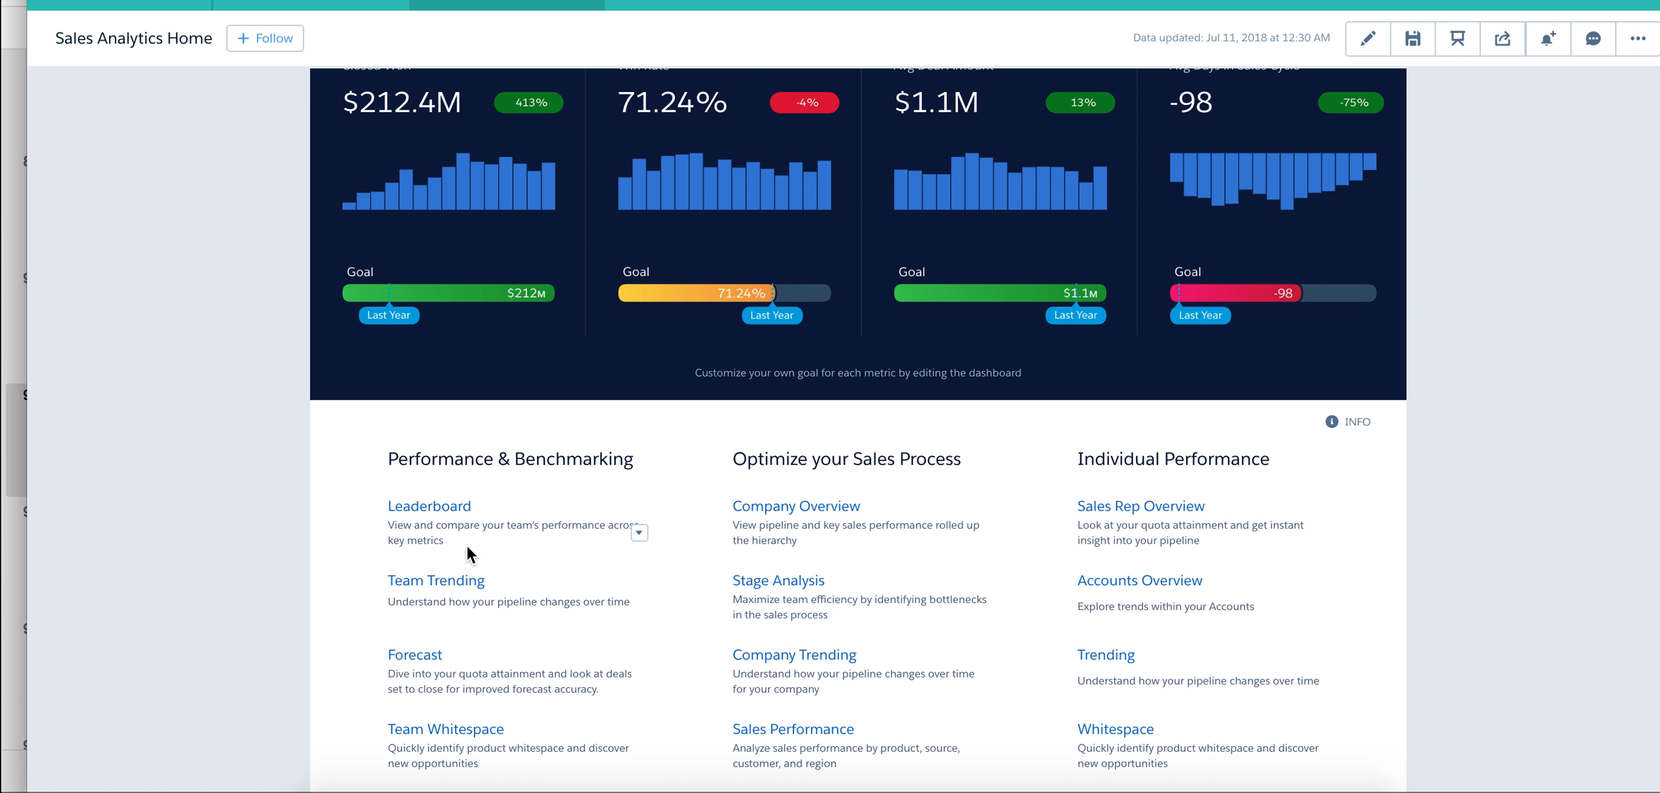
mouse_move(476, 519)
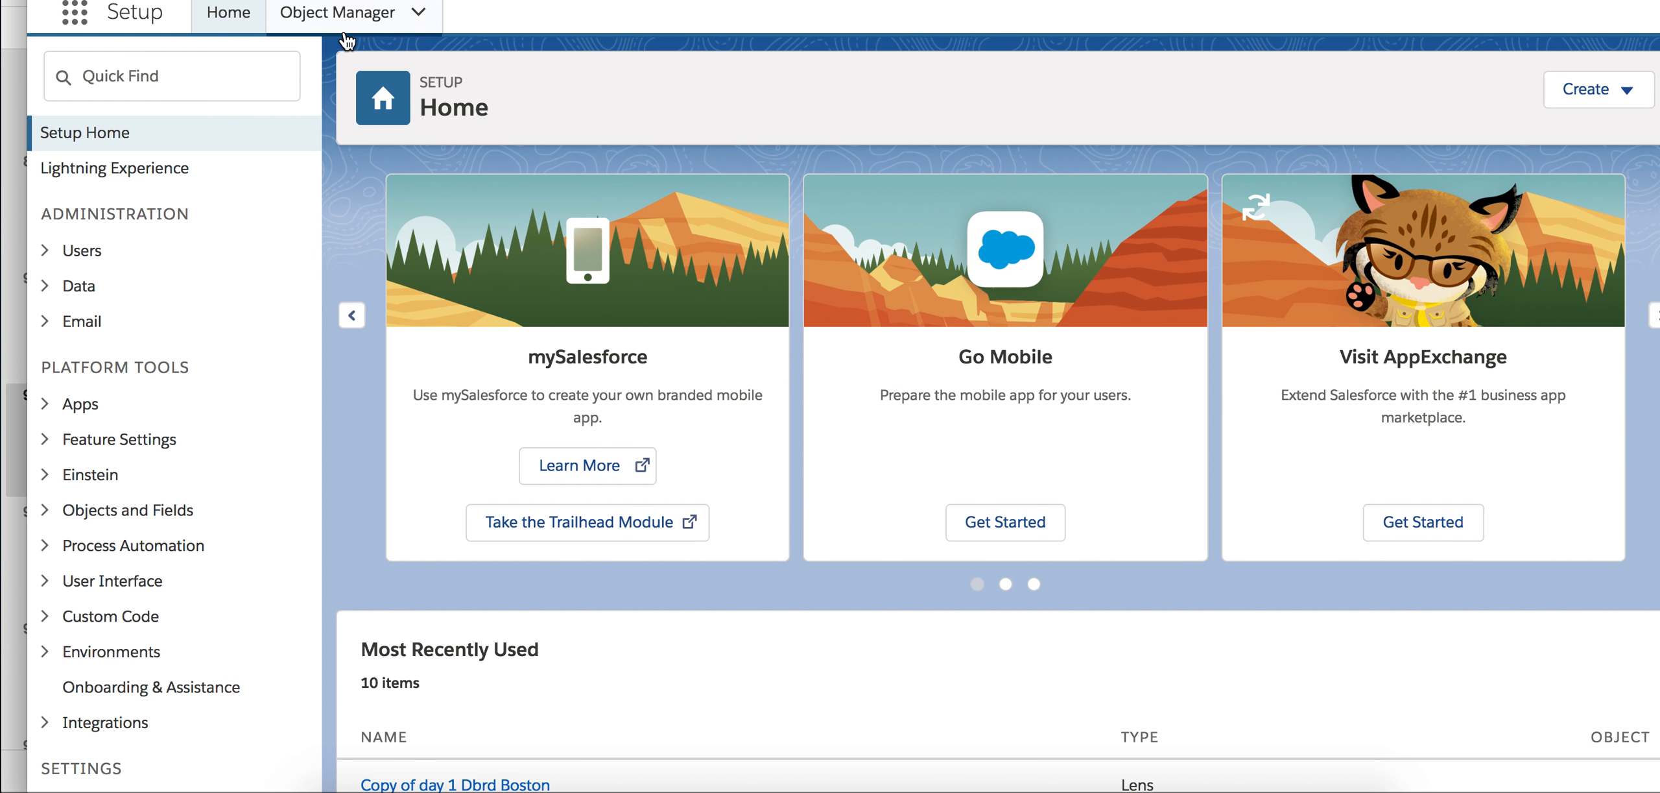
click(337, 13)
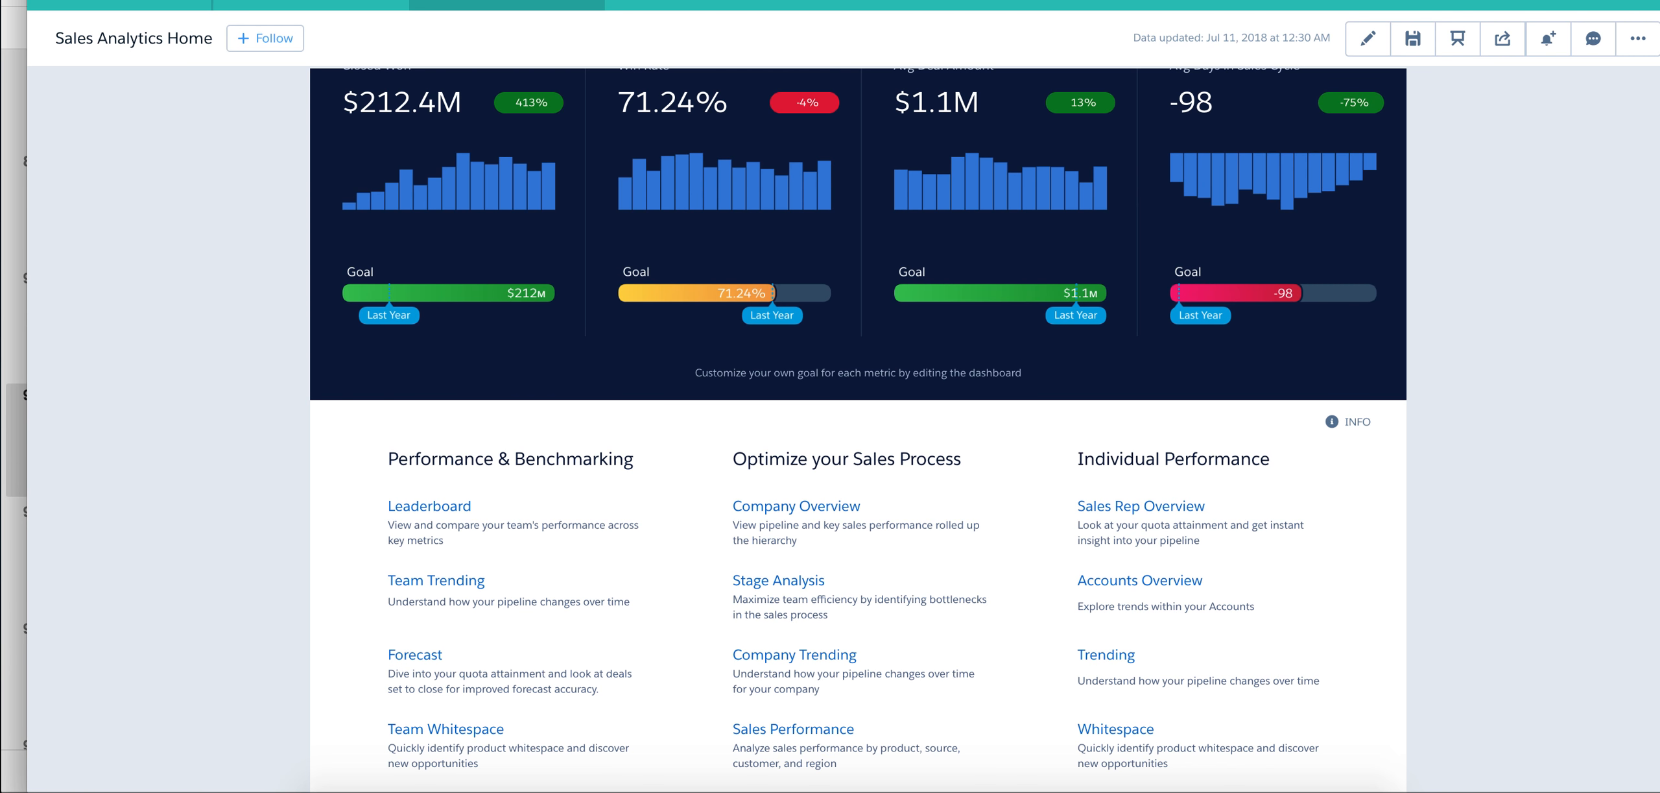
mouse_move(436, 515)
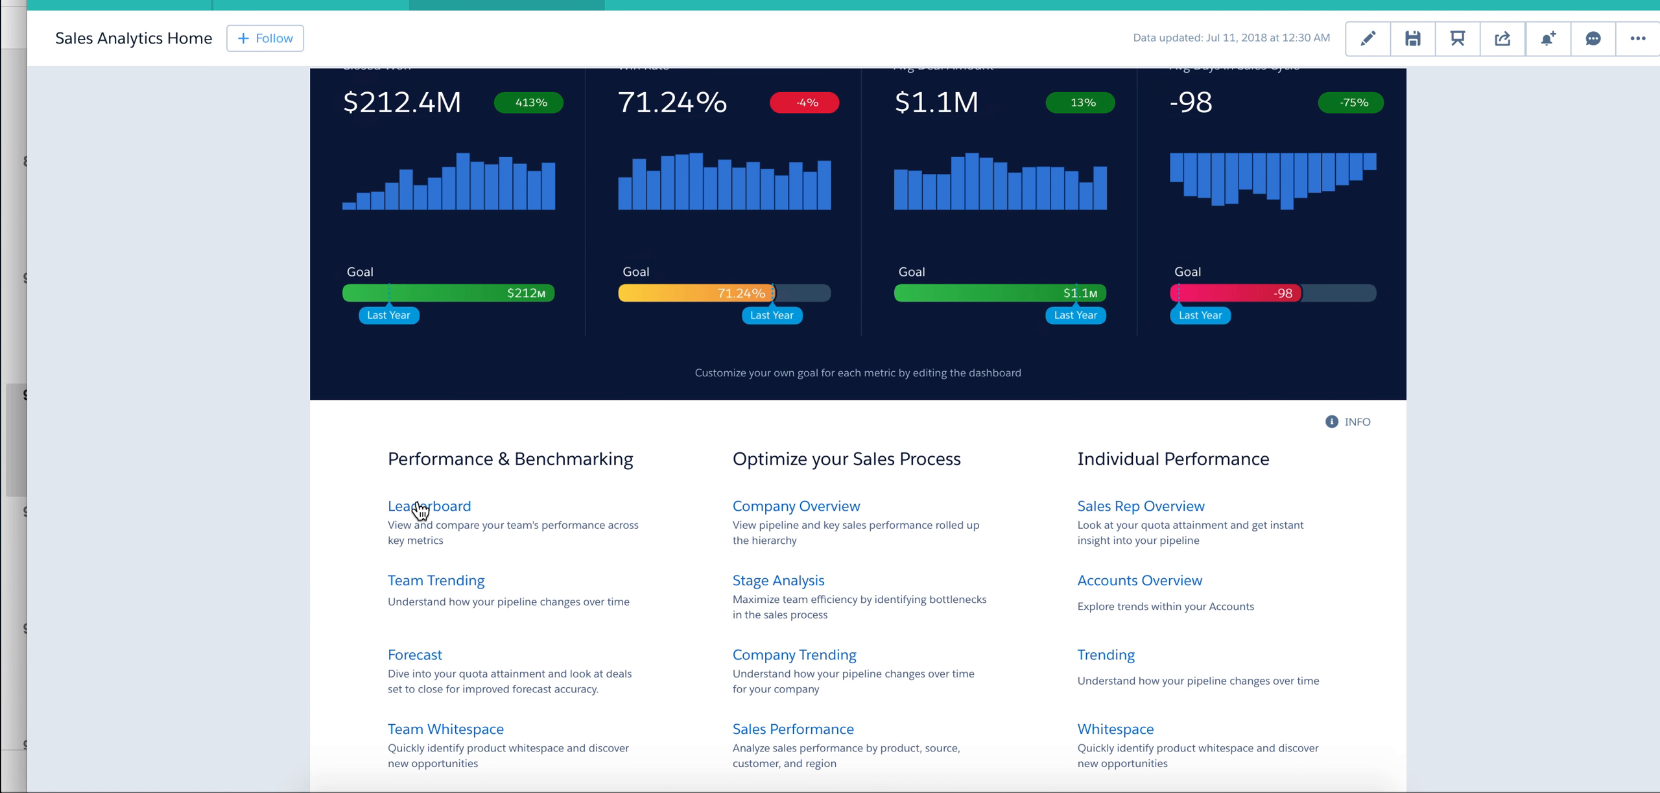
Step: View the Leaderboard dashboard, then switch to the Team Trending dashboard
click(430, 506)
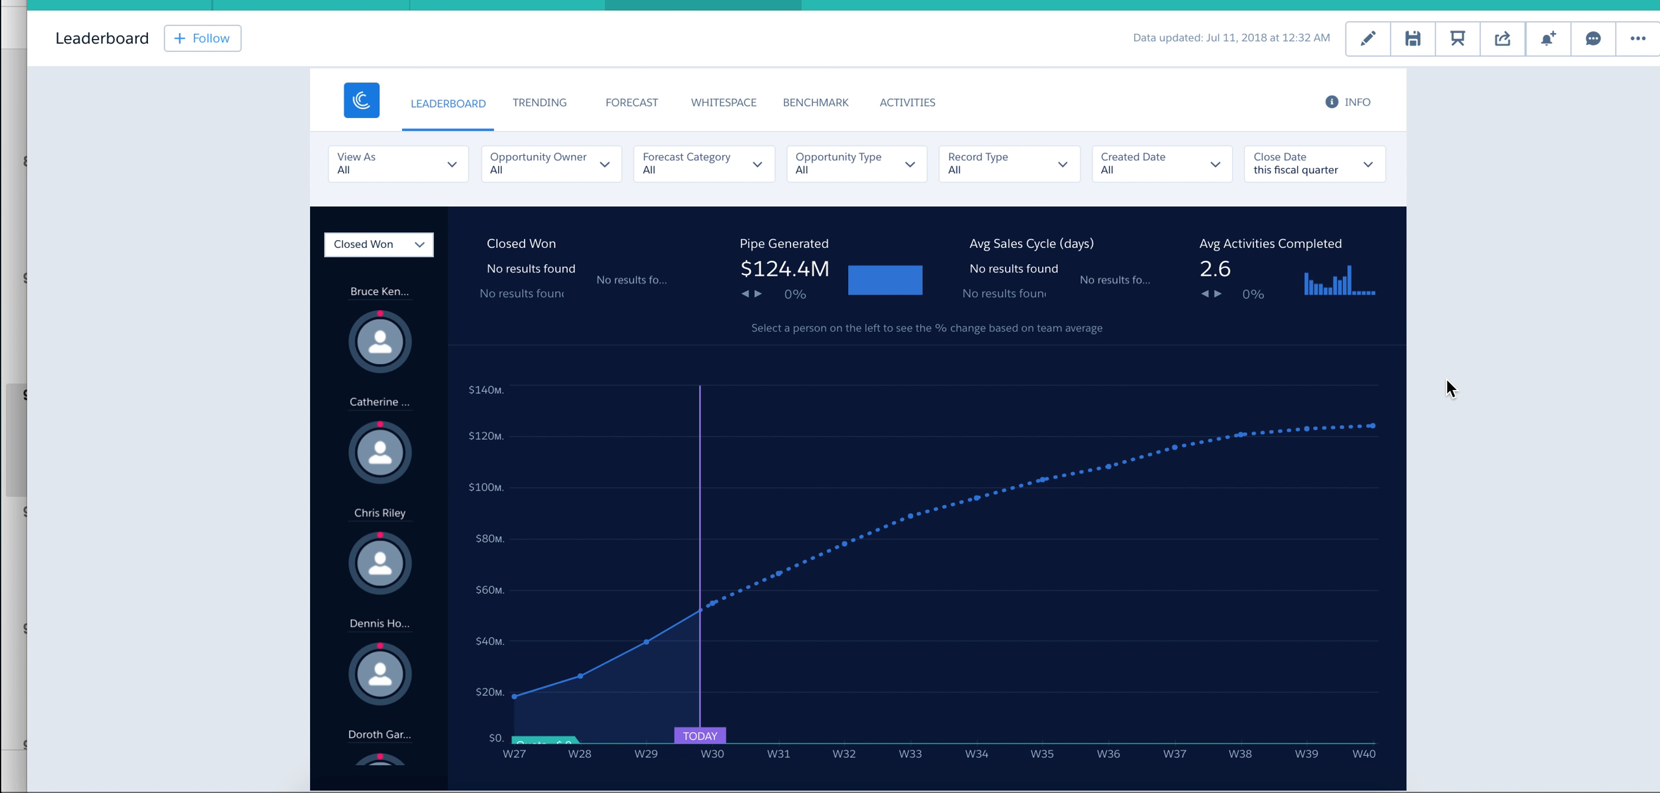
mouse_move(695, 188)
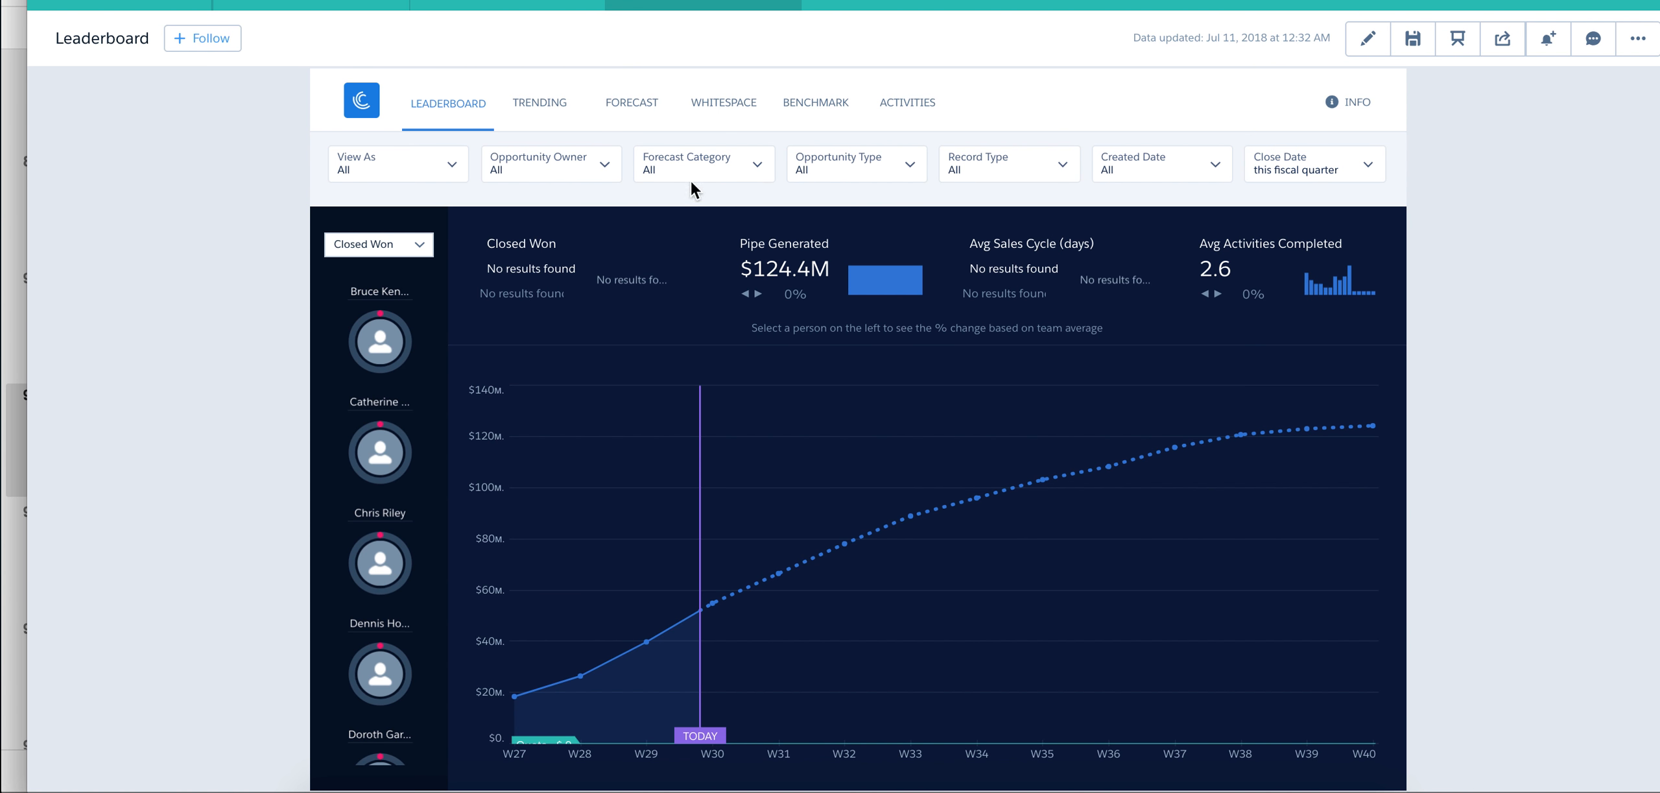
click(539, 102)
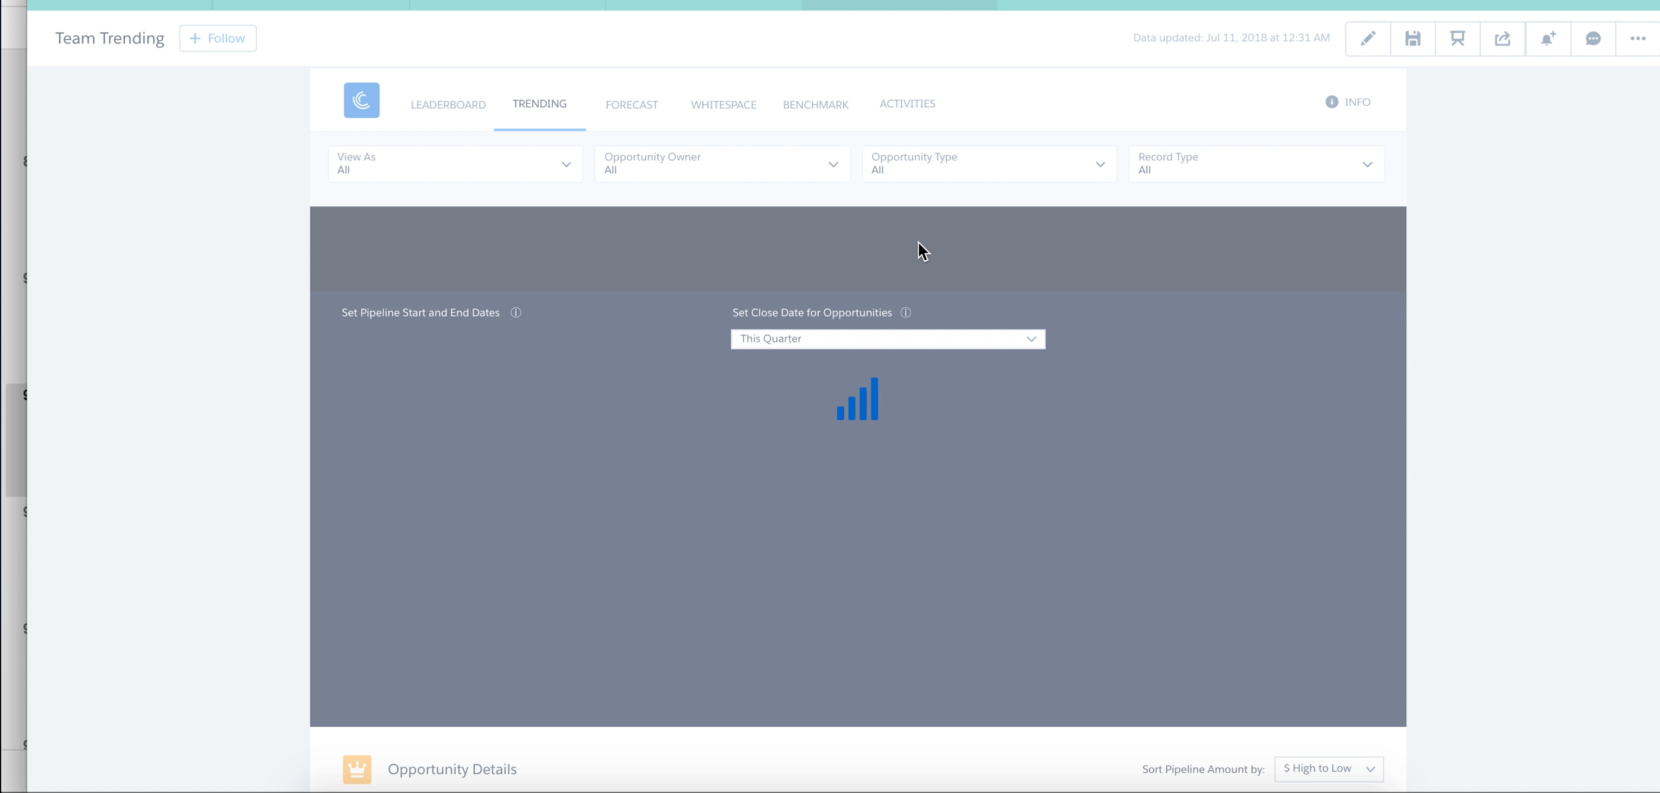
Step: Let the Team Trending dashboard load its $124.4M pipeline chart
click(497, 338)
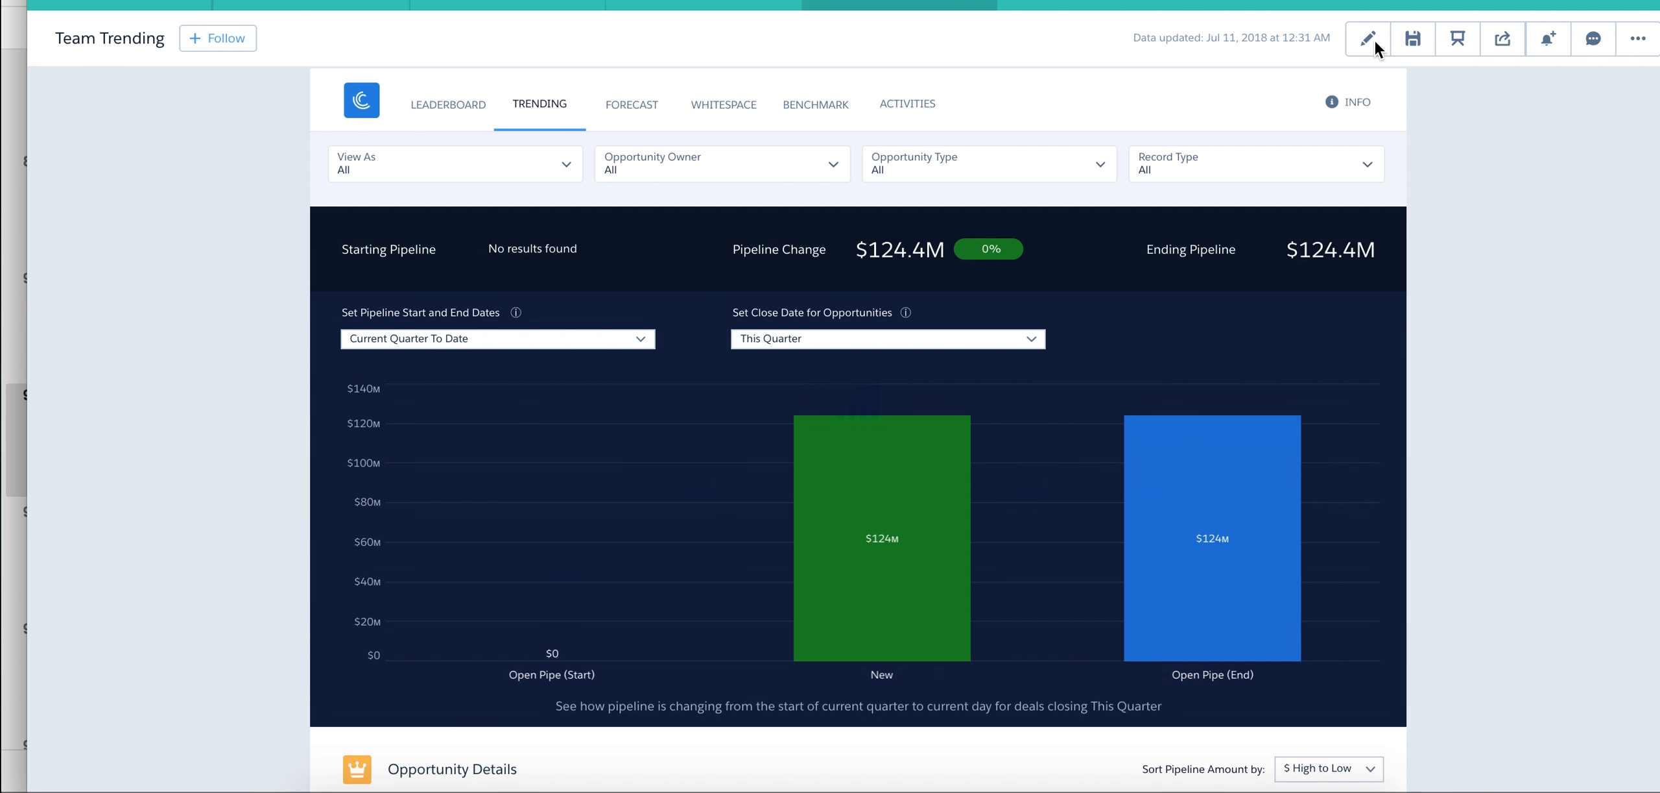
Step: Edit the Team Trending dashboard in the dashboard designer
click(1367, 37)
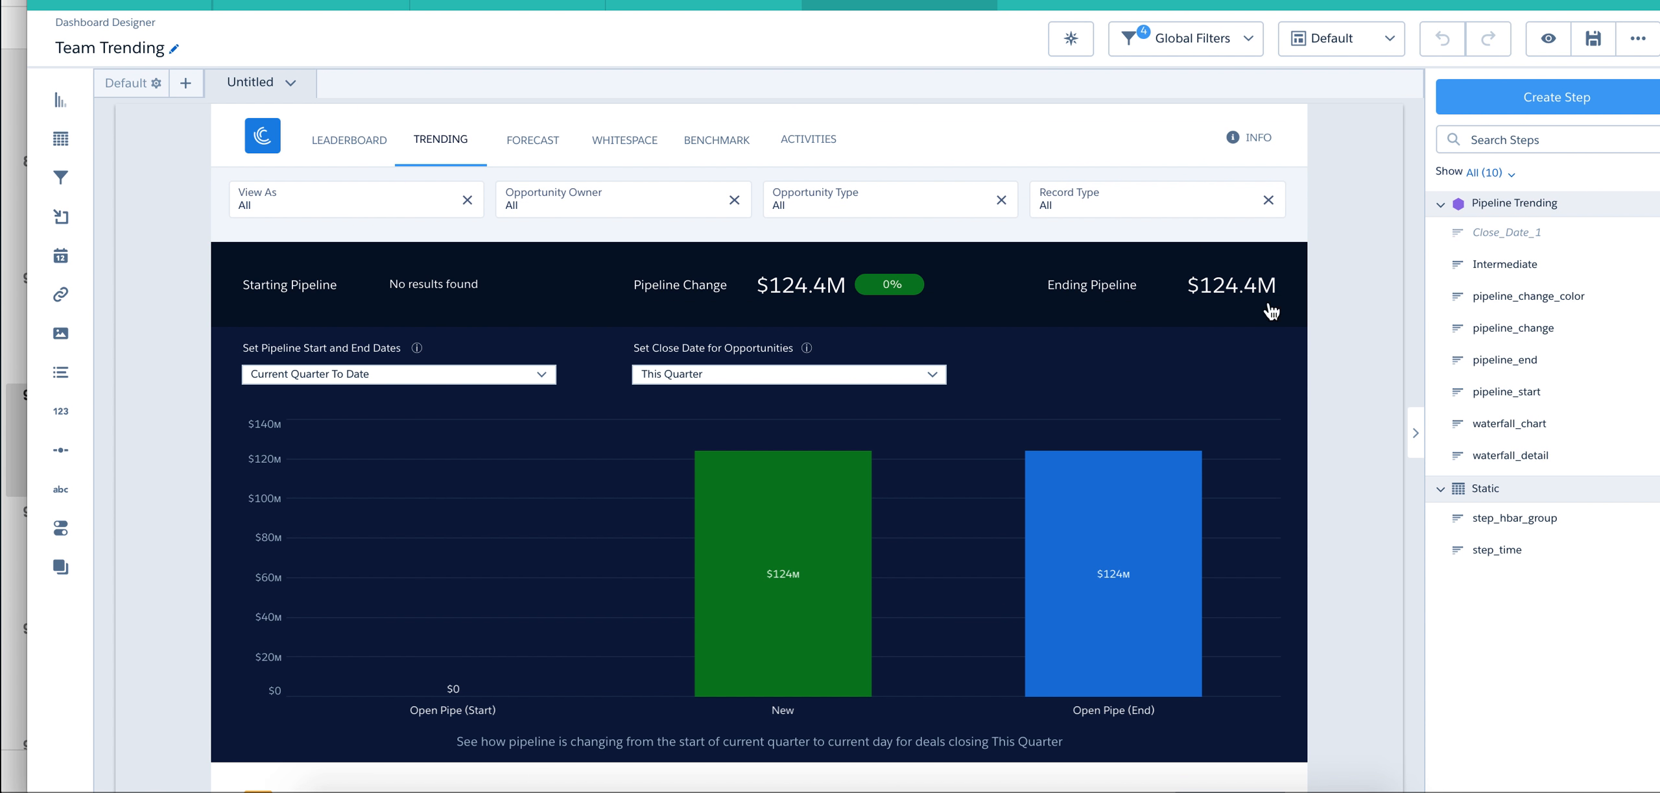
mouse_move(1386, 477)
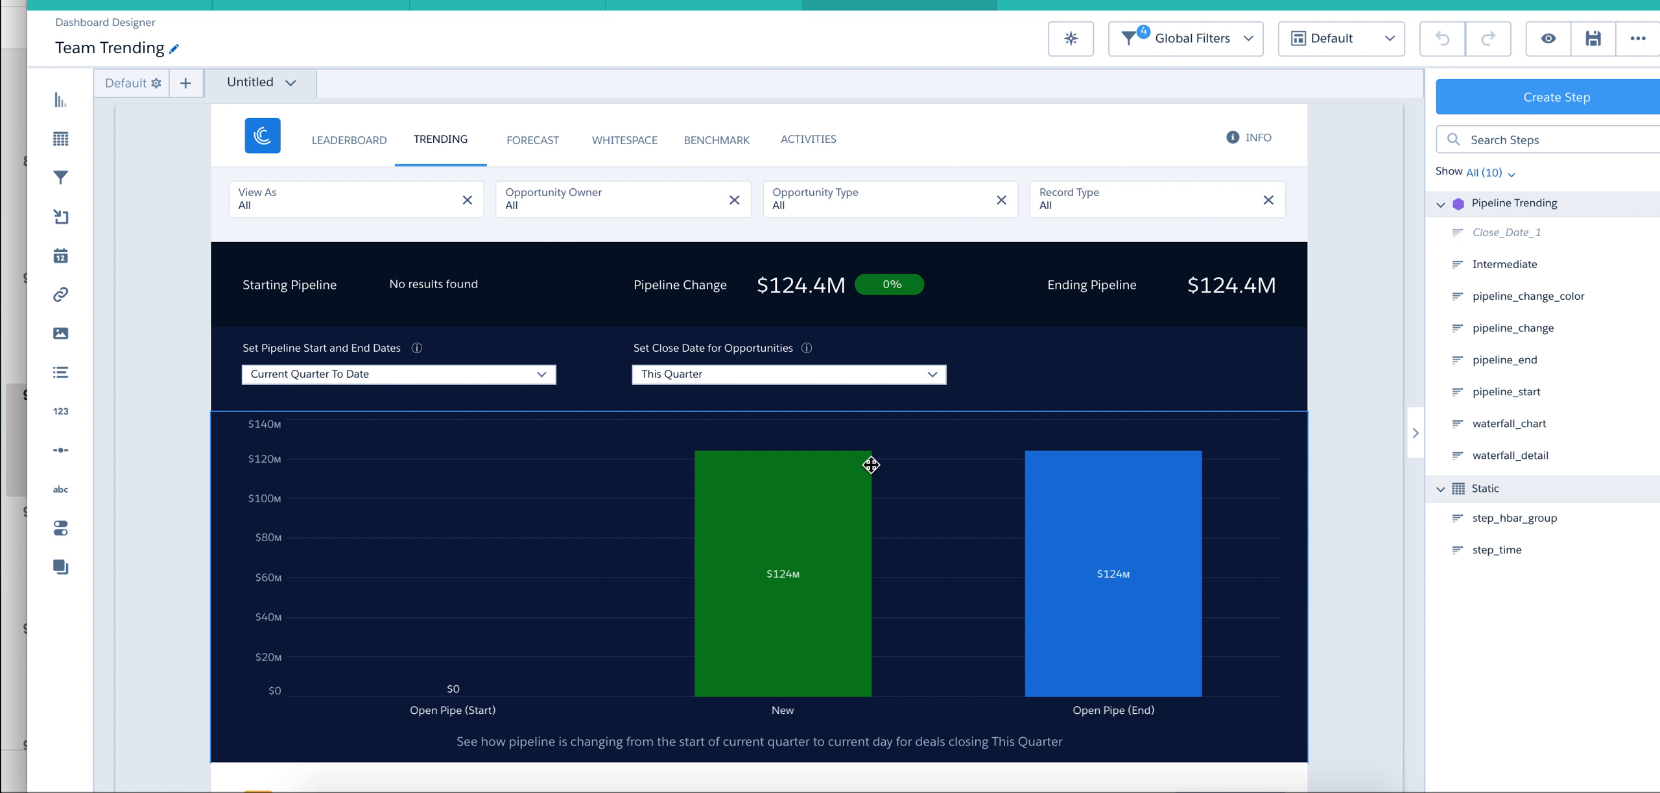
mouse_move(1364, 494)
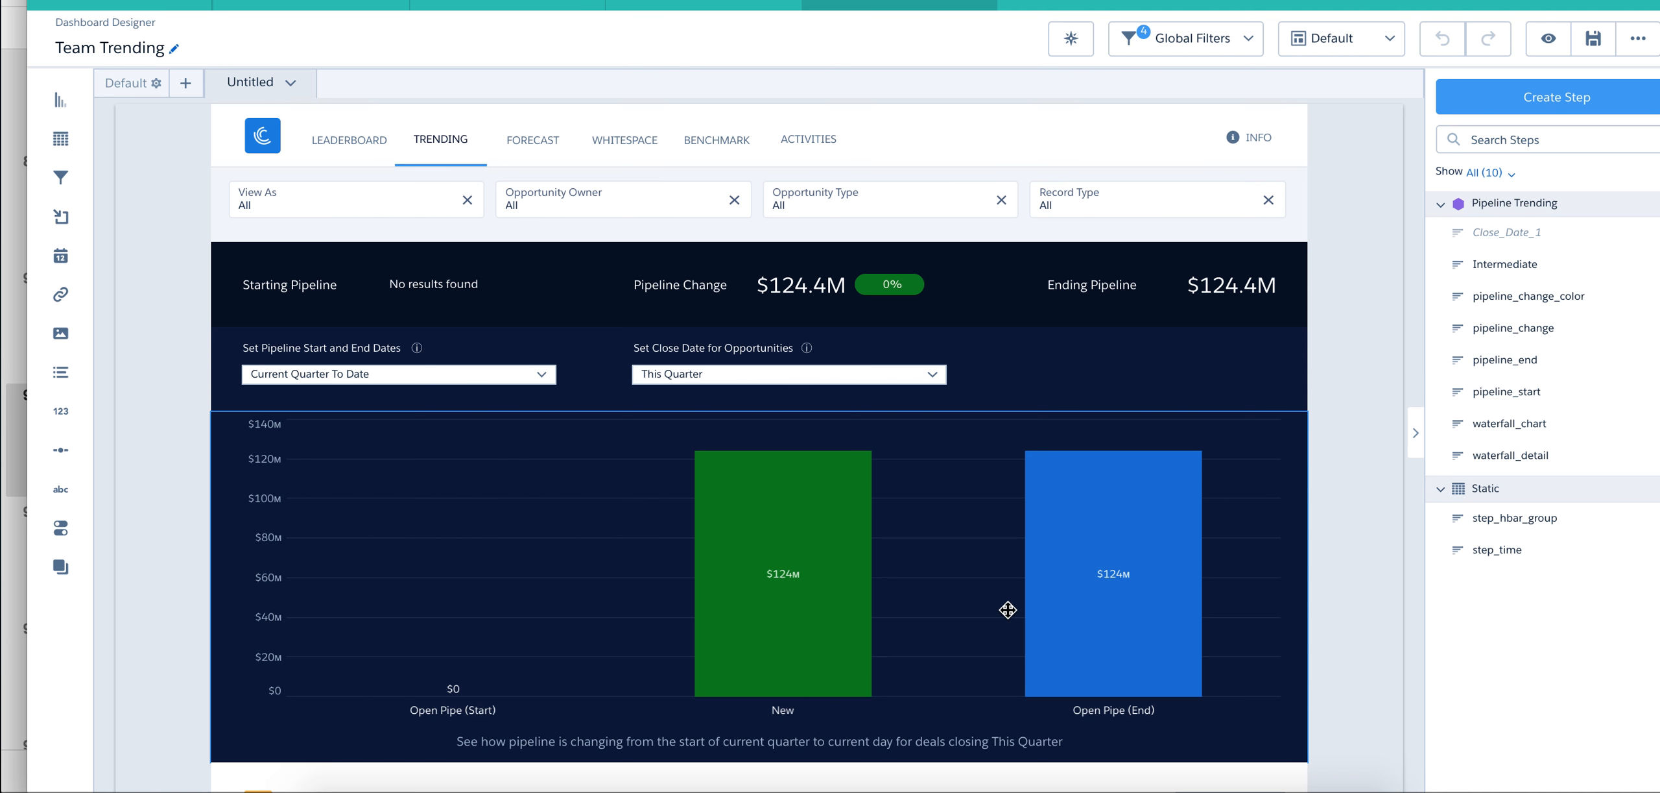
mouse_move(1354, 598)
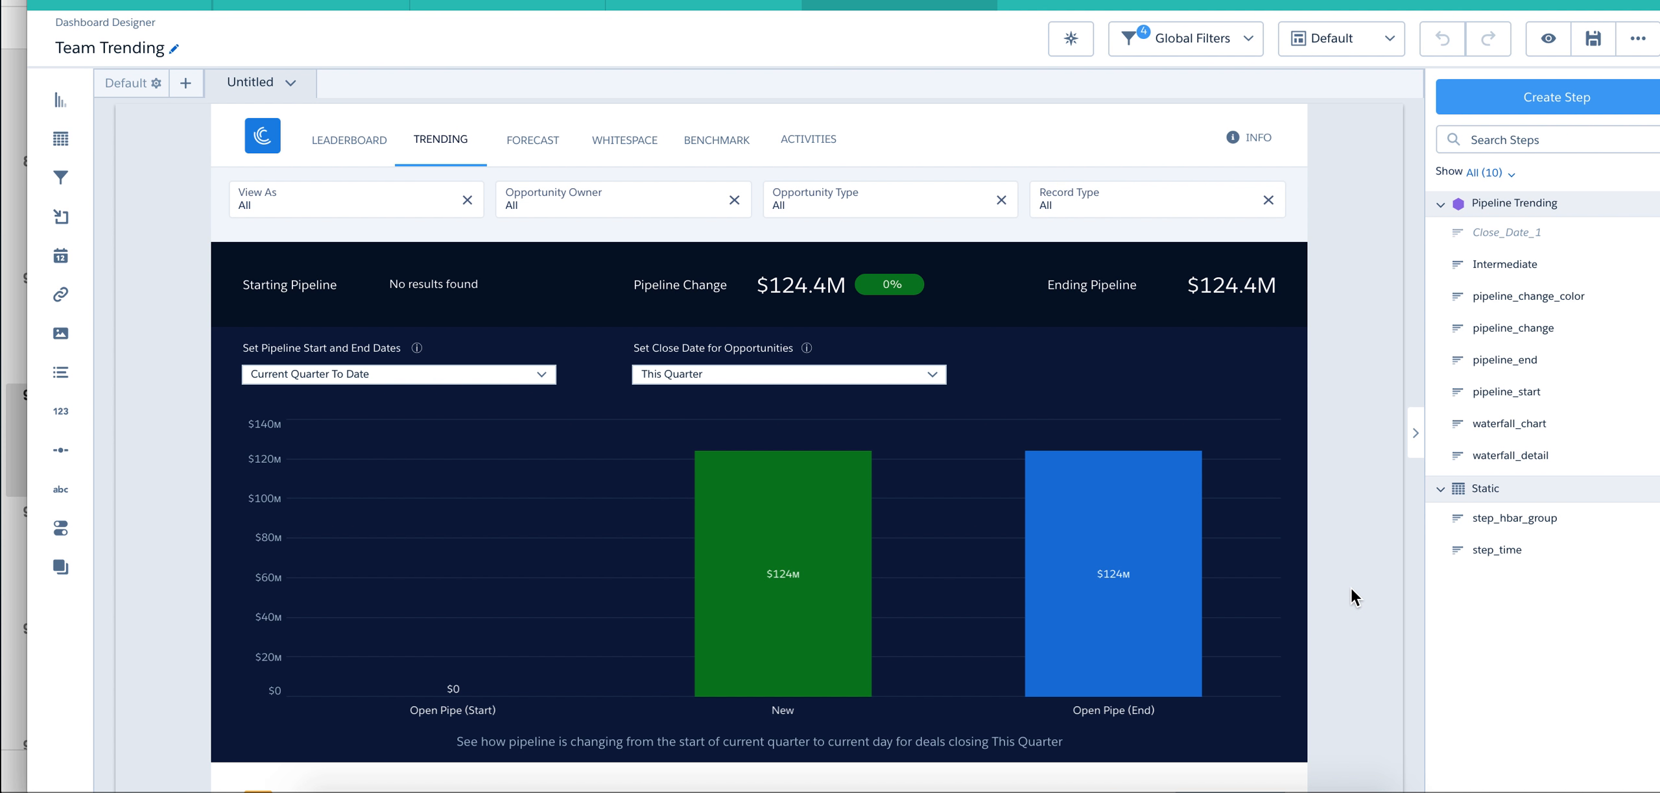
mouse_move(1297, 494)
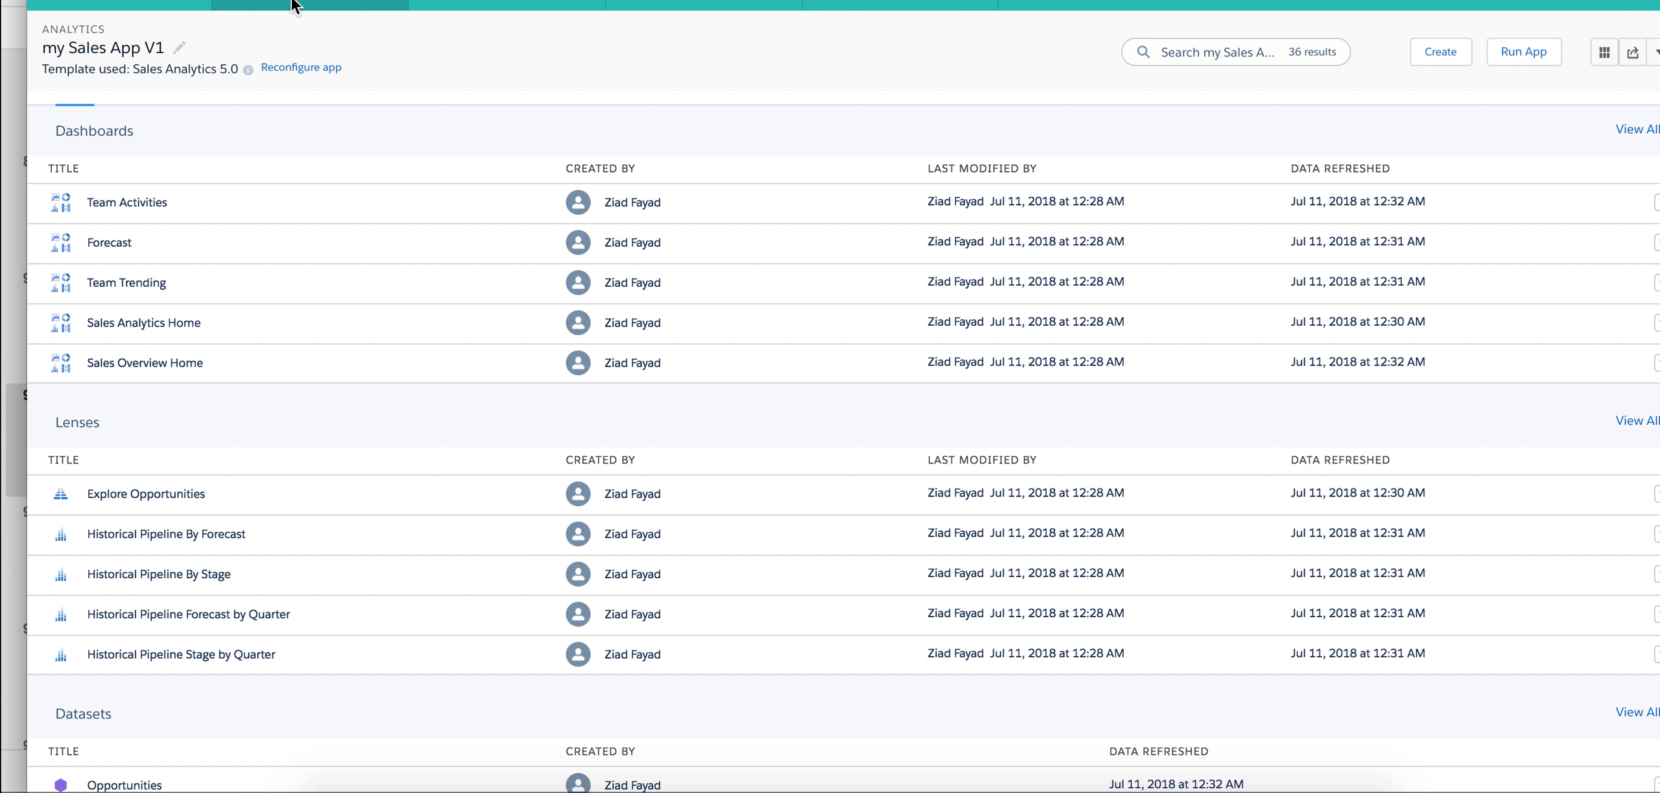
Step: Show the app's 11 datasets, then bring up the Analytics tools launcher
scroll(down, 3)
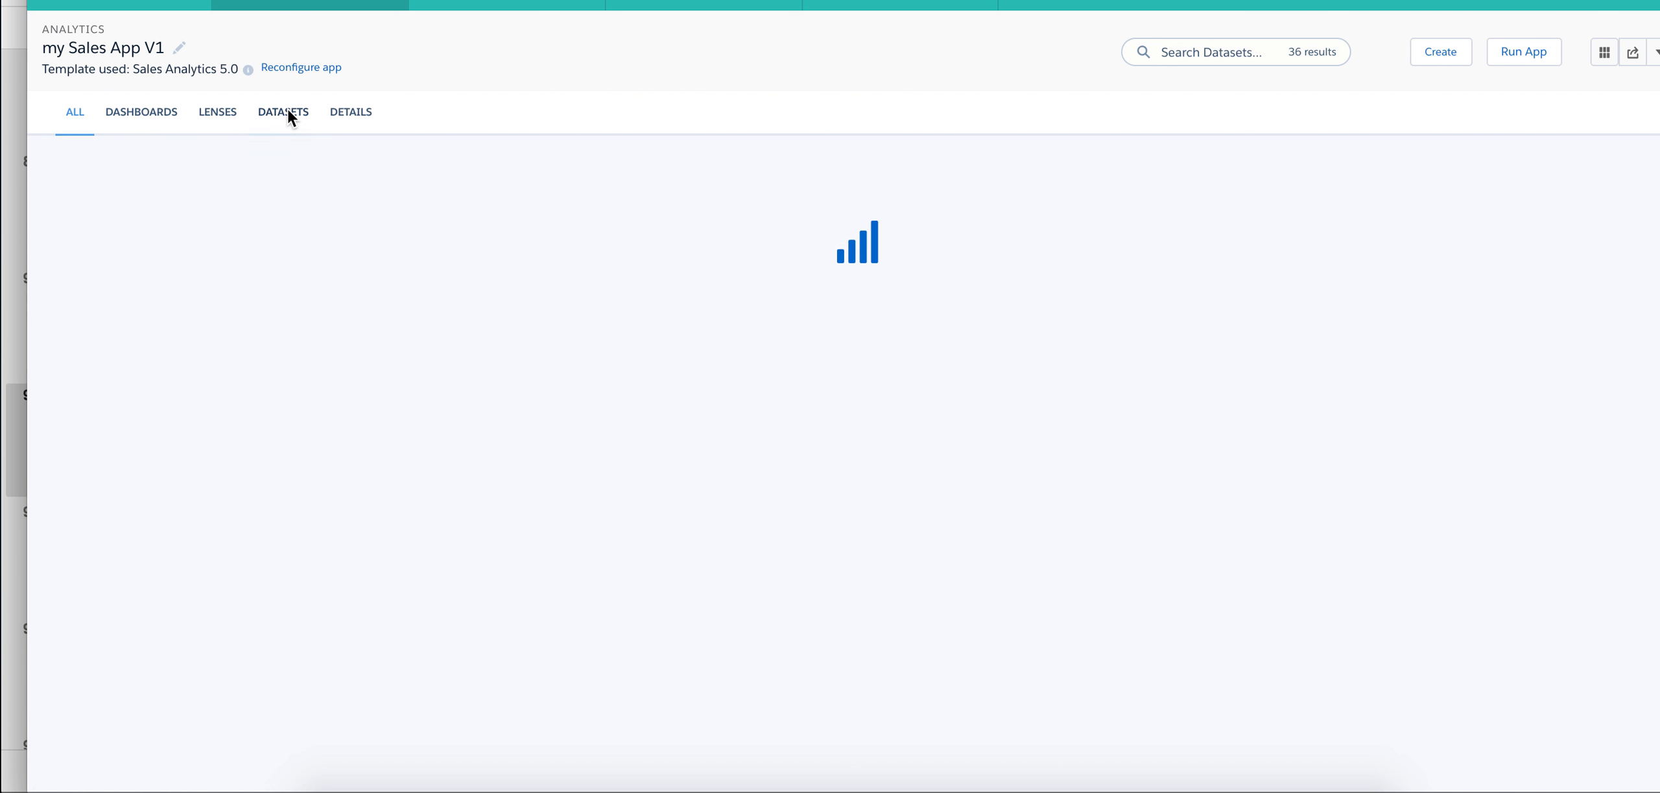
click(283, 111)
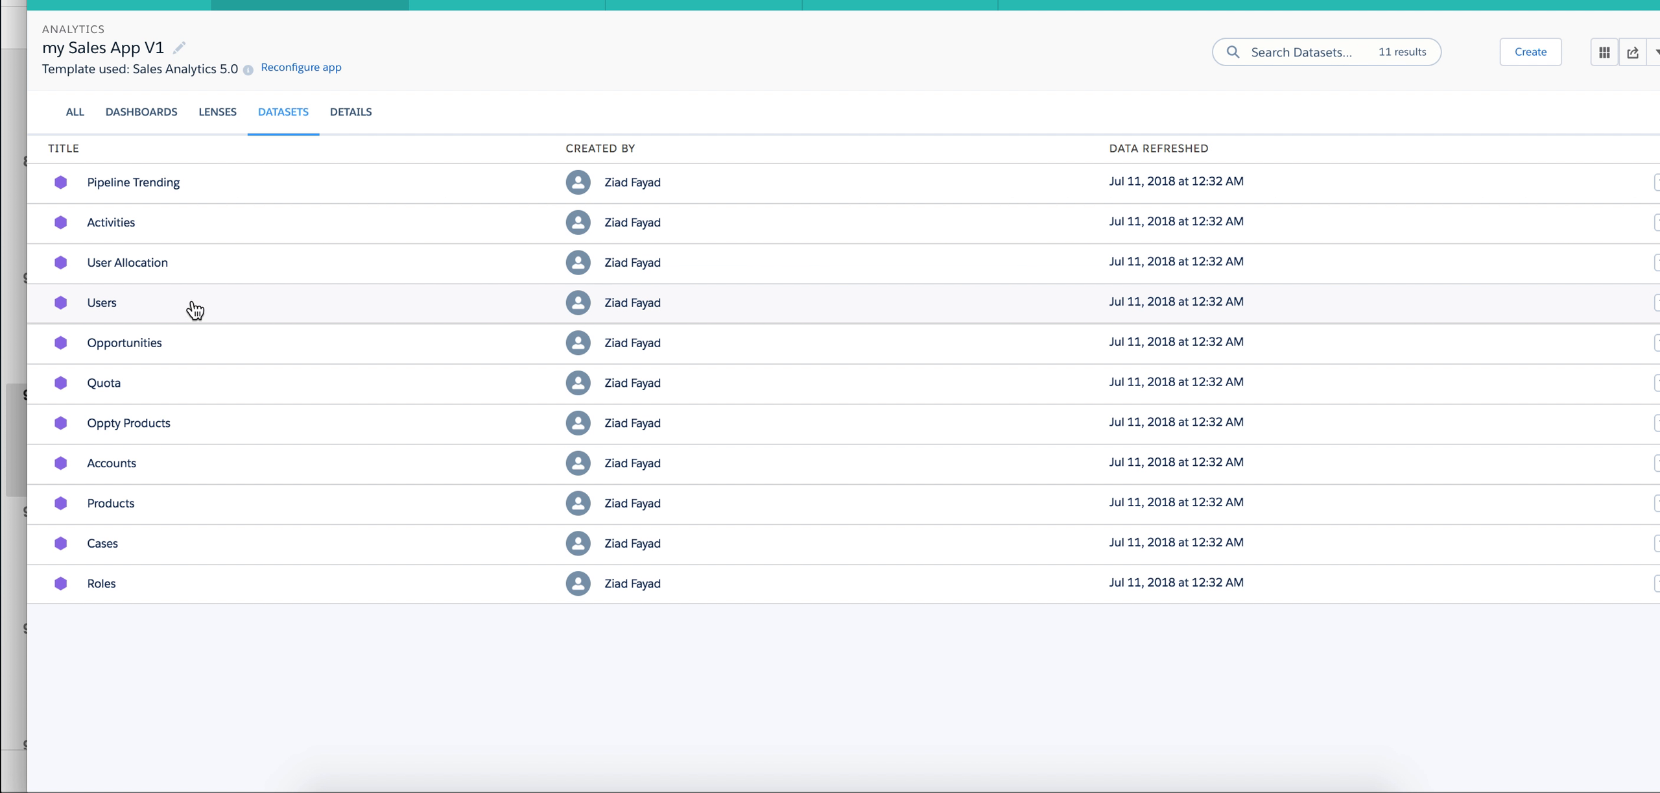
mouse_move(147, 584)
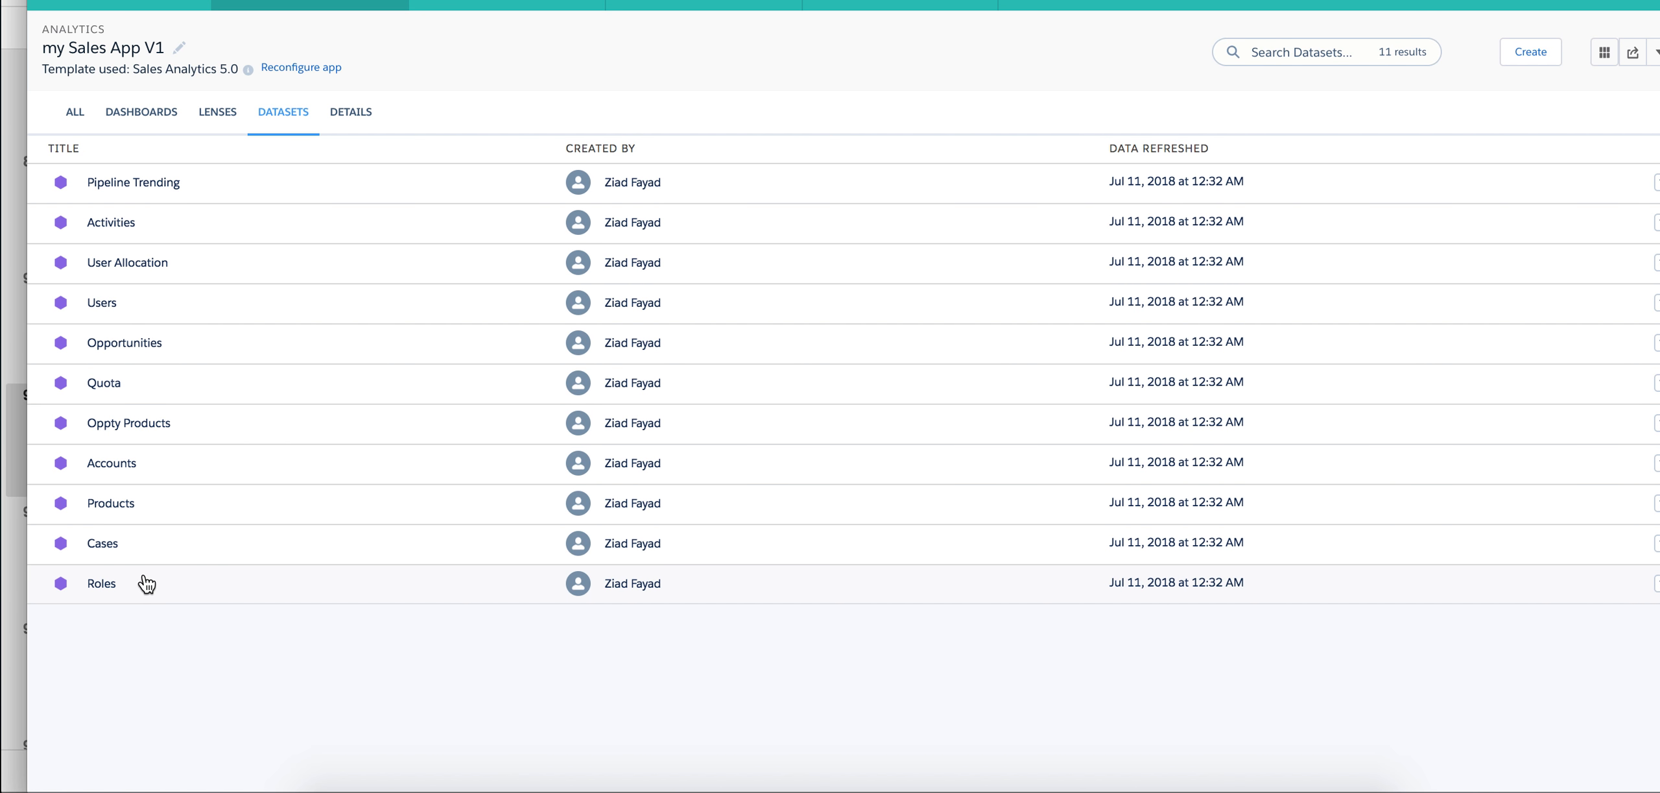
mouse_move(139, 224)
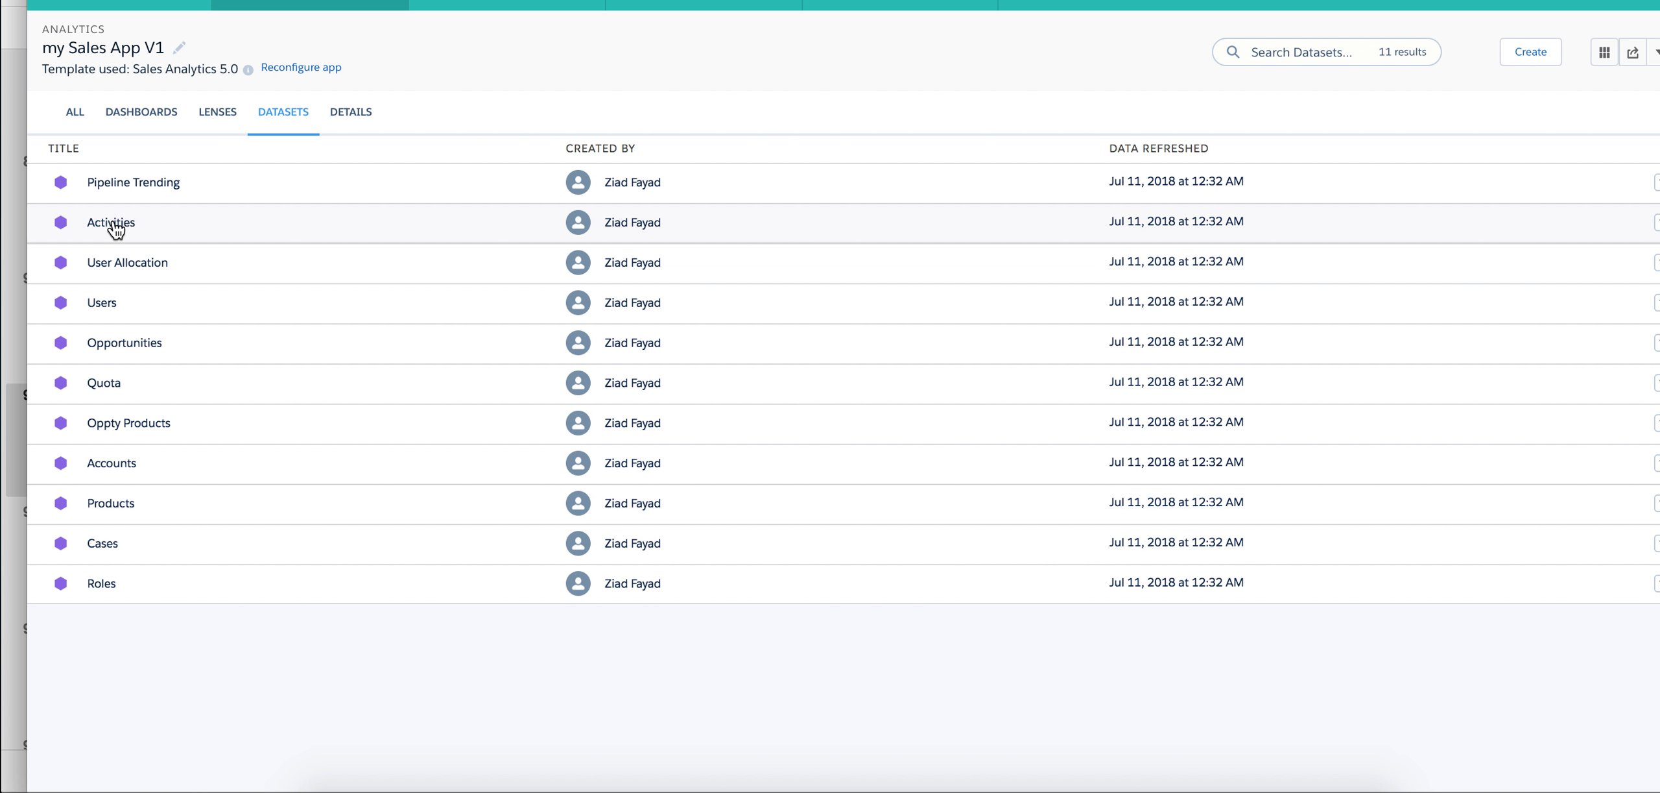
mouse_move(125, 342)
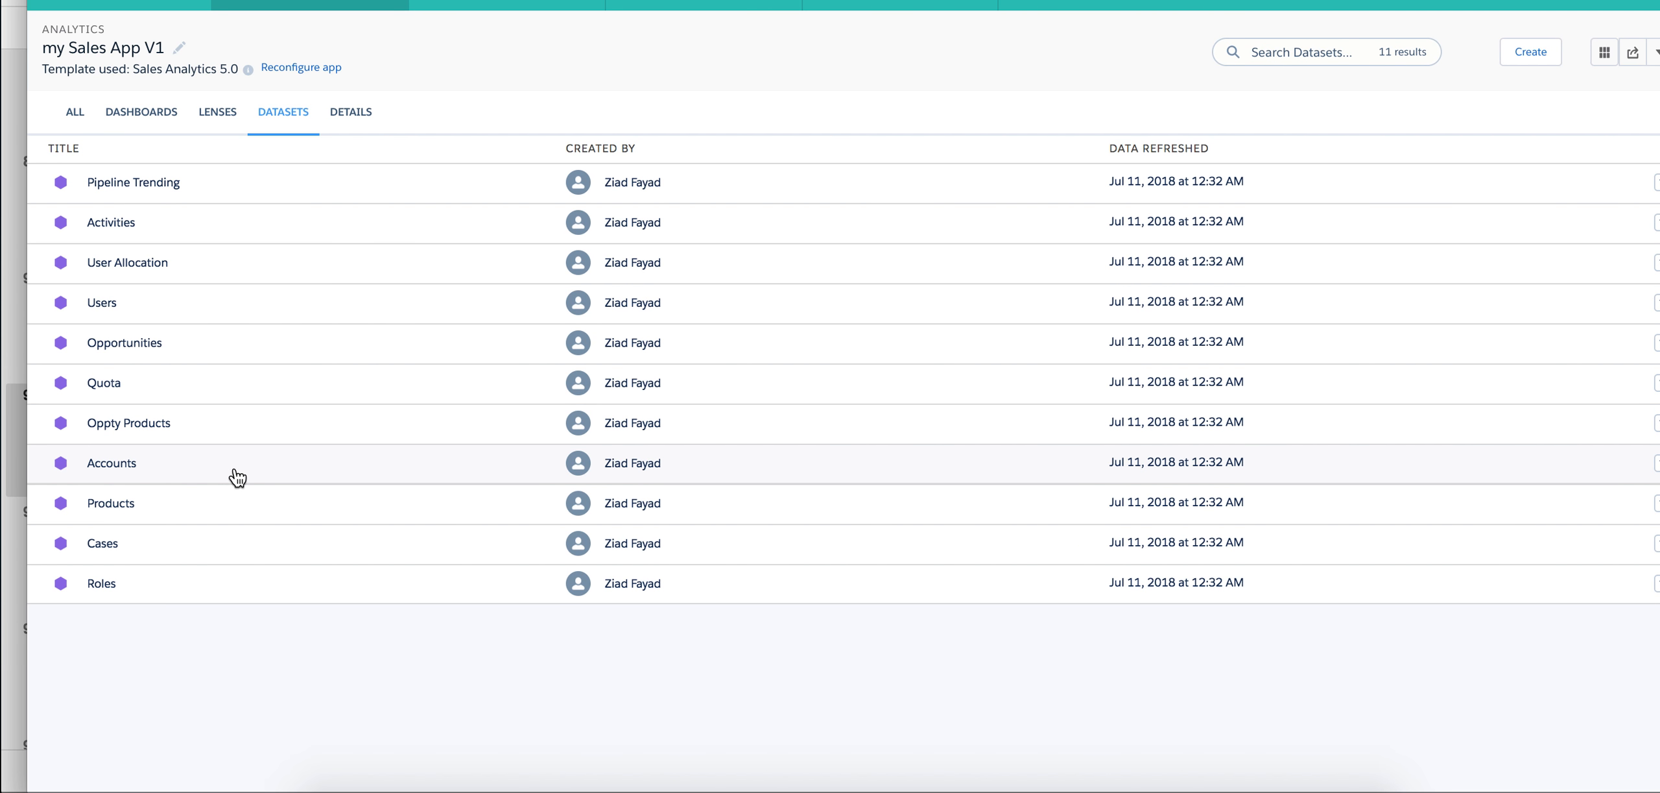
mouse_move(200, 520)
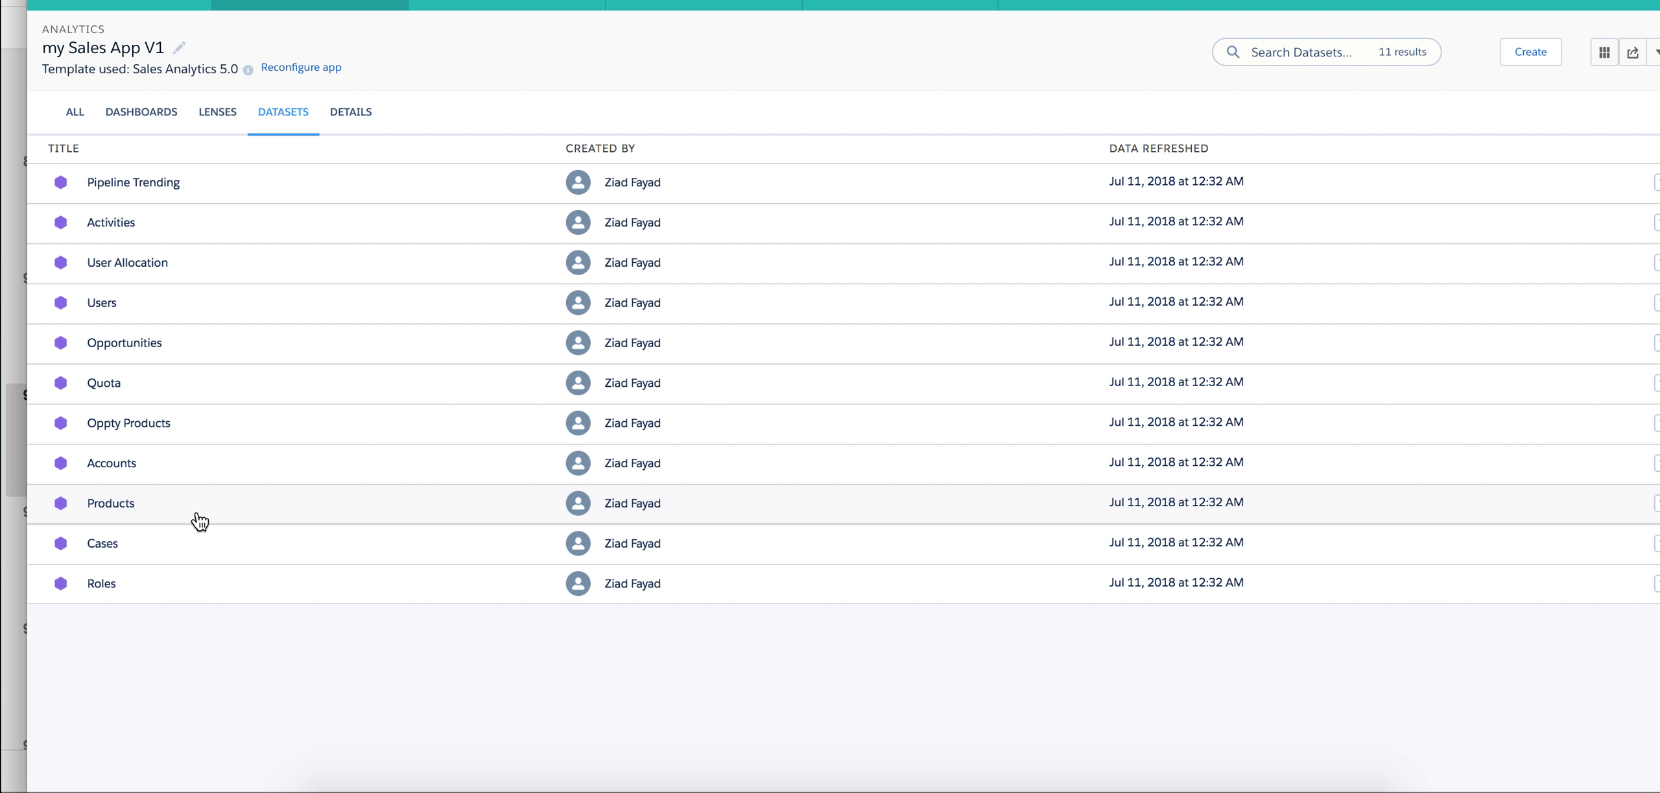
mouse_move(191, 539)
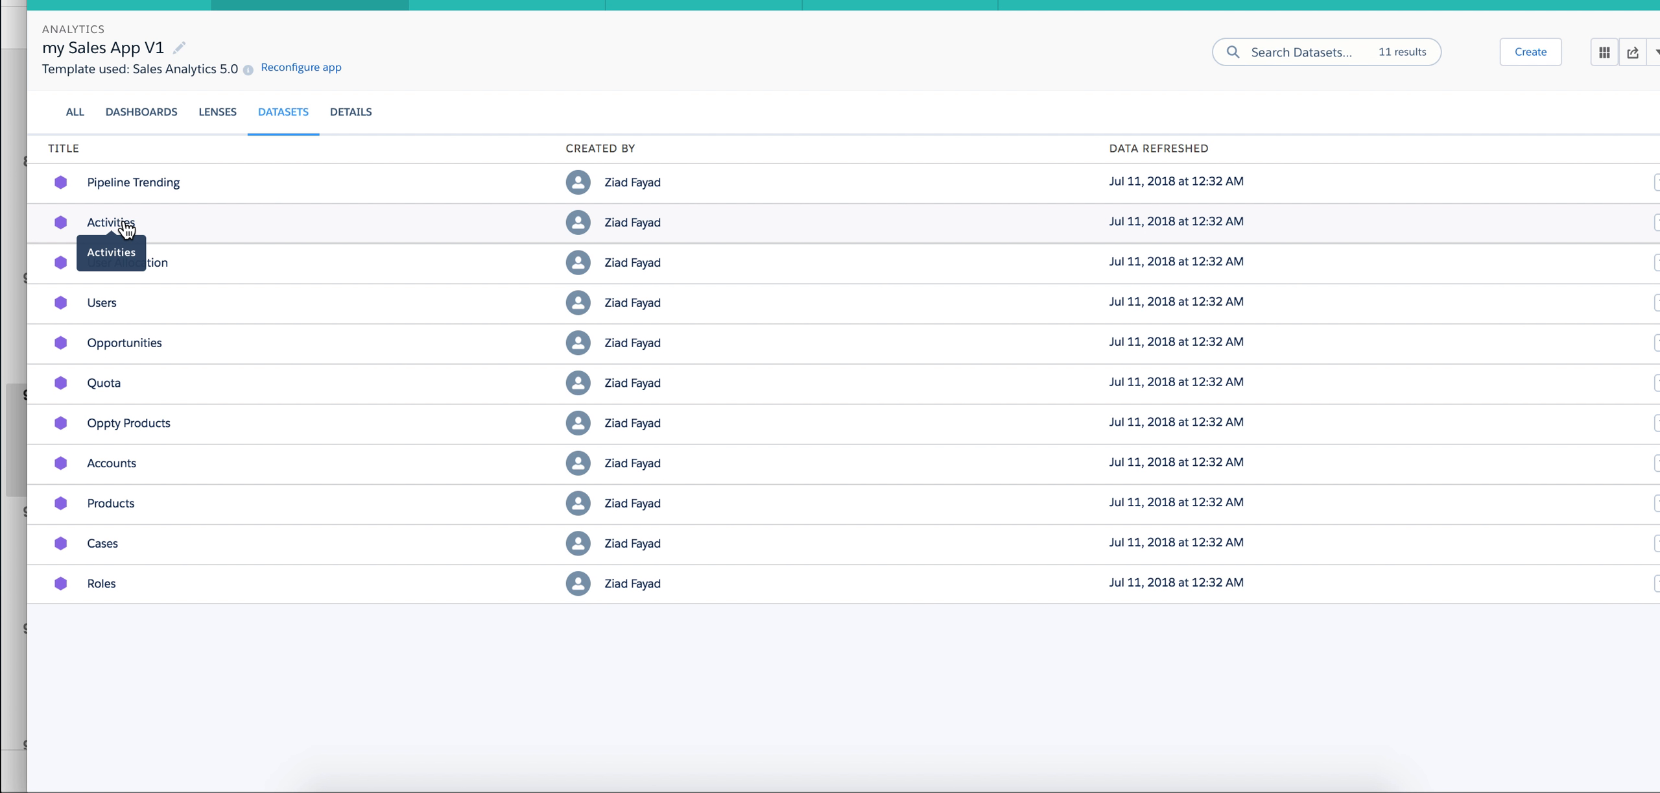
mouse_move(165, 161)
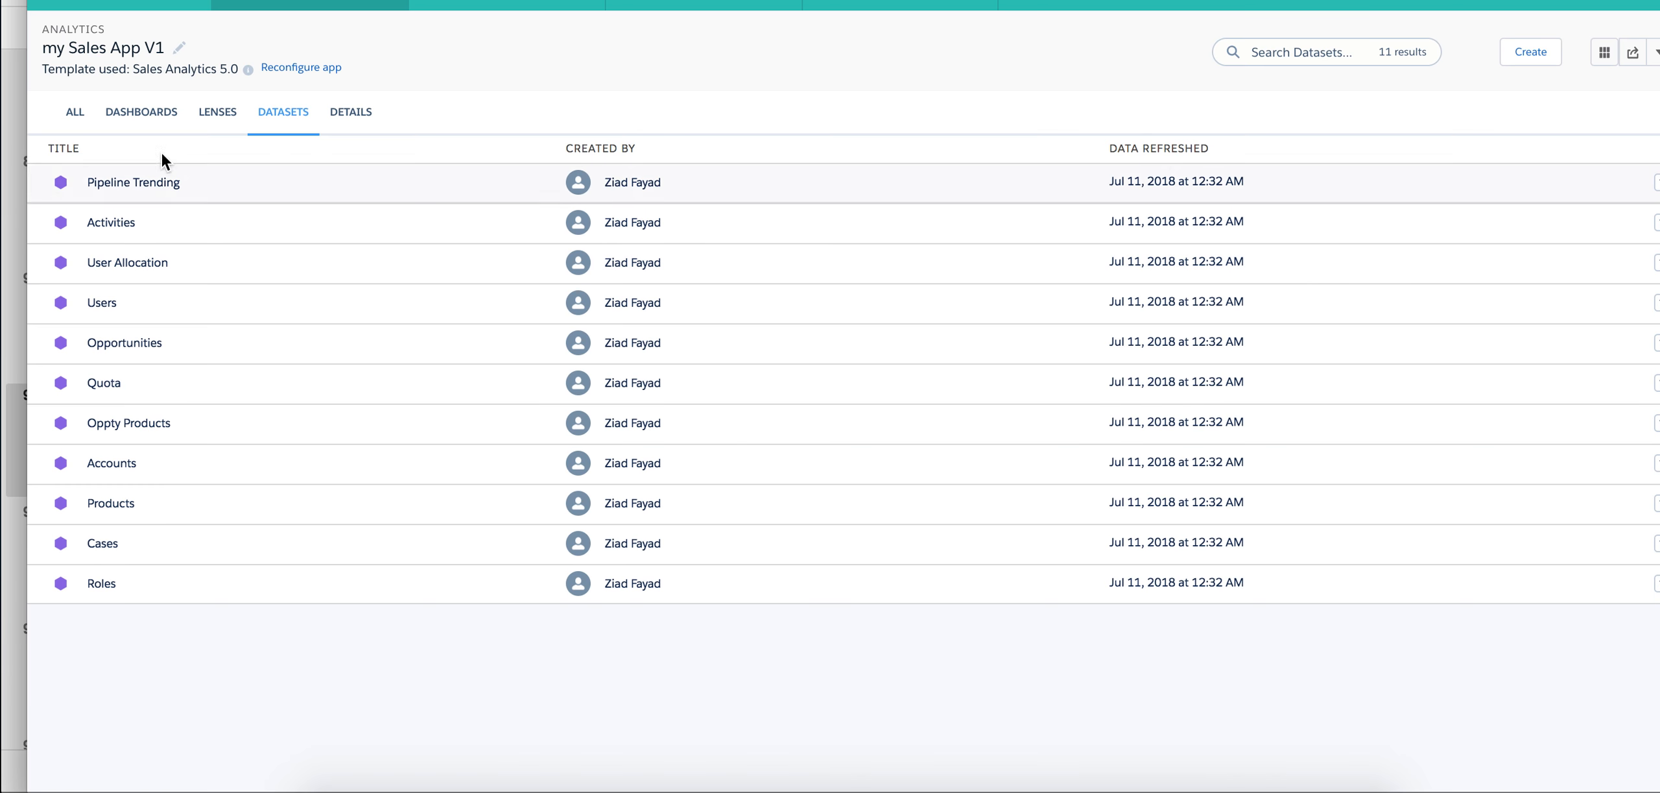
mouse_move(64, 252)
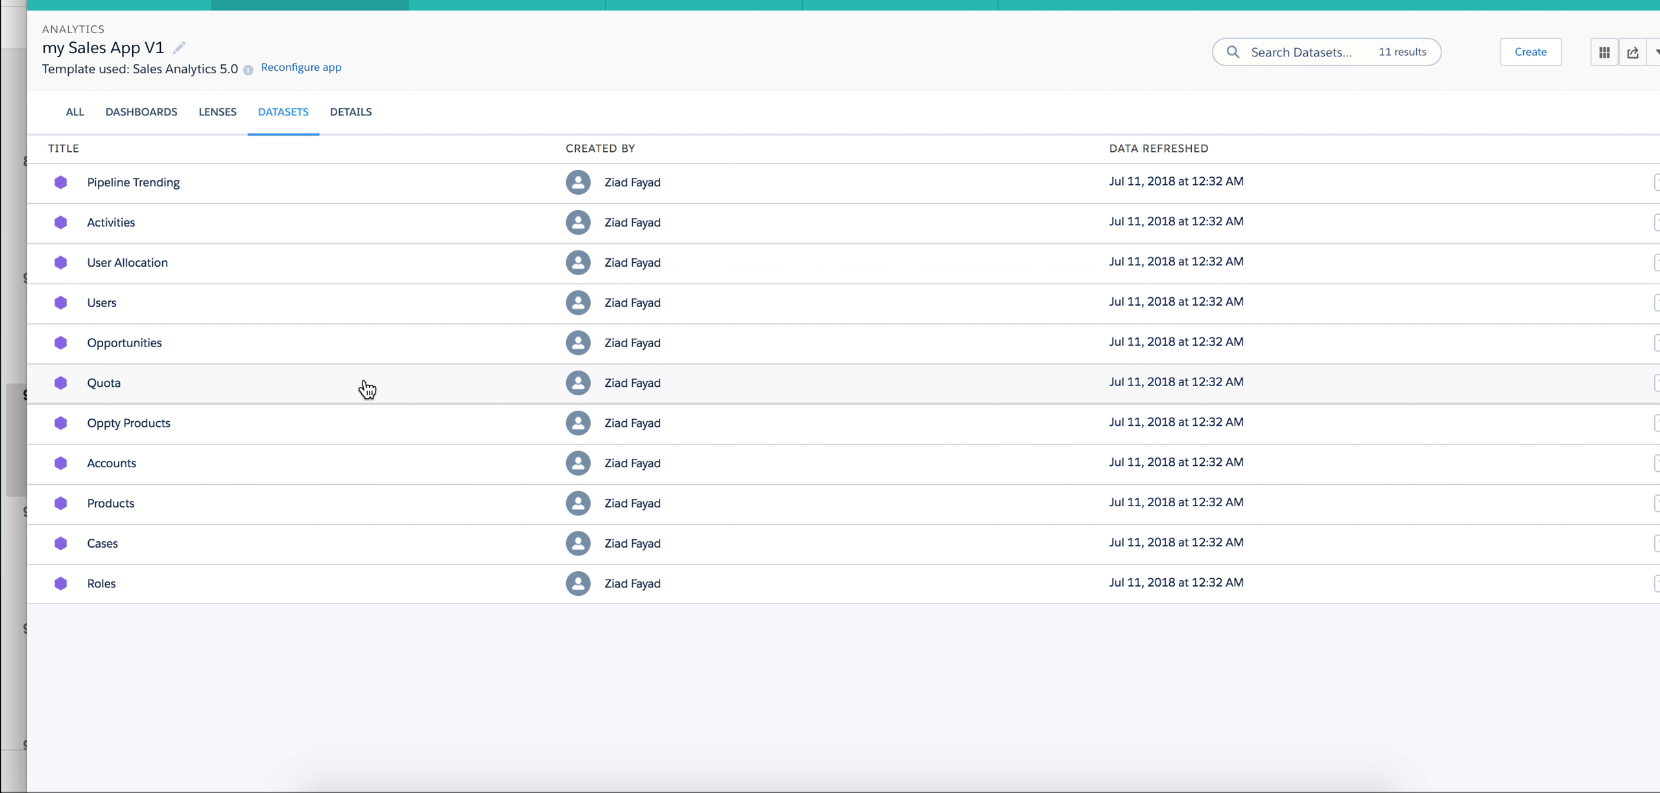
mouse_move(925, 50)
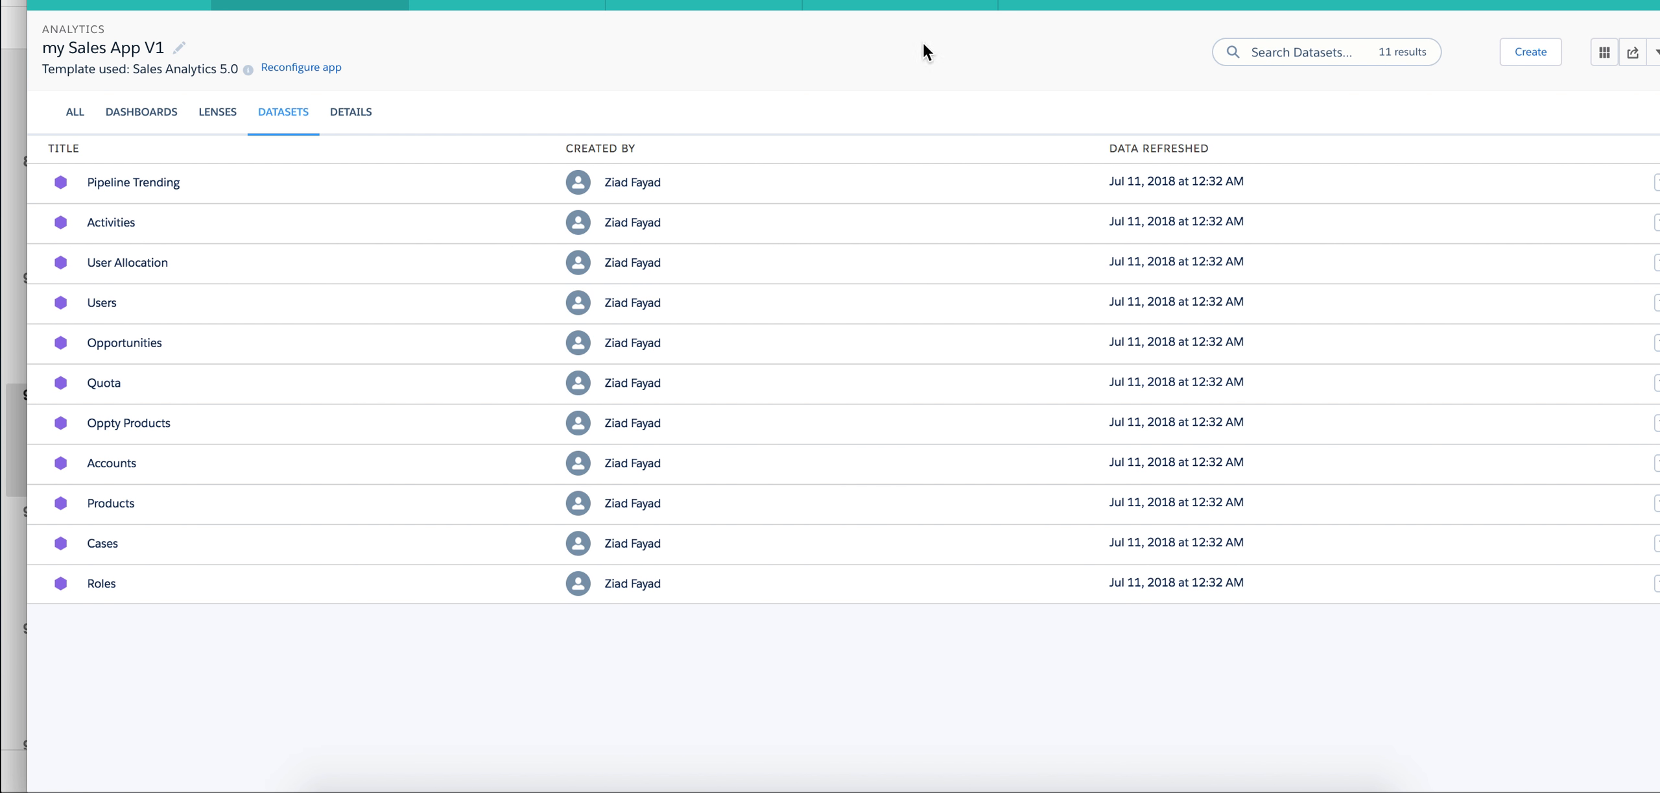
click(1657, 52)
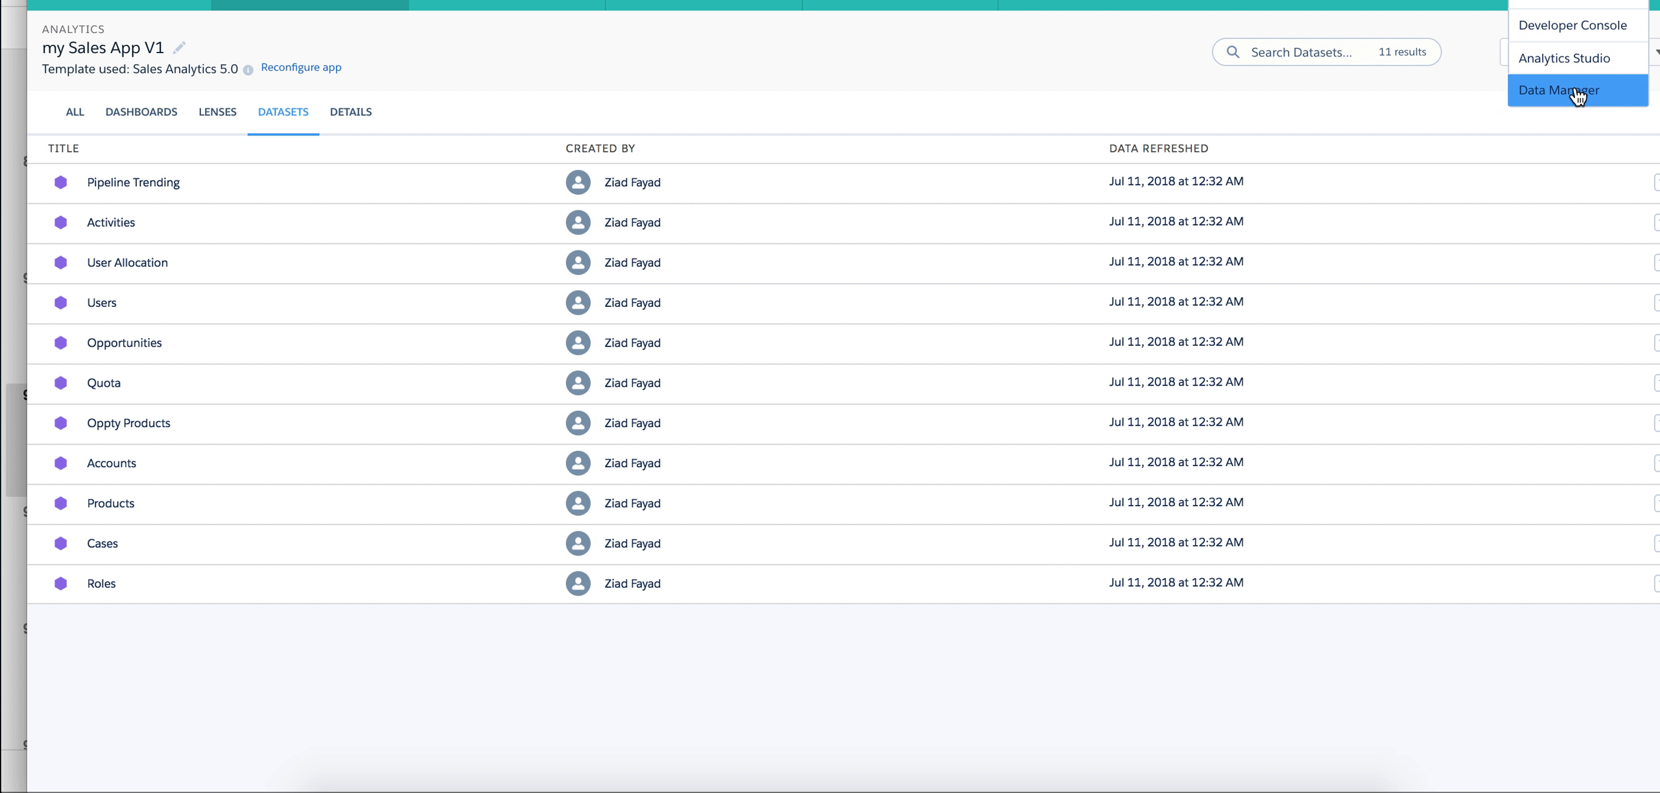
Step: Switch to Data Manager and list its dataflows and recipes
click(1559, 89)
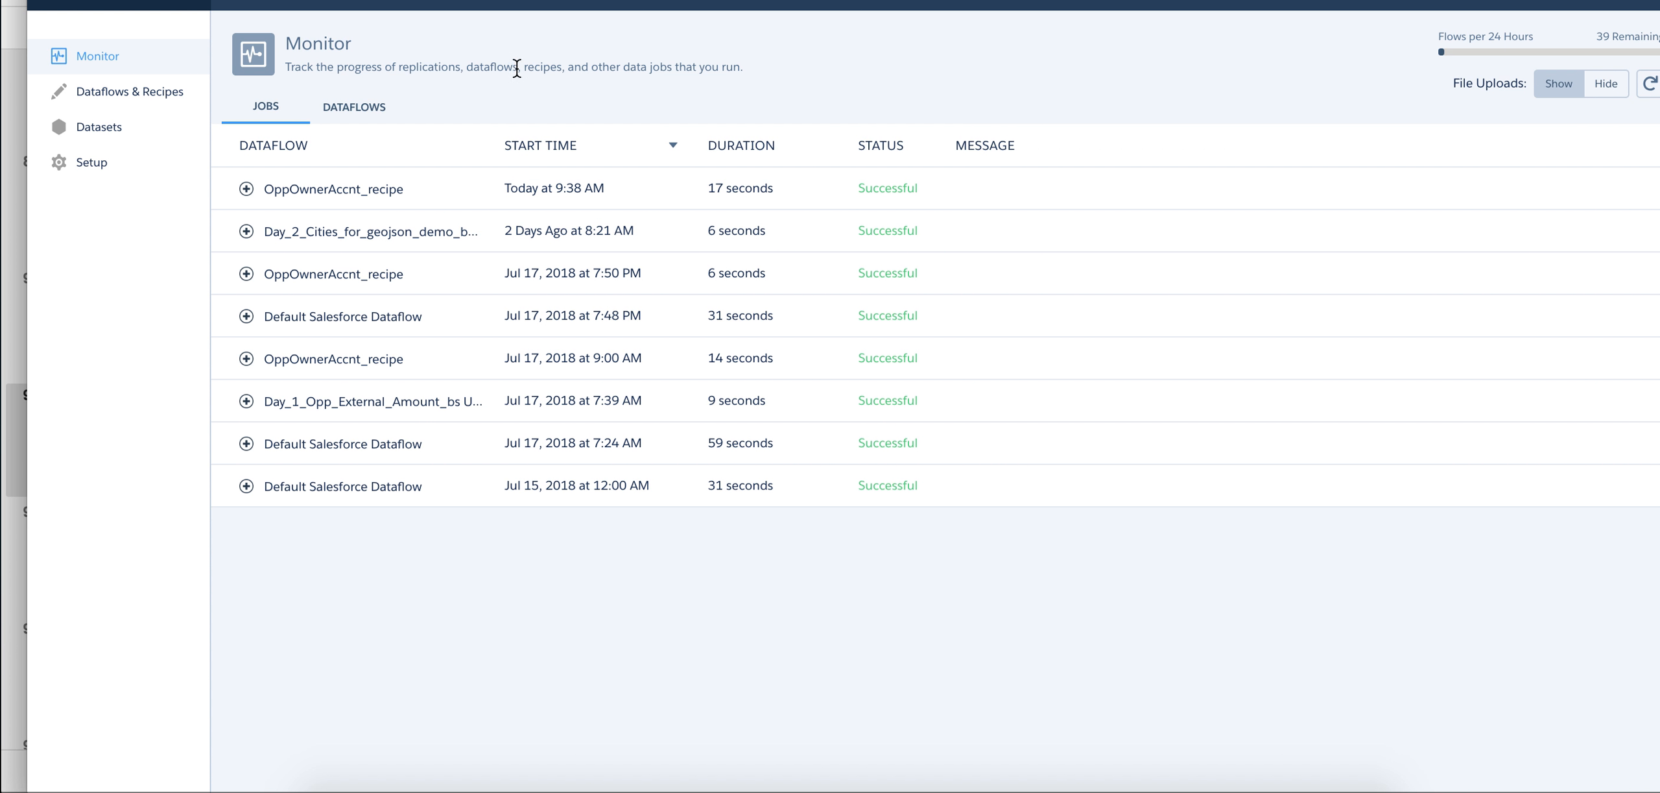
click(129, 91)
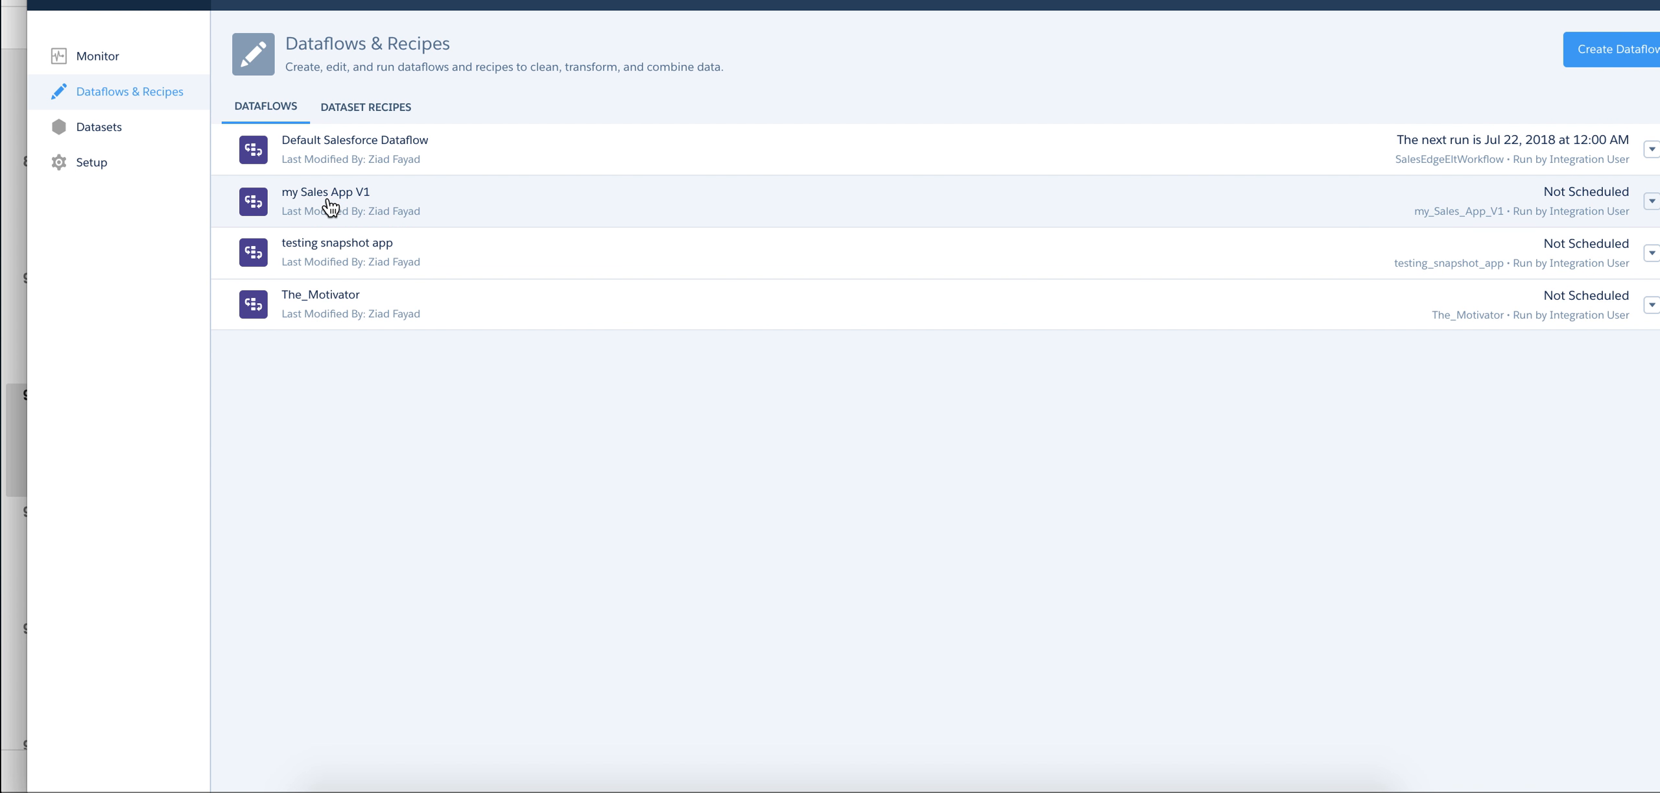
Step: In the my Sales App V1 dataflow, search for and jump to Register_Activity, then Extract_Event
click(326, 192)
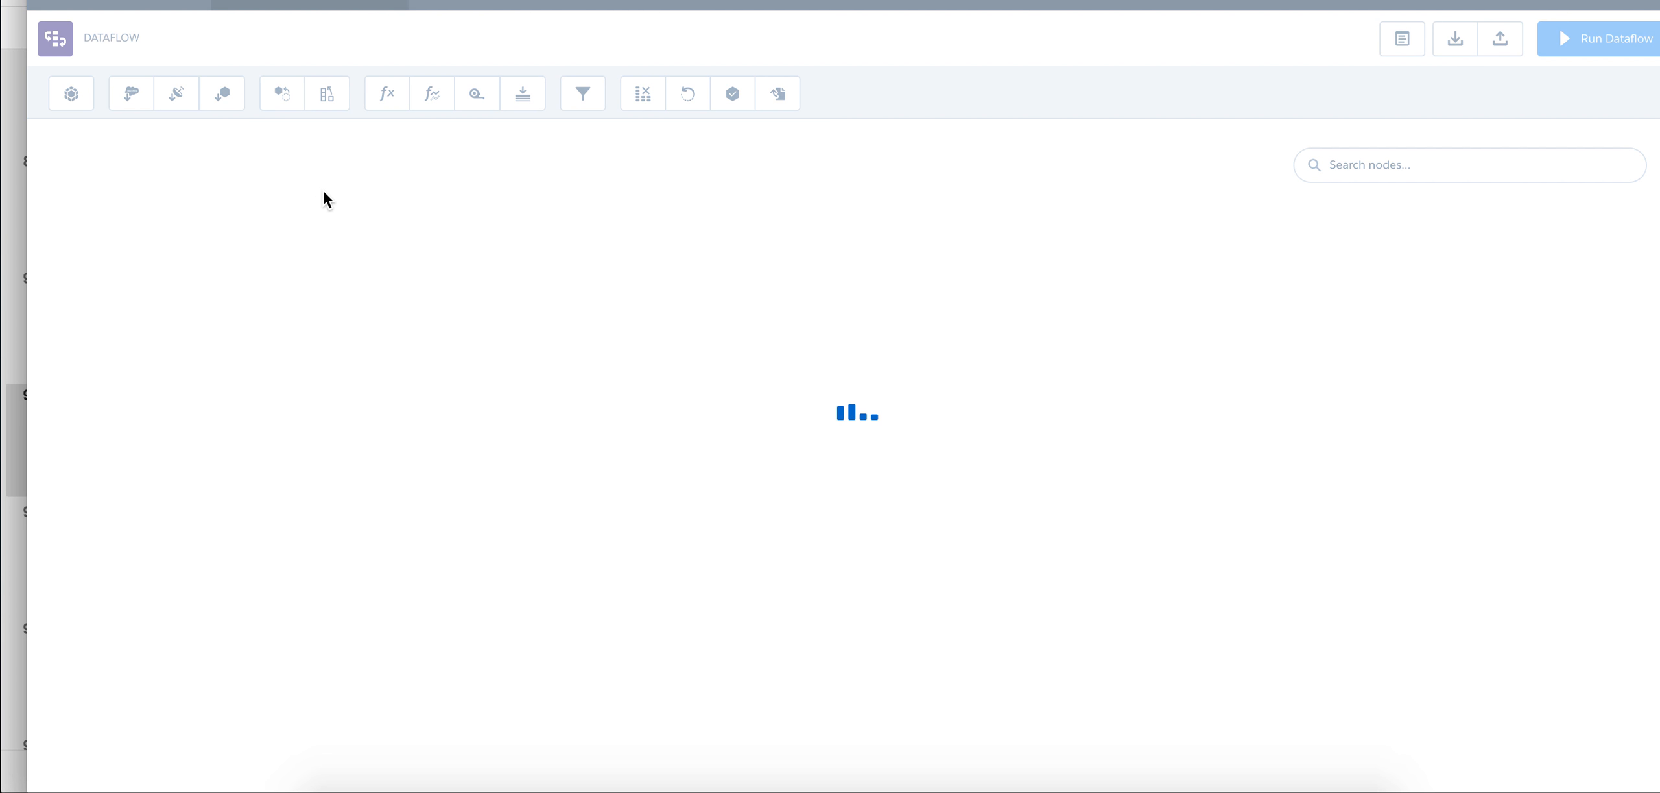
mouse_move(1340, 386)
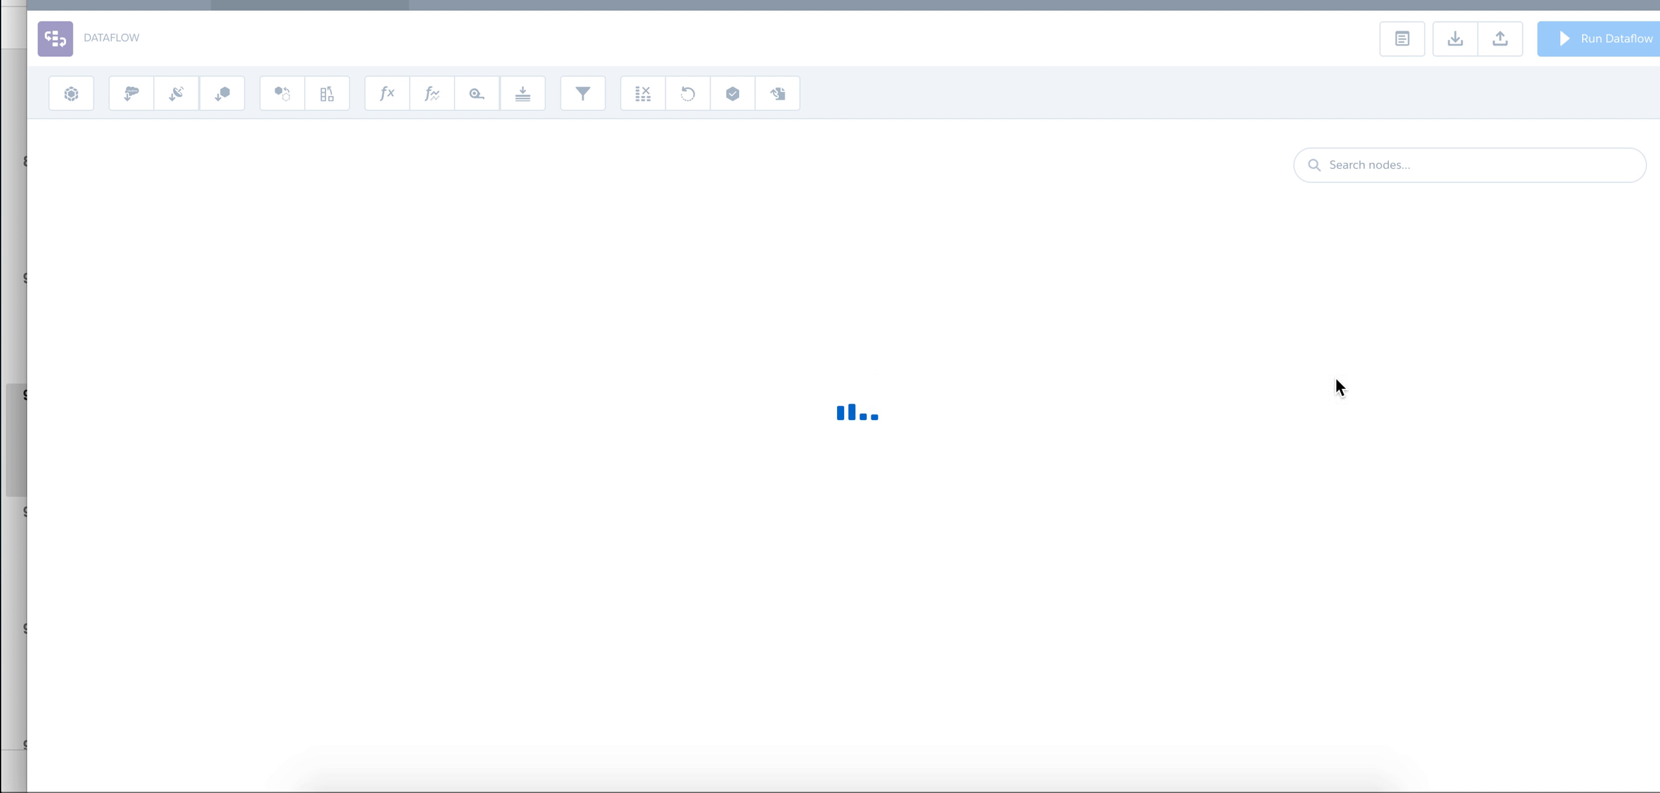
mouse_move(907, 455)
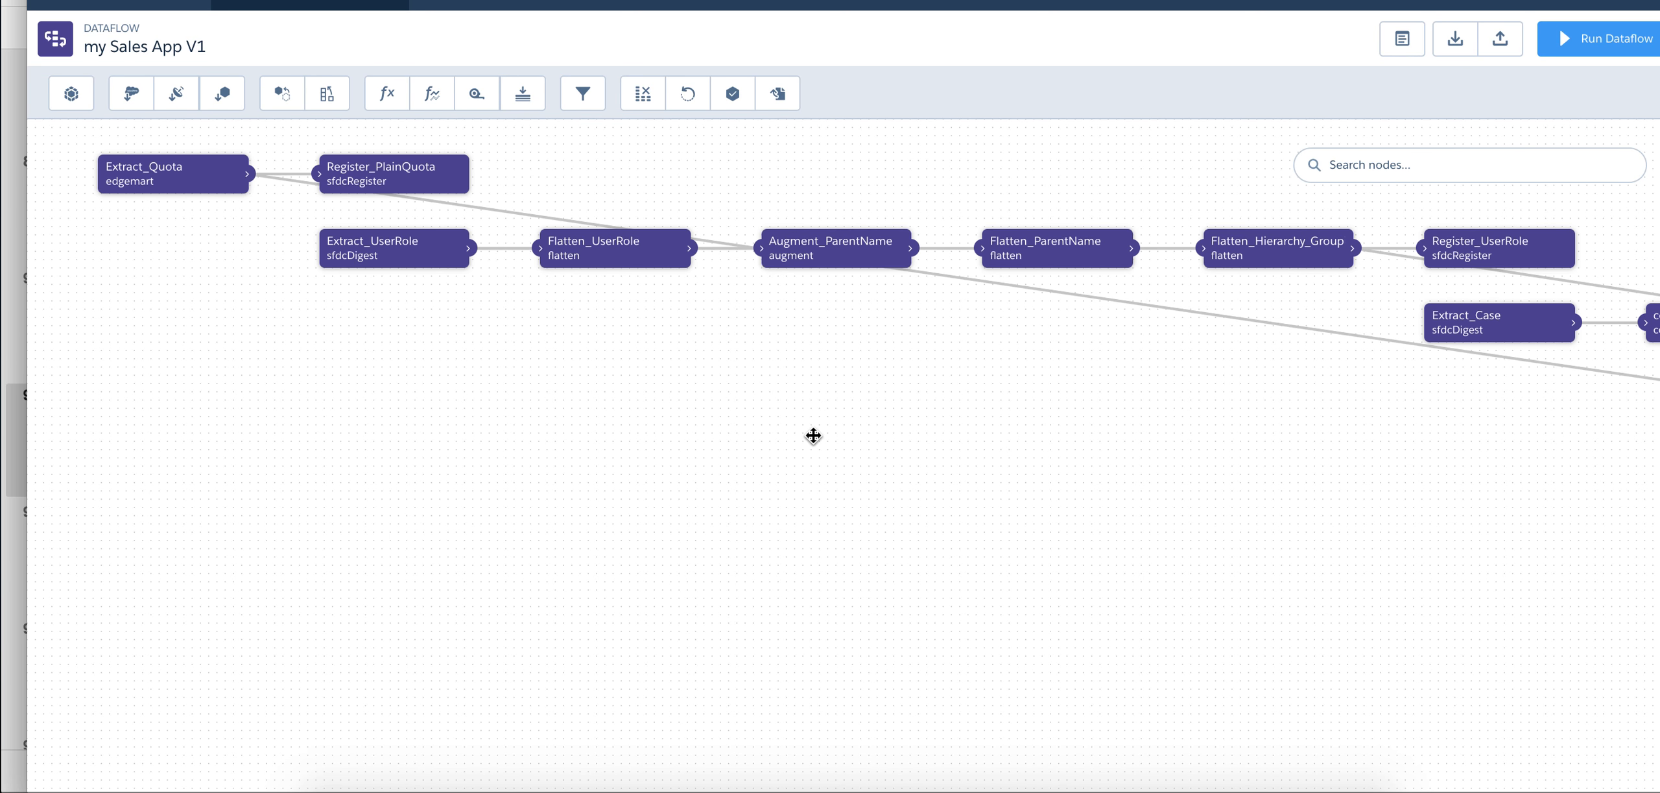
mouse_move(1212, 287)
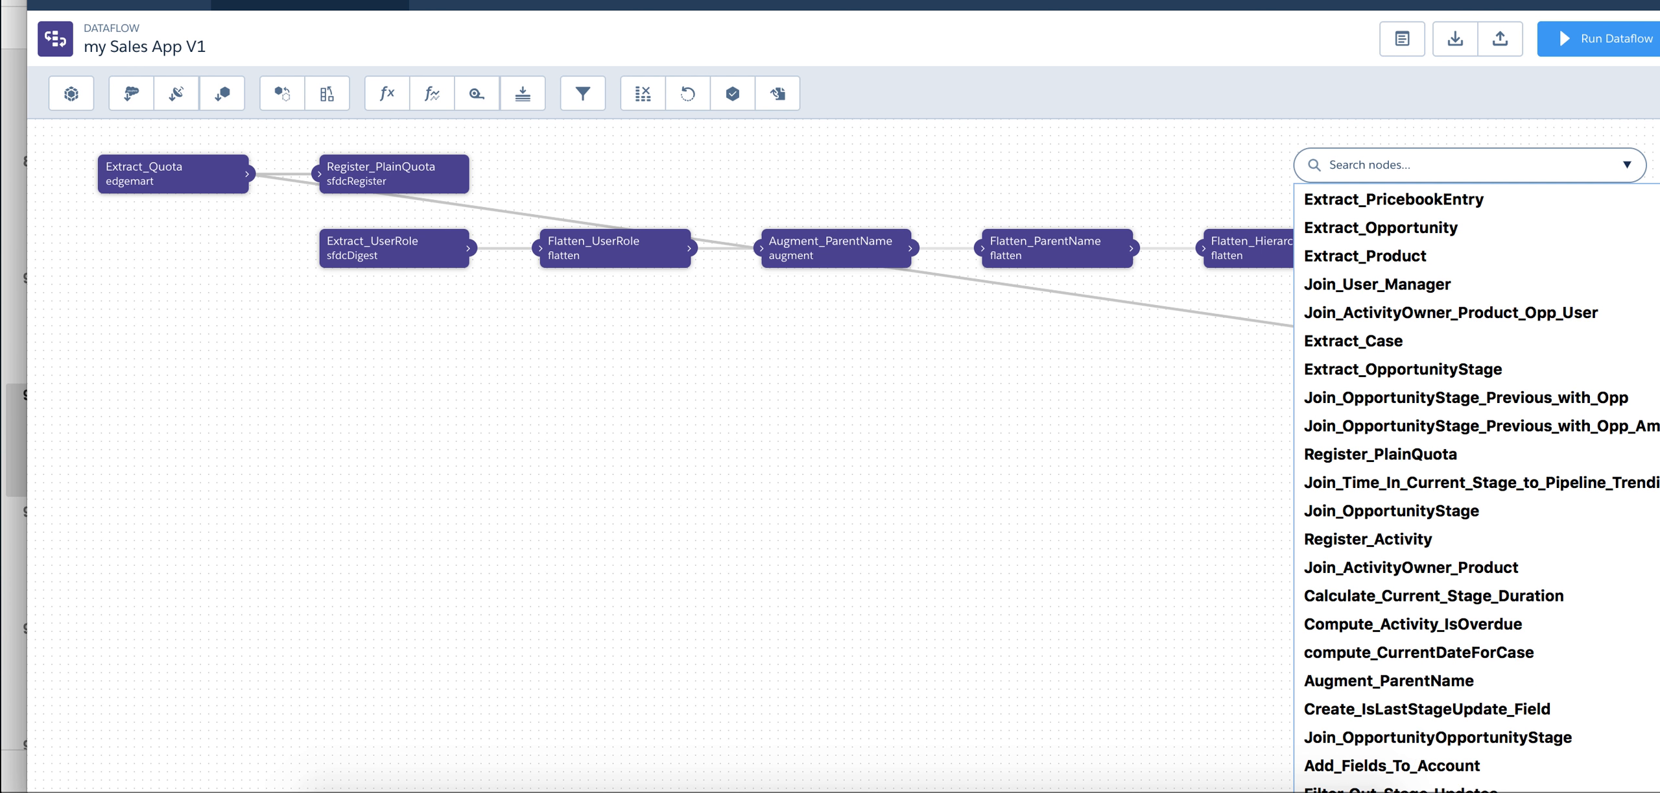
text(activ)
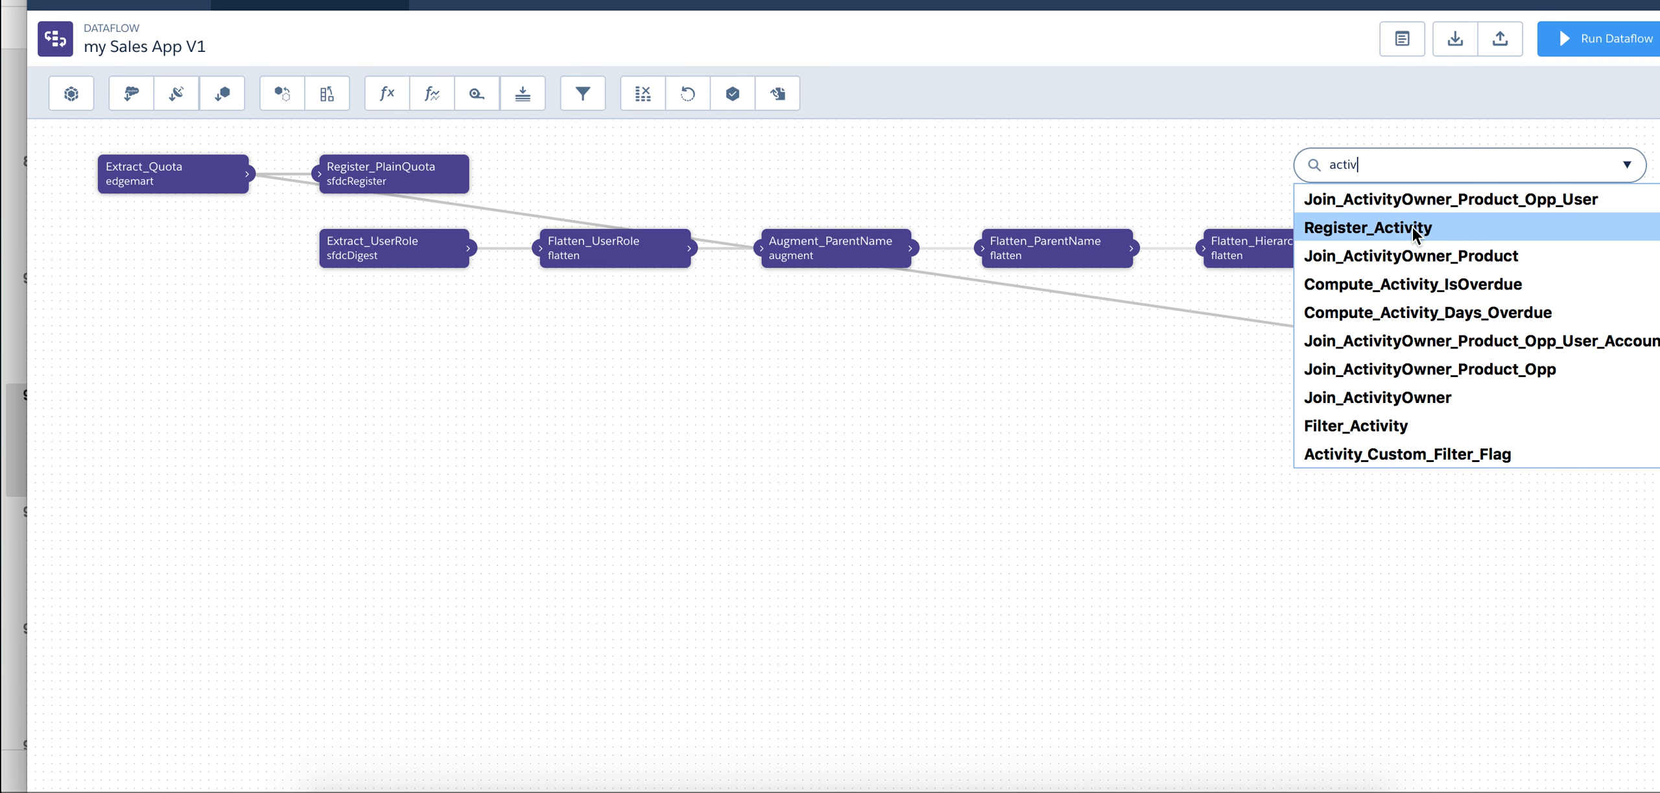
click(1368, 228)
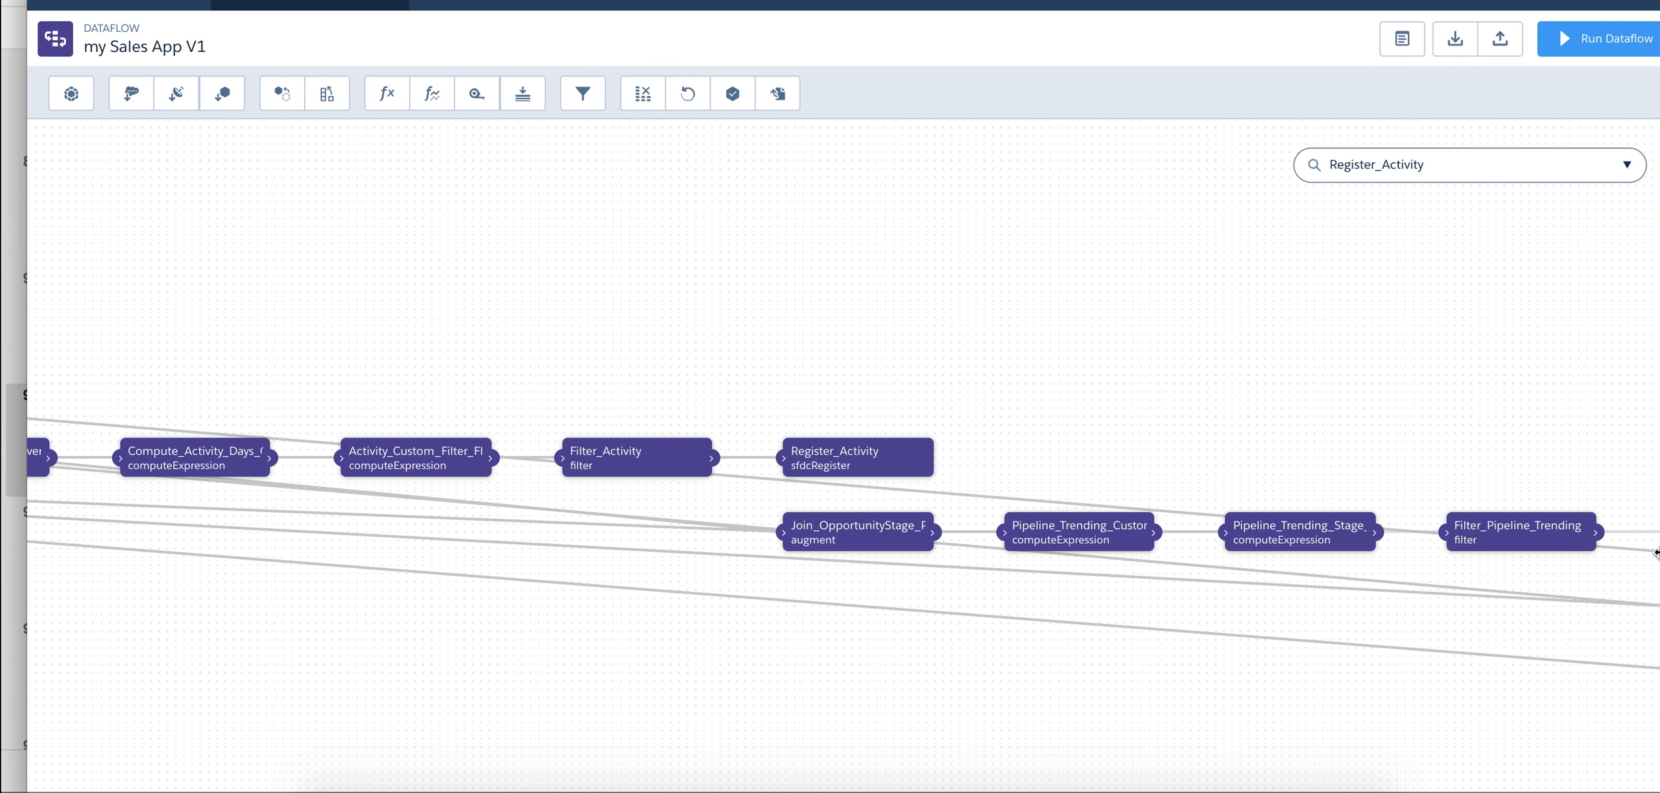
mouse_move(607, 466)
text(e)
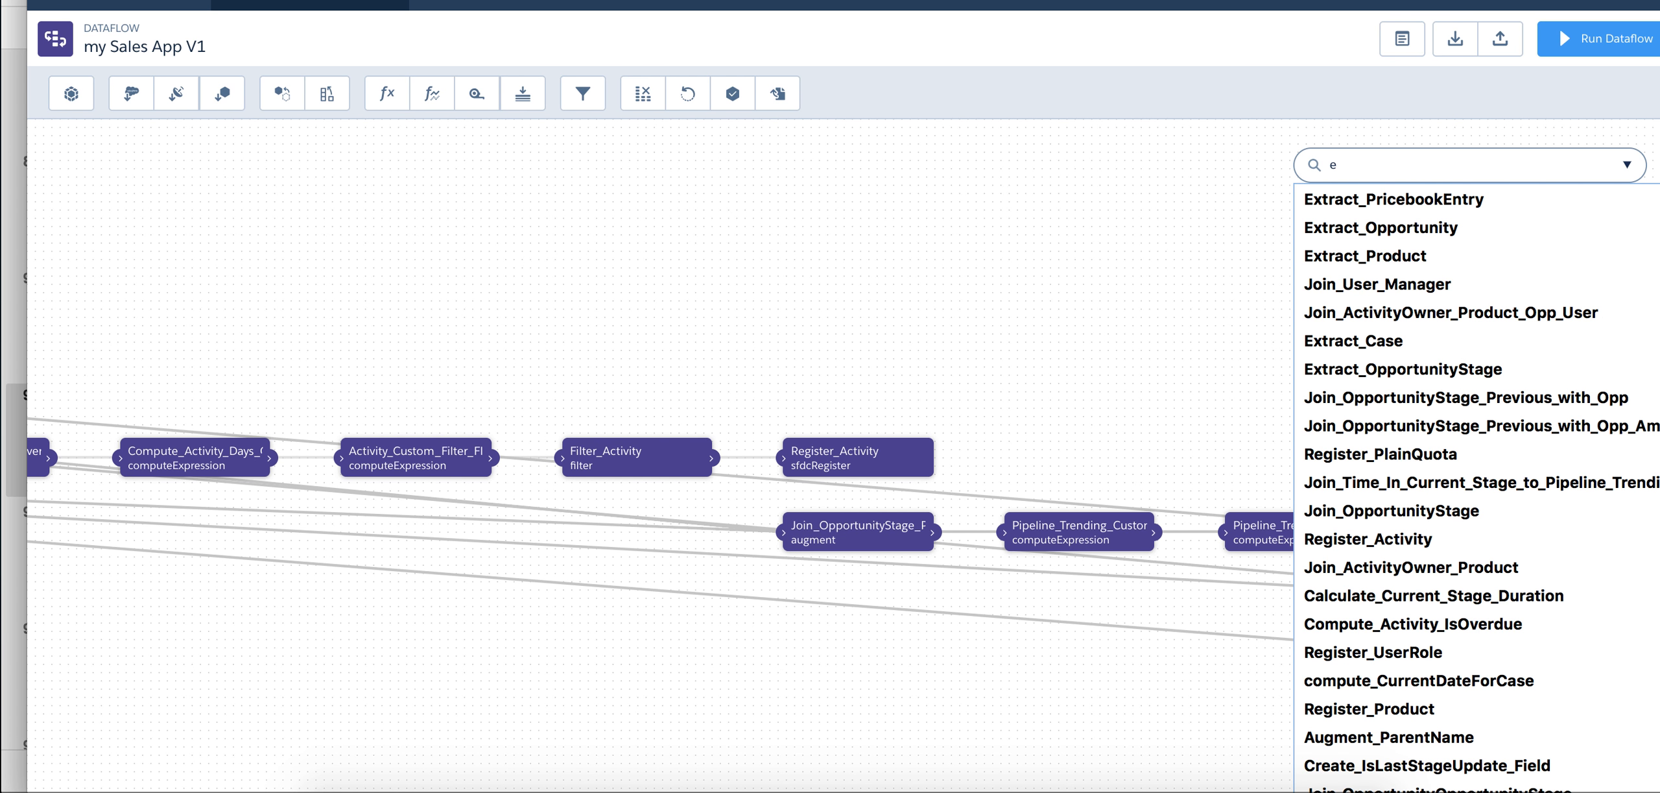
text(vent)
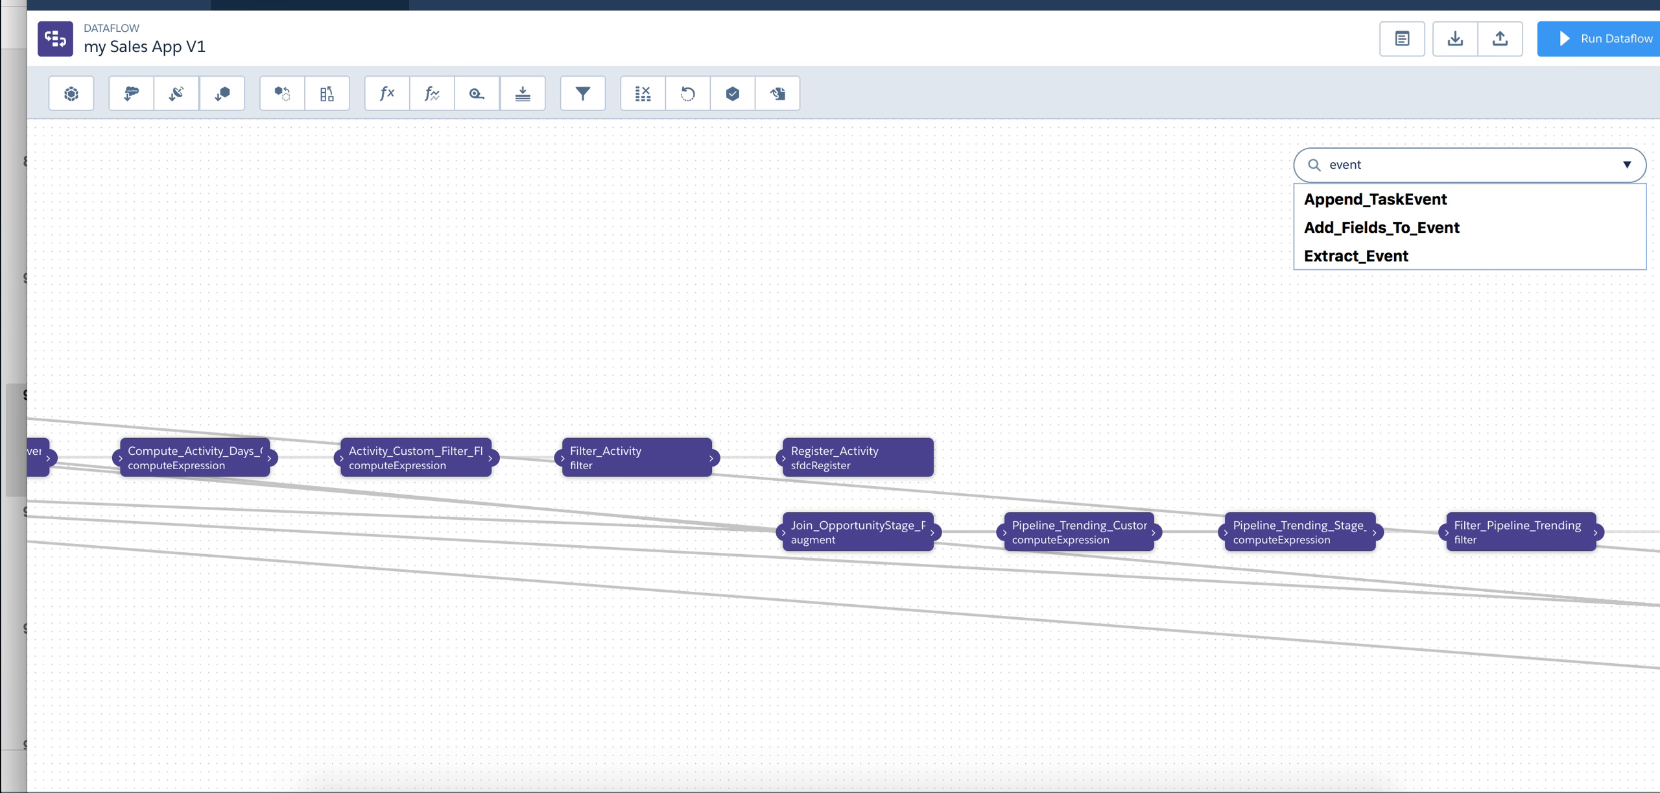
click(1355, 256)
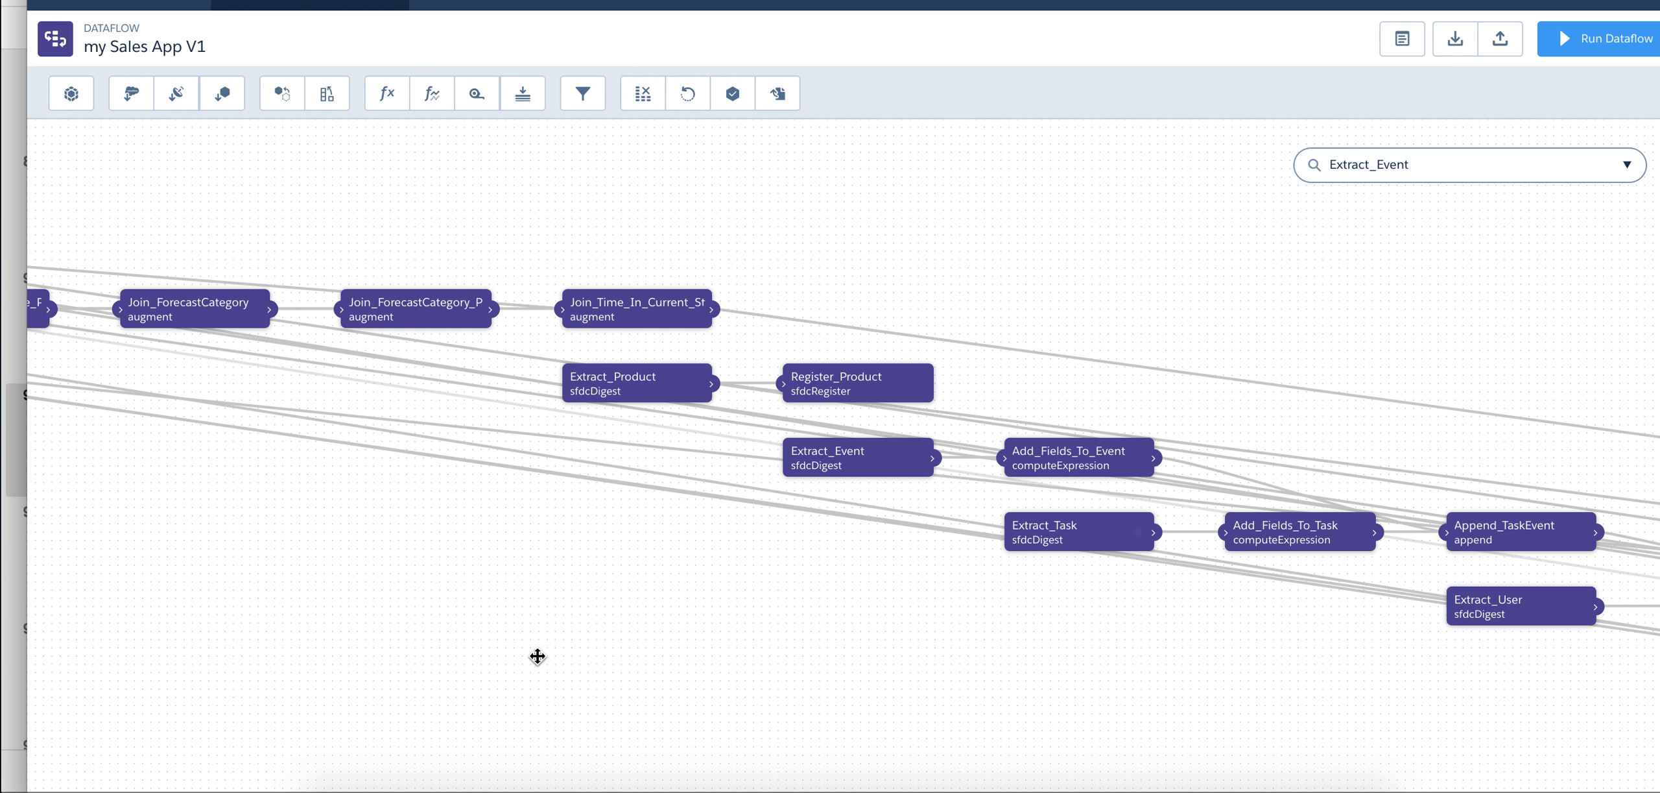
mouse_move(758, 394)
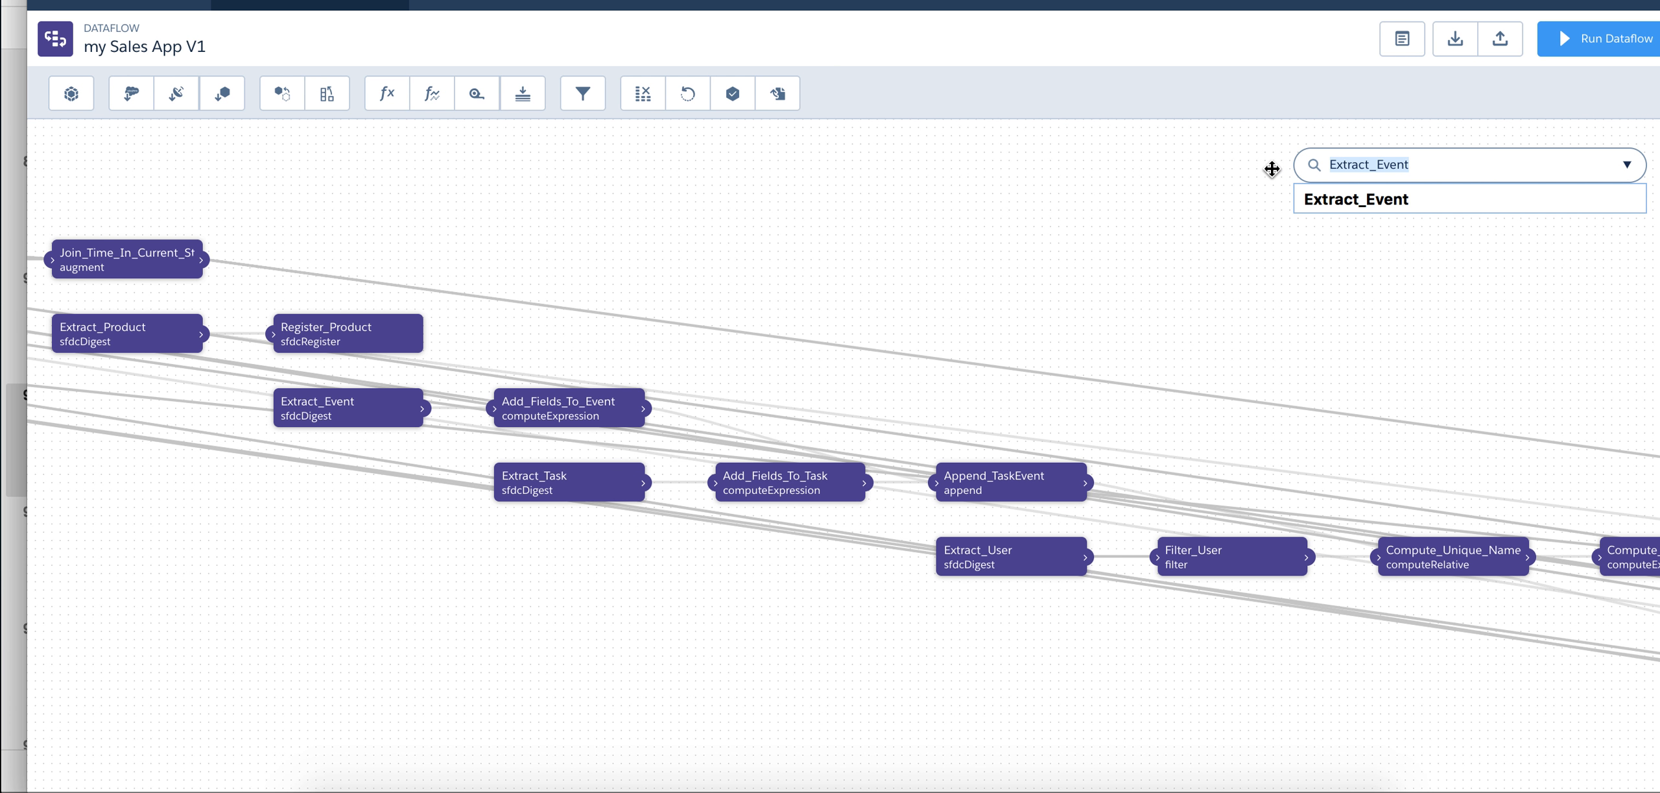
Step: Search the dataflow nodes for 'Role', jump to Extract_UserRole and pan to neighbouring nodes
text(Role)
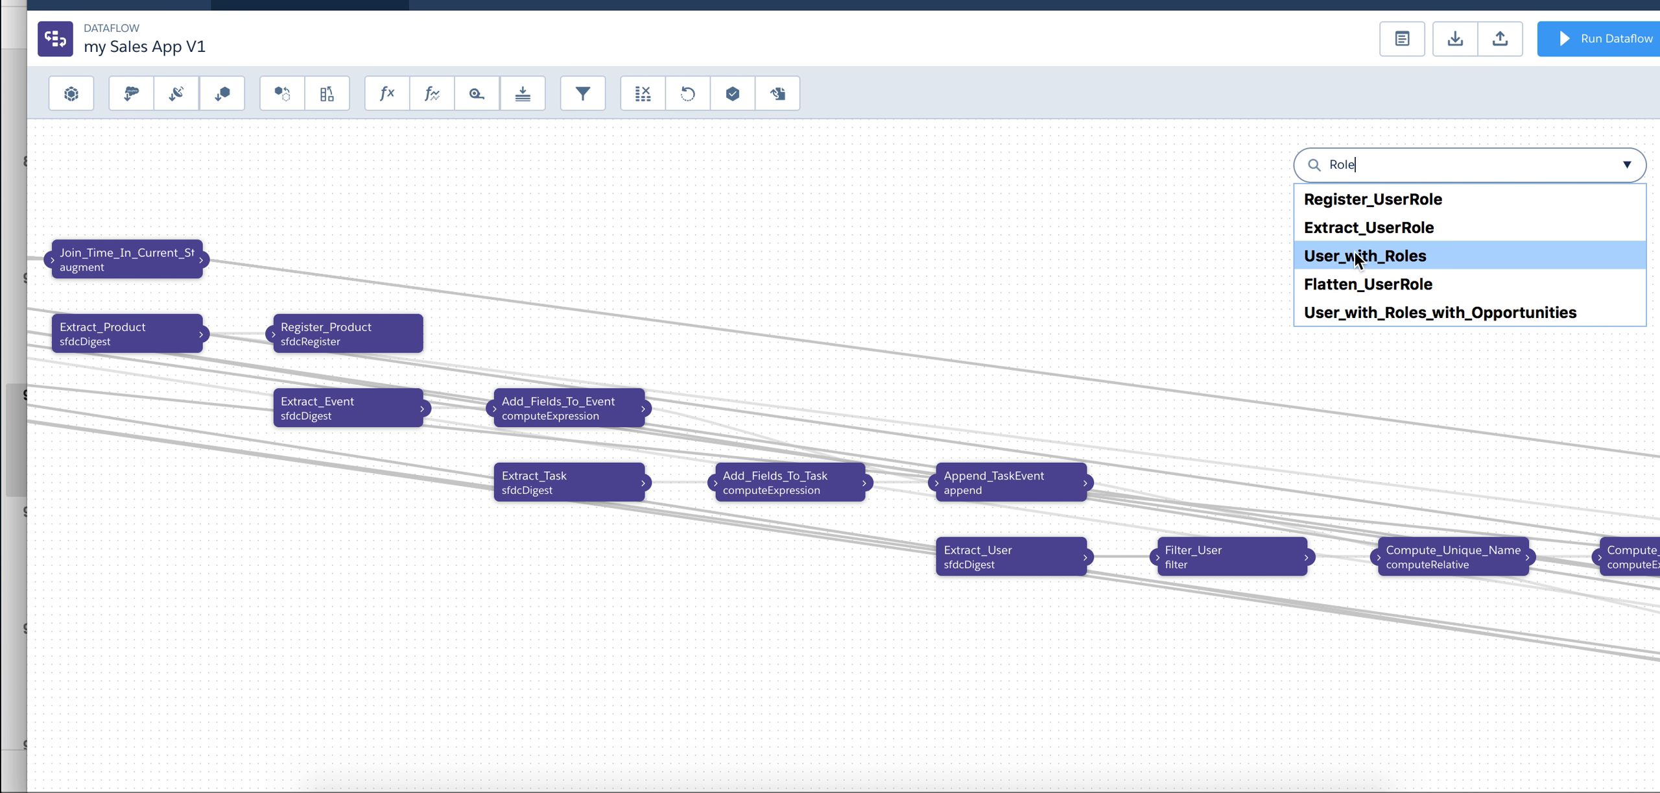
click(1370, 227)
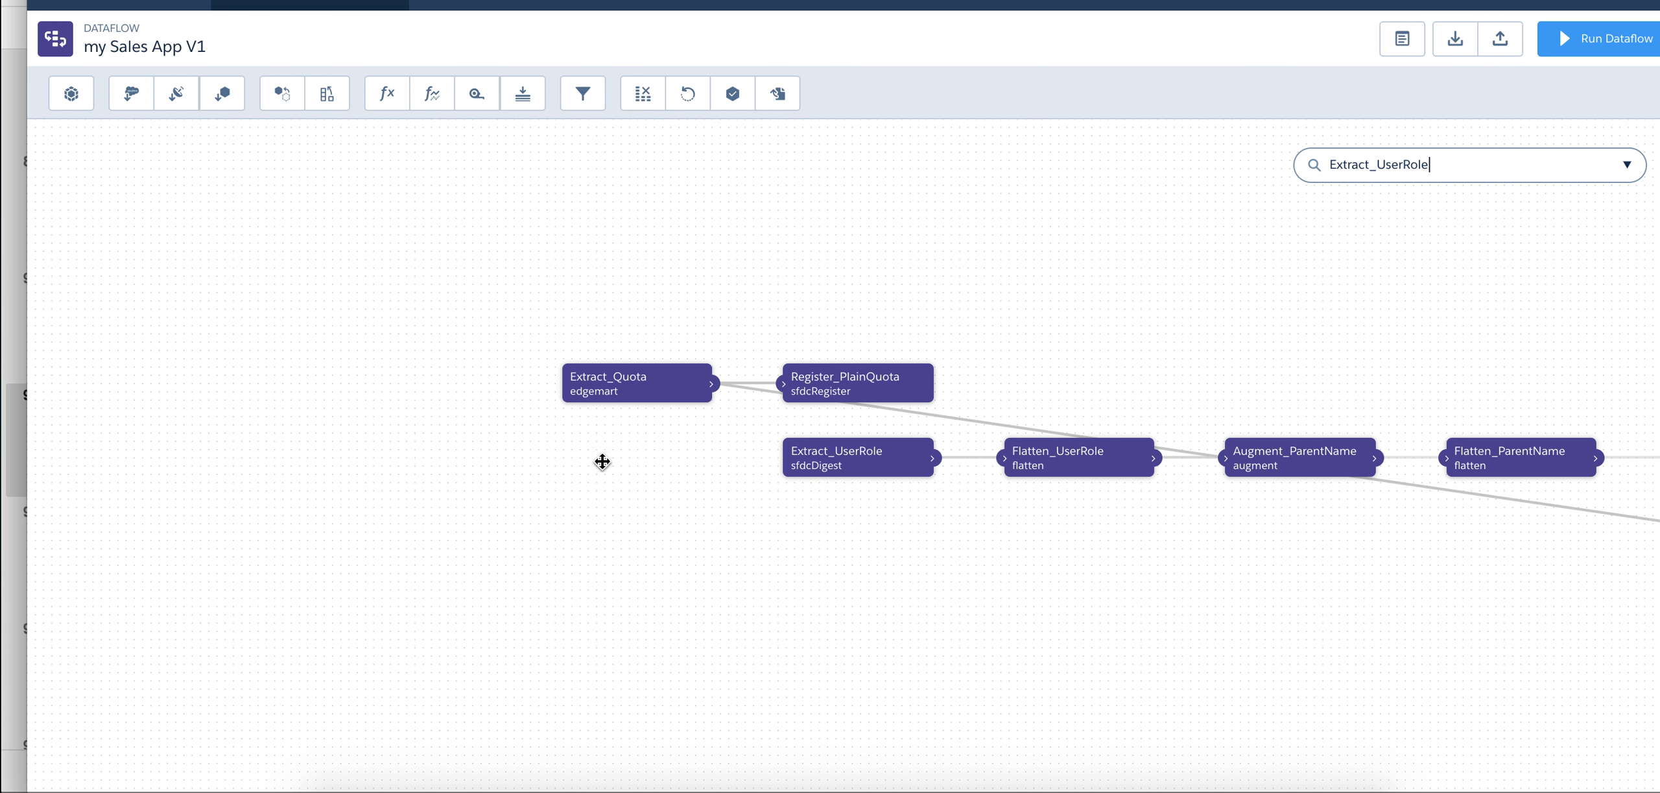
drag(603, 461, 700, 467)
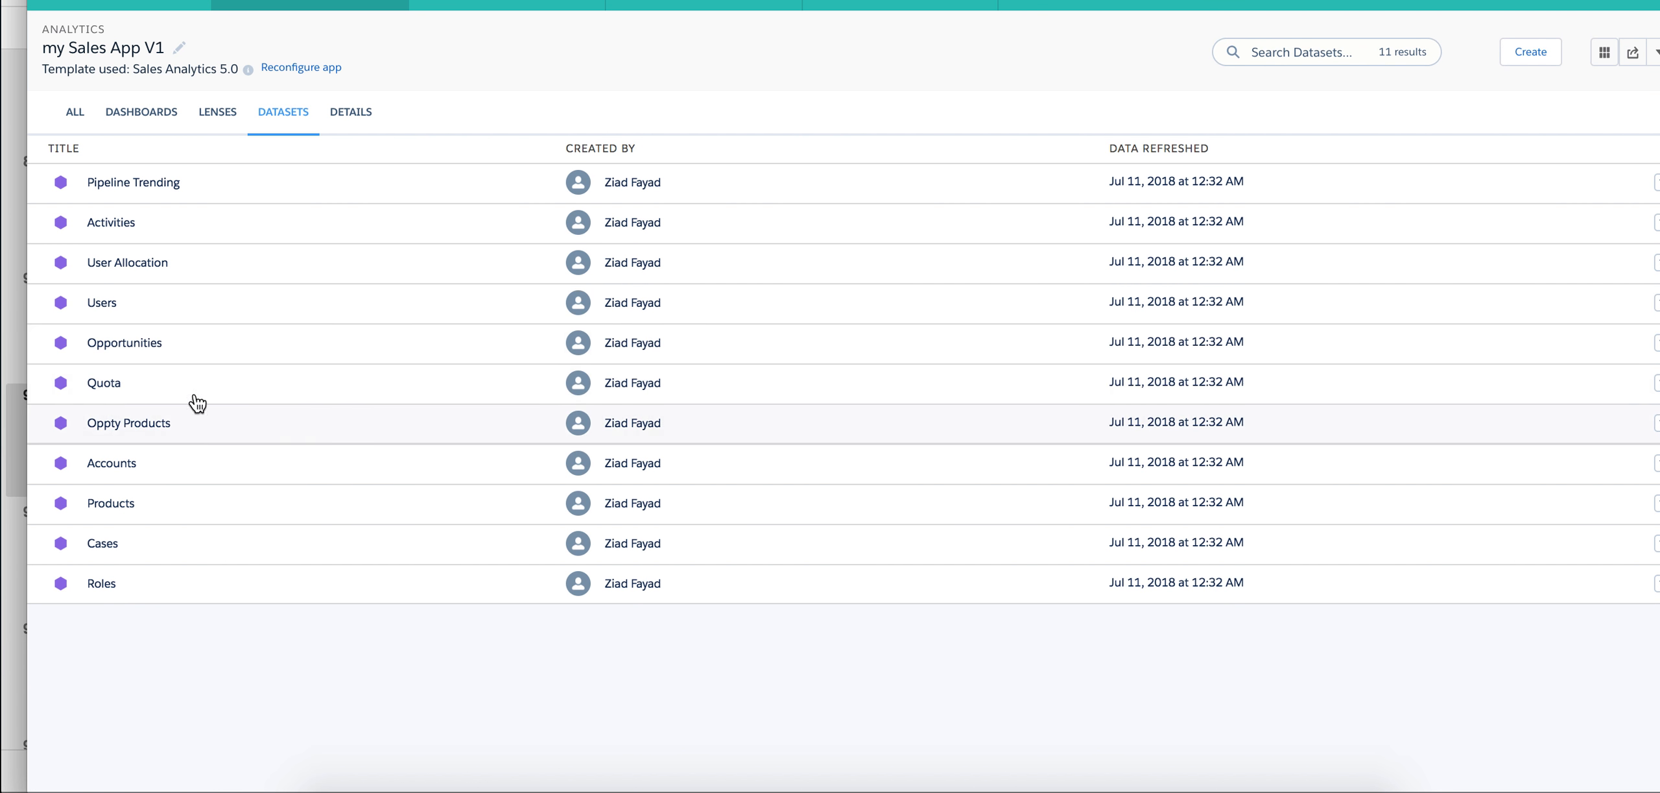
mouse_move(336, 379)
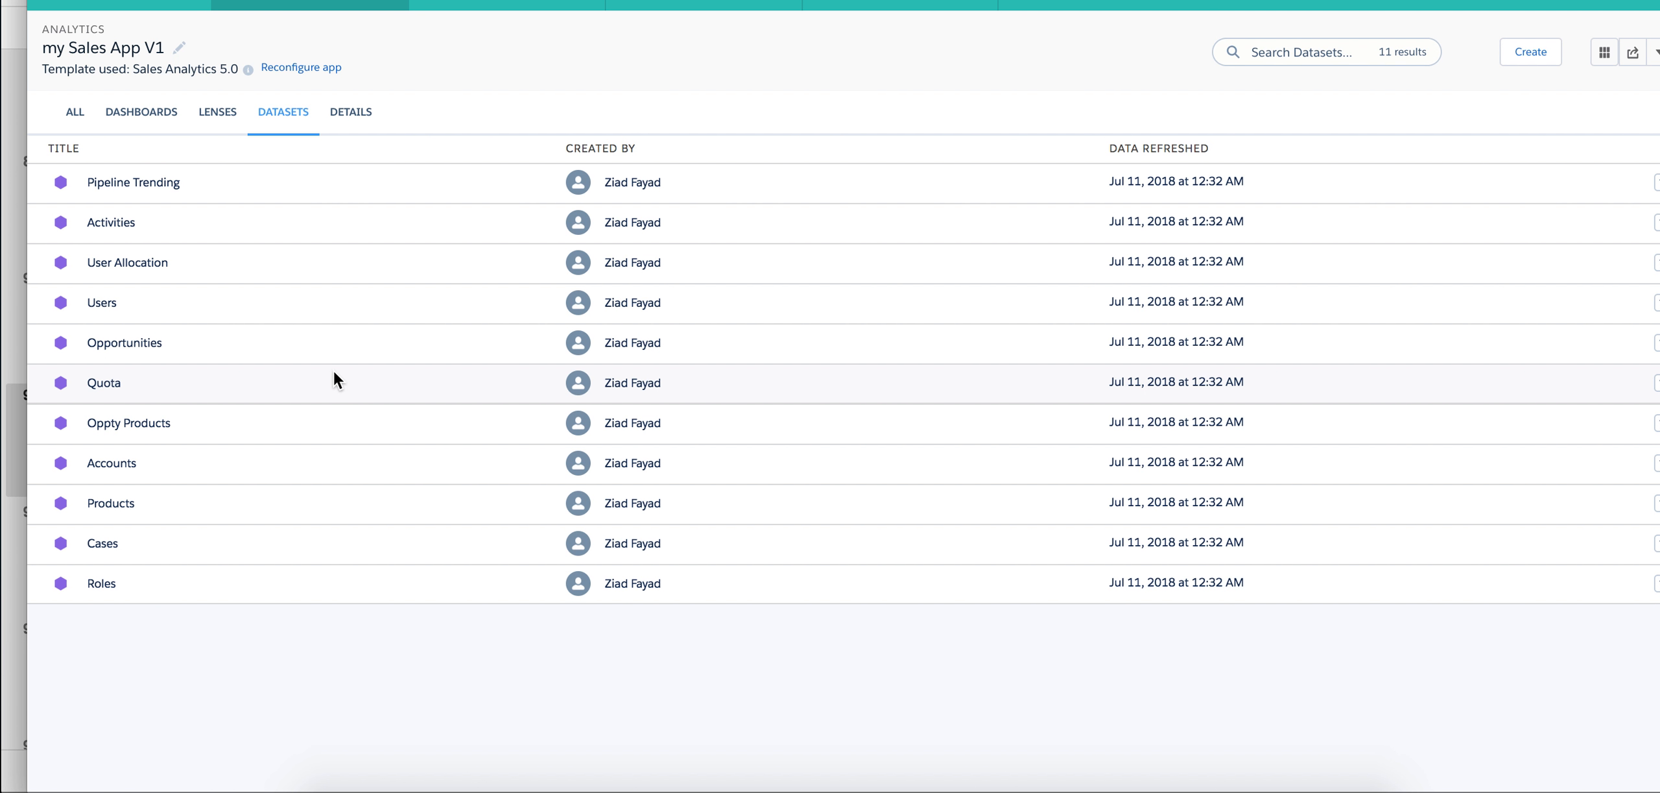
mouse_move(505, 2)
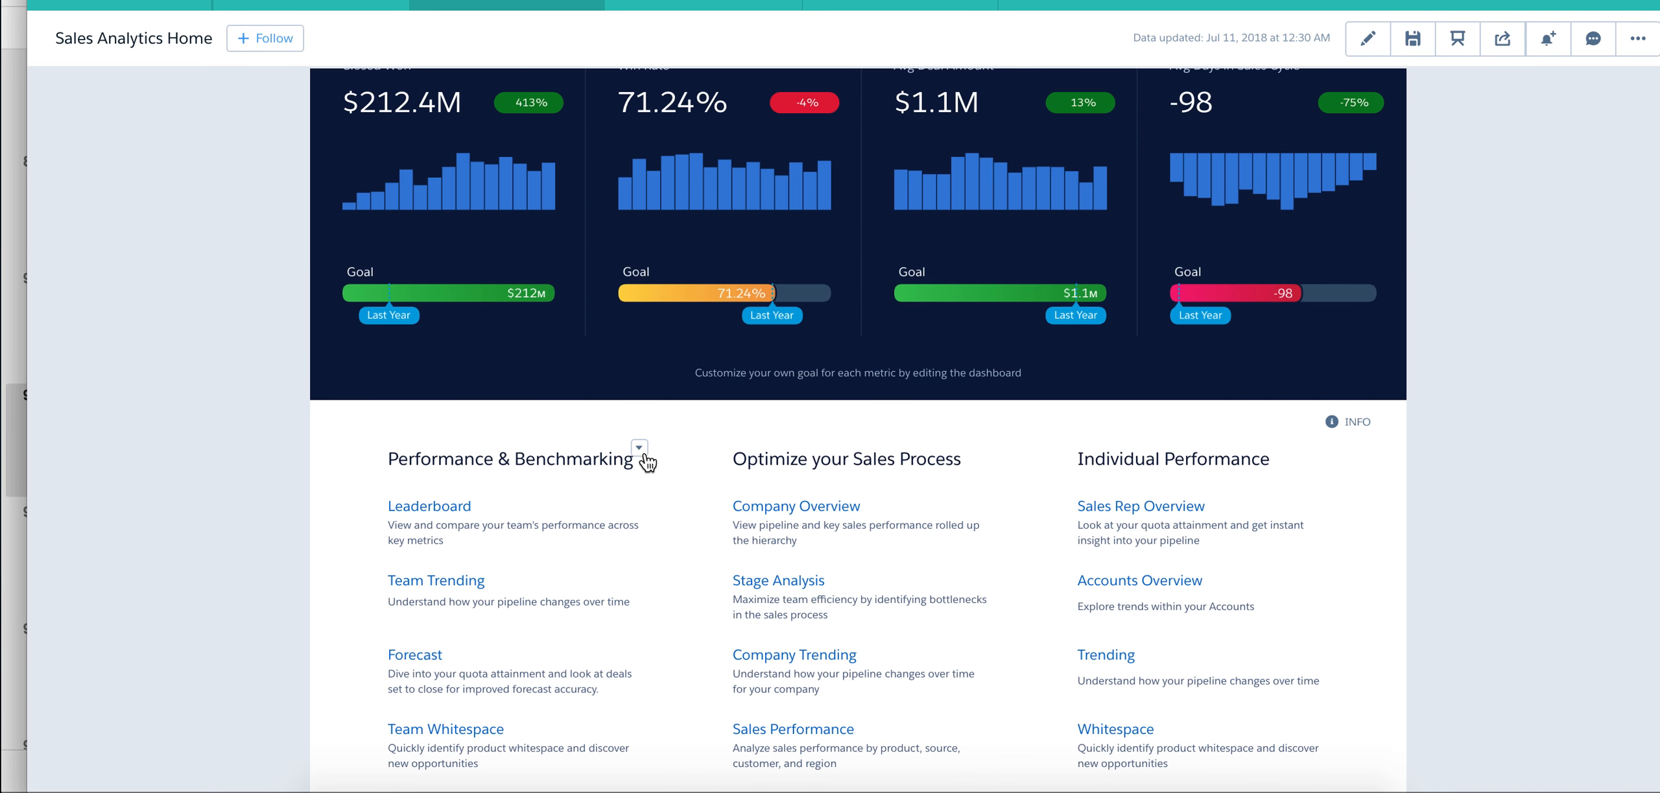
Step: Open the Leaderboard dashboard, then switch to Team Trending's $124.4M pipeline change chart
click(430, 506)
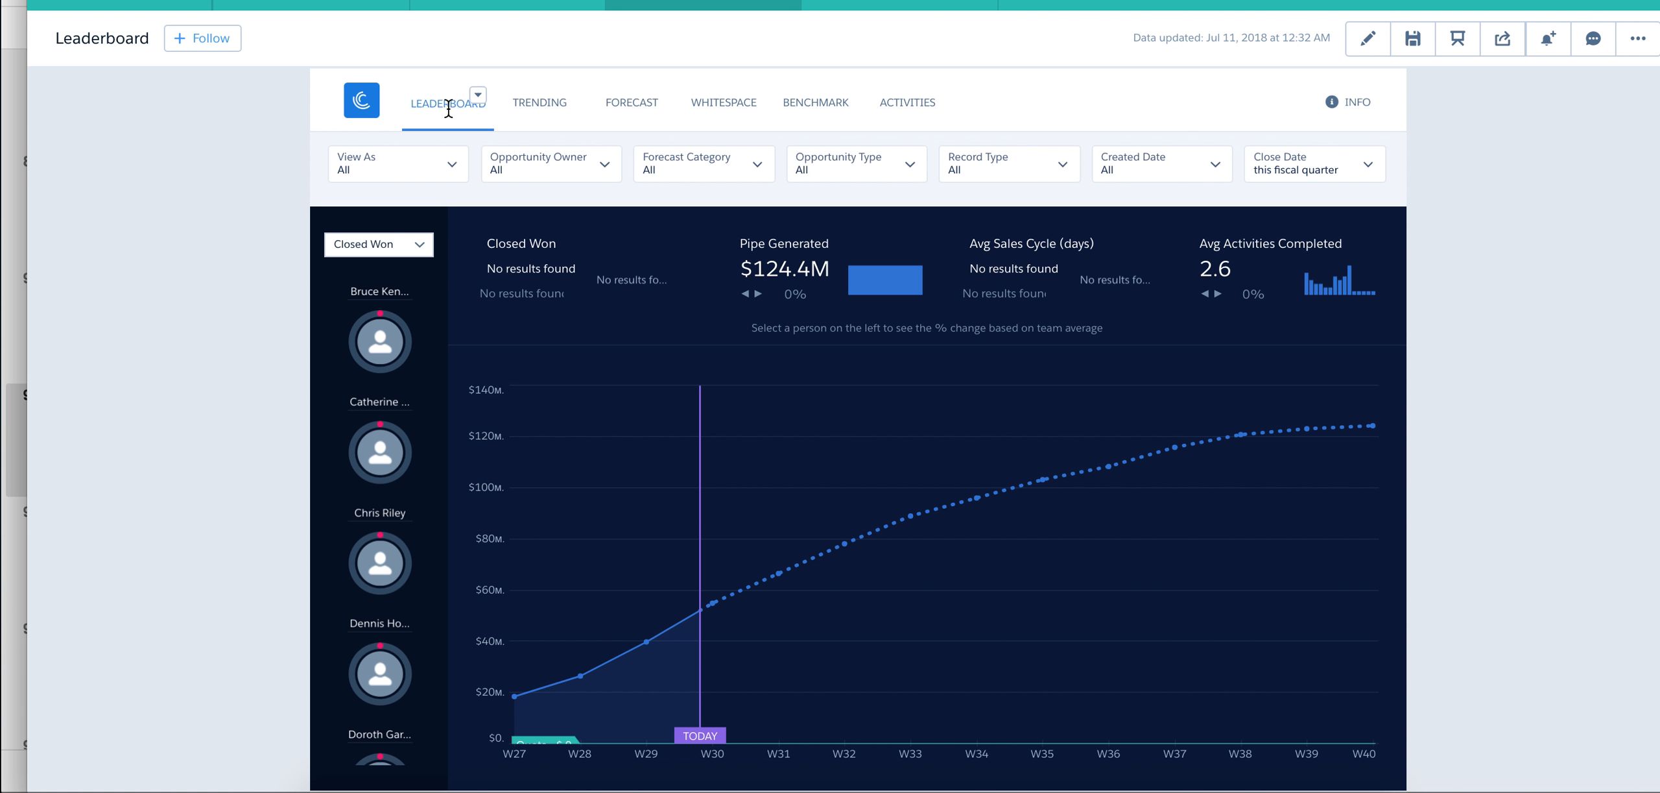
mouse_move(585, 122)
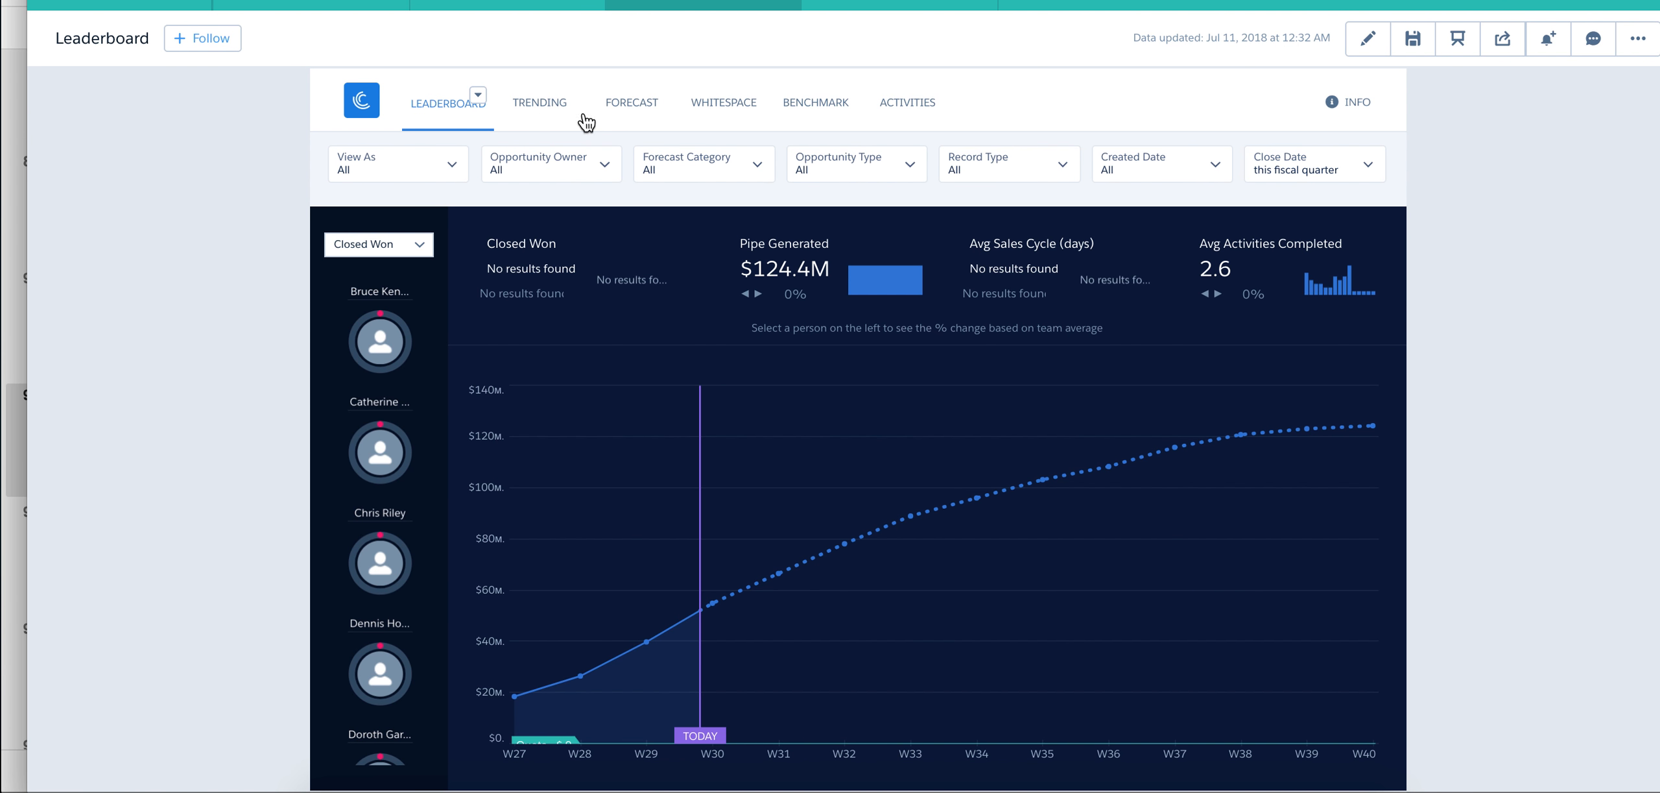
mouse_move(527, 118)
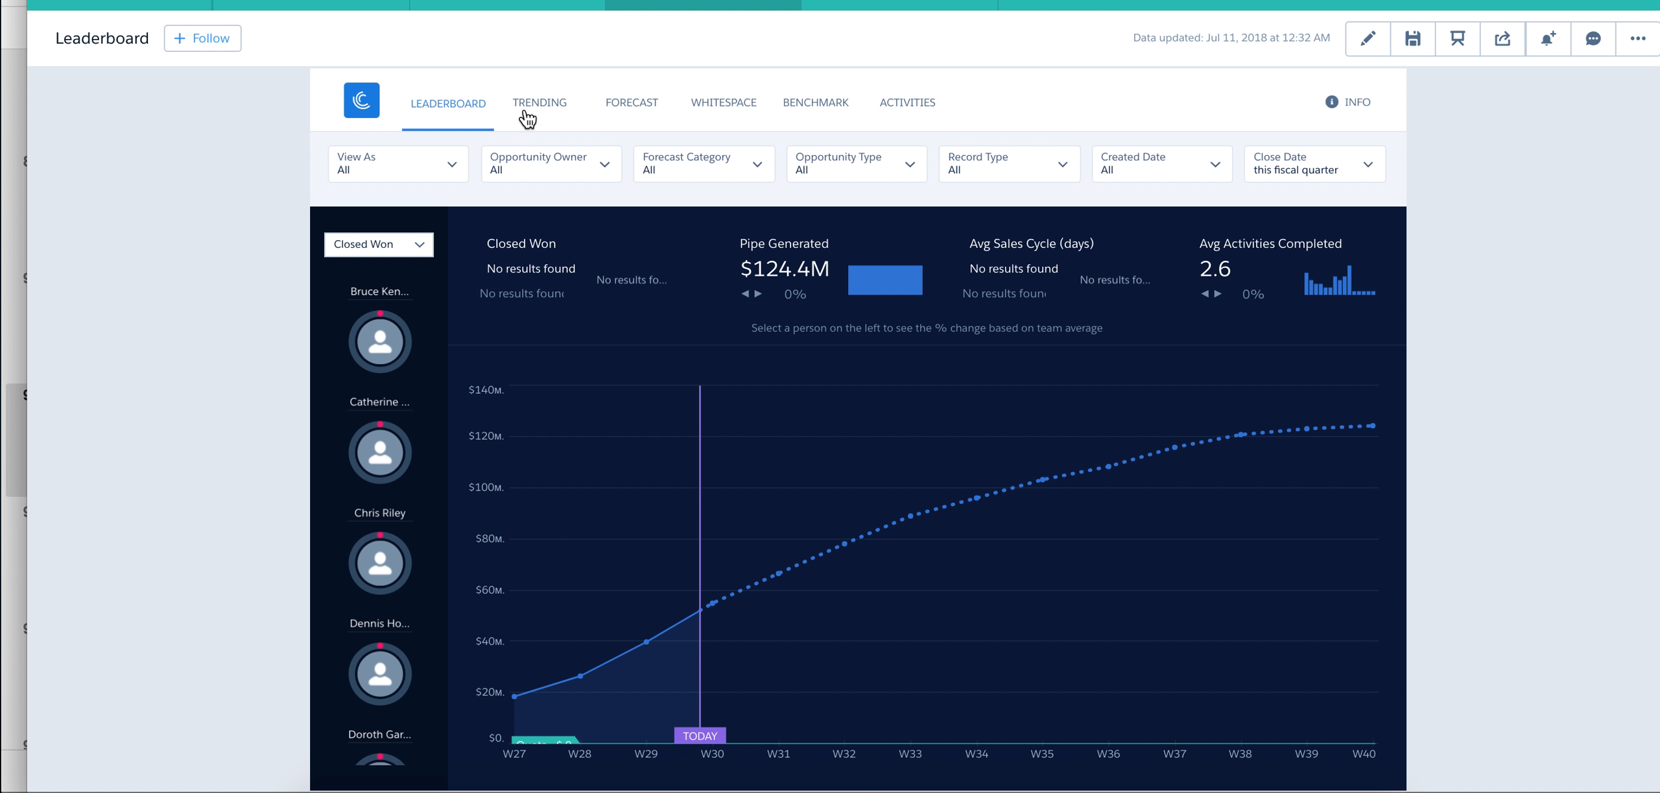
click(540, 103)
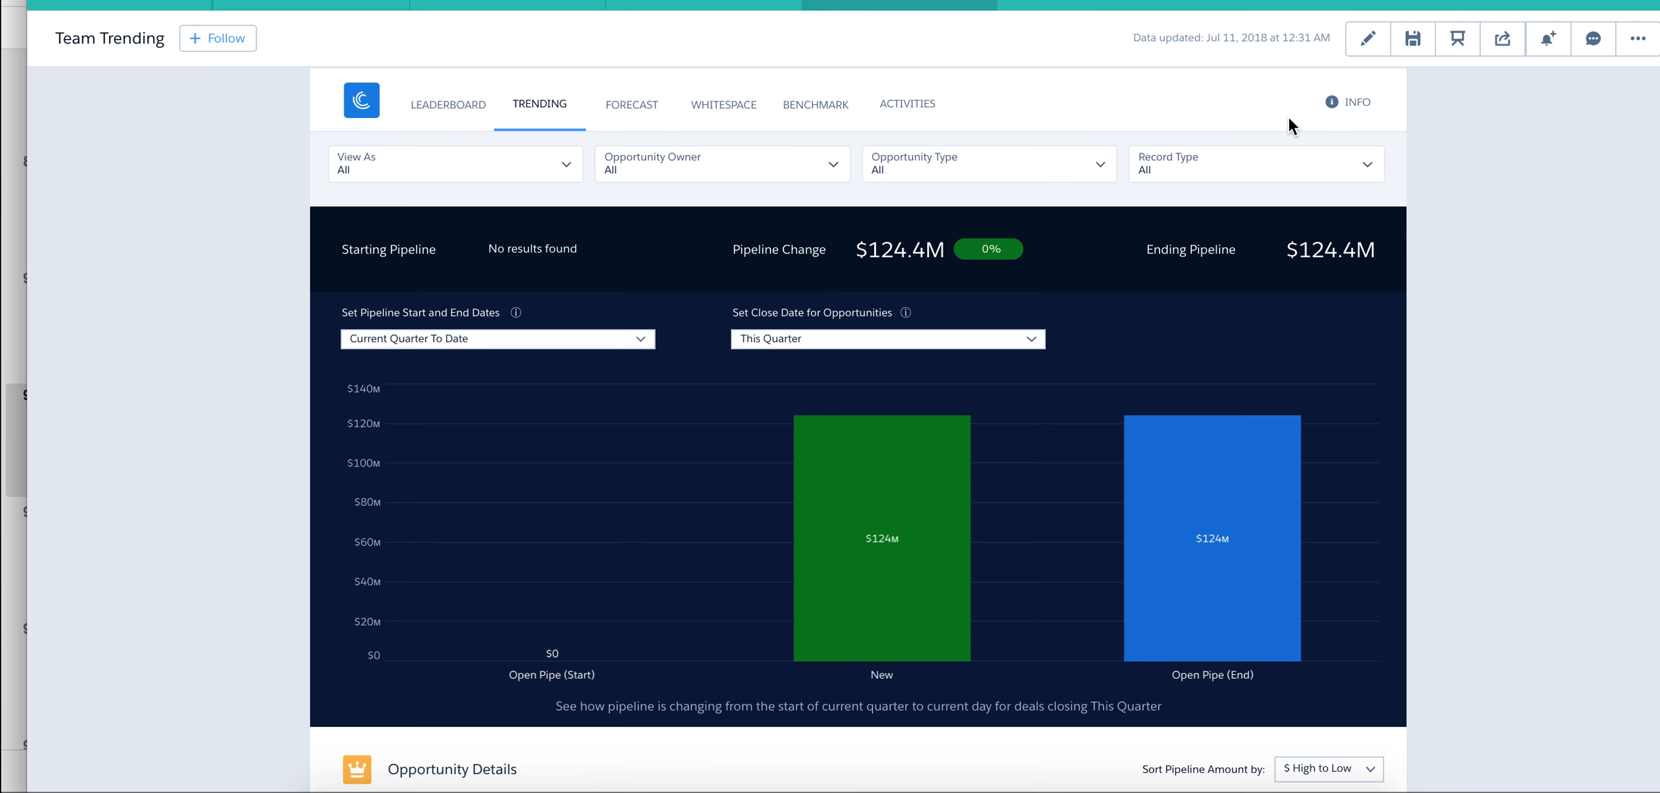
mouse_move(1607, 172)
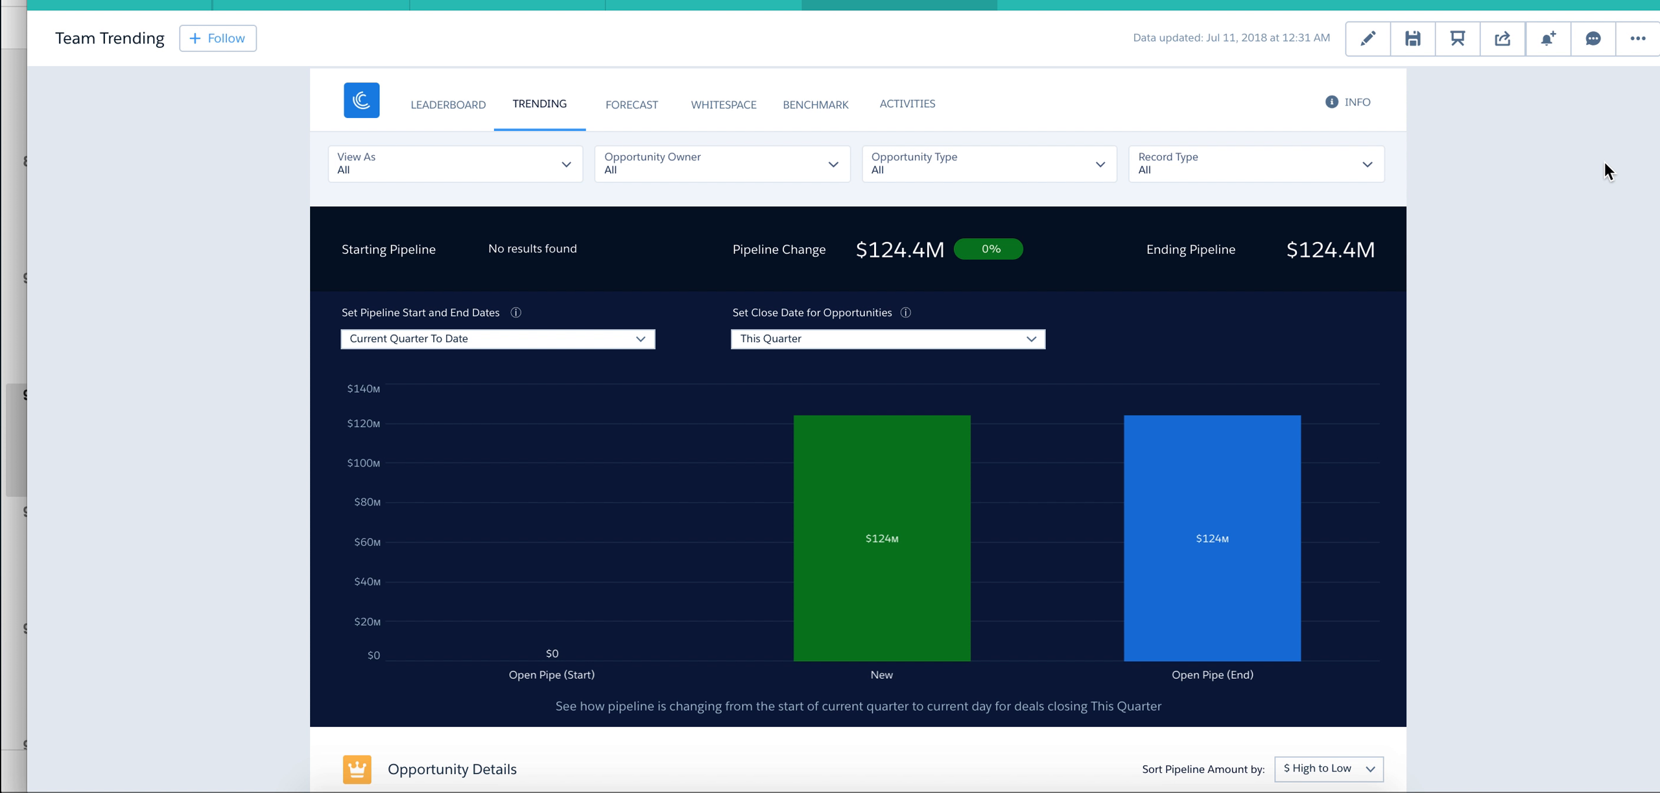